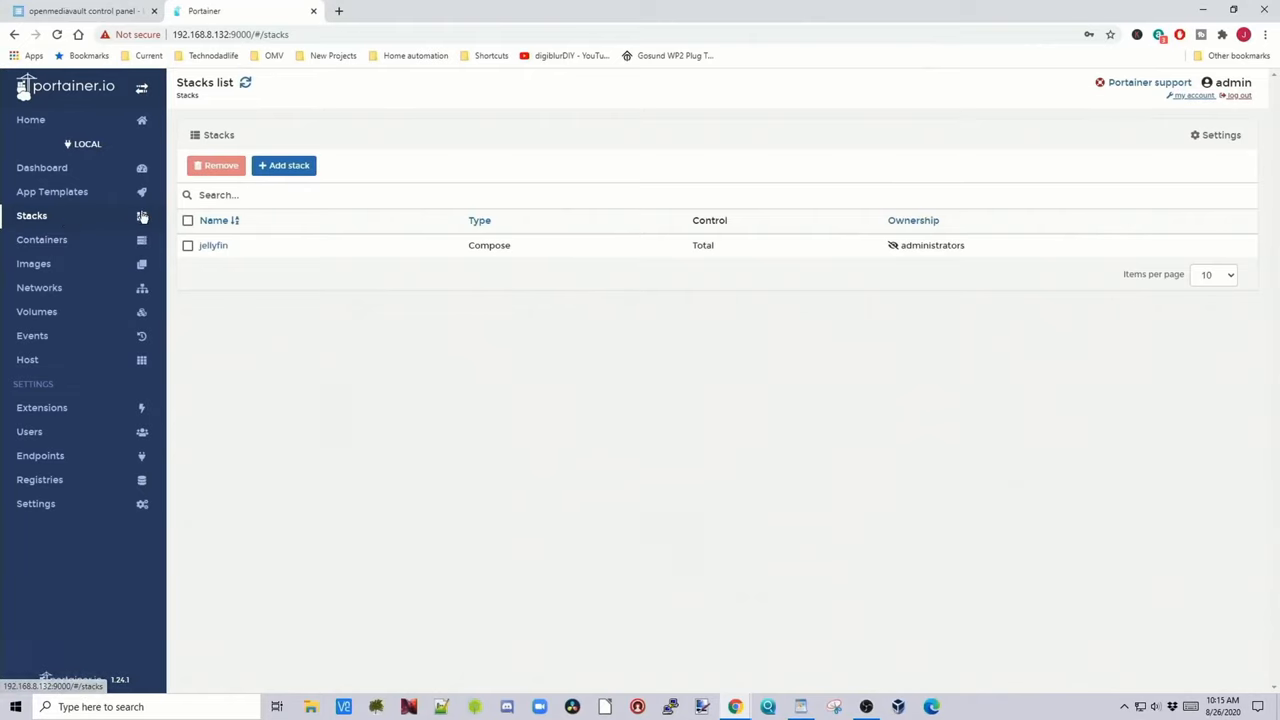
# - Begin a new stack and start entering its name, 'Me...'
pyautogui.click(284, 164)
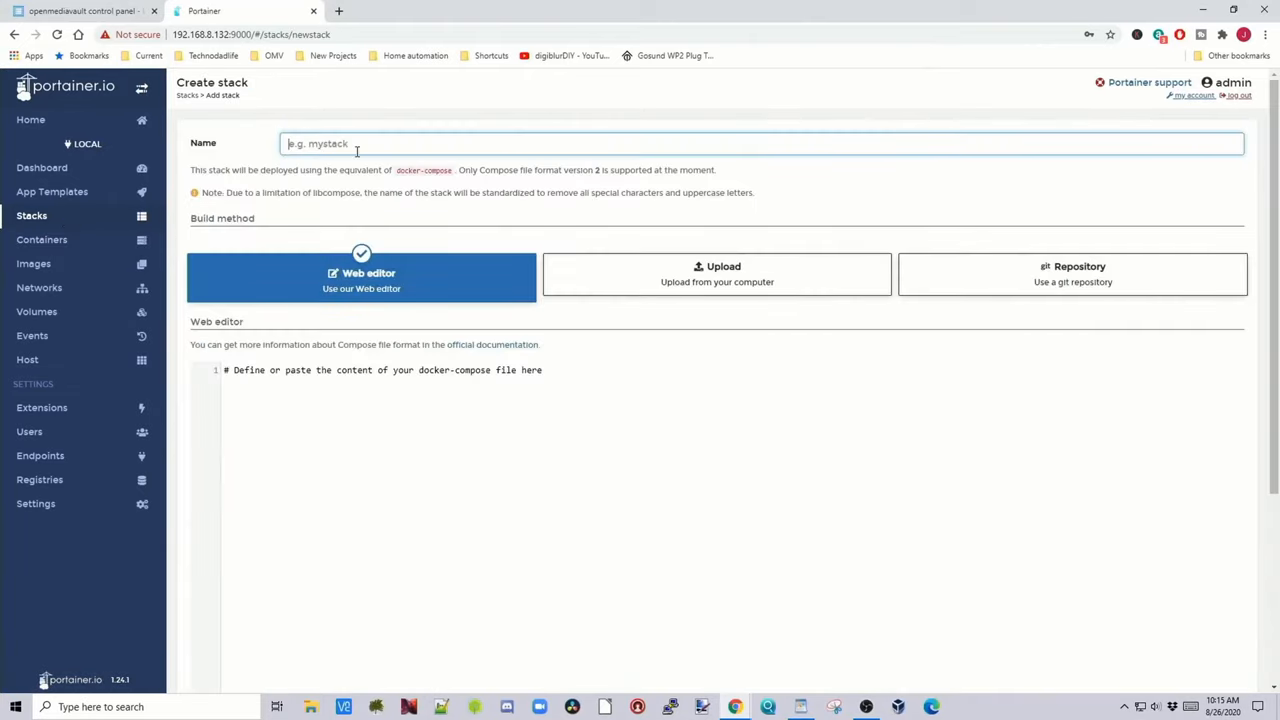
pyautogui.write('Me')
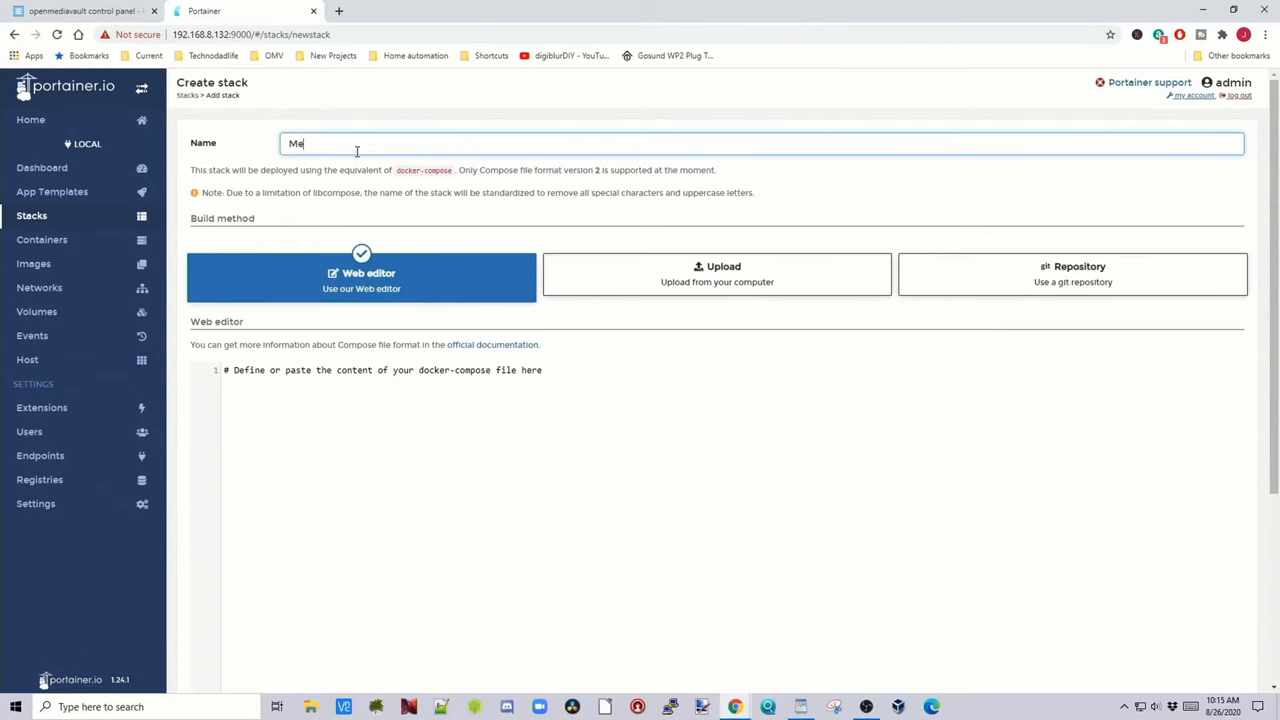
# - Show the OMV shared folders list with the Absolute Path column added
pyautogui.click(82, 12)
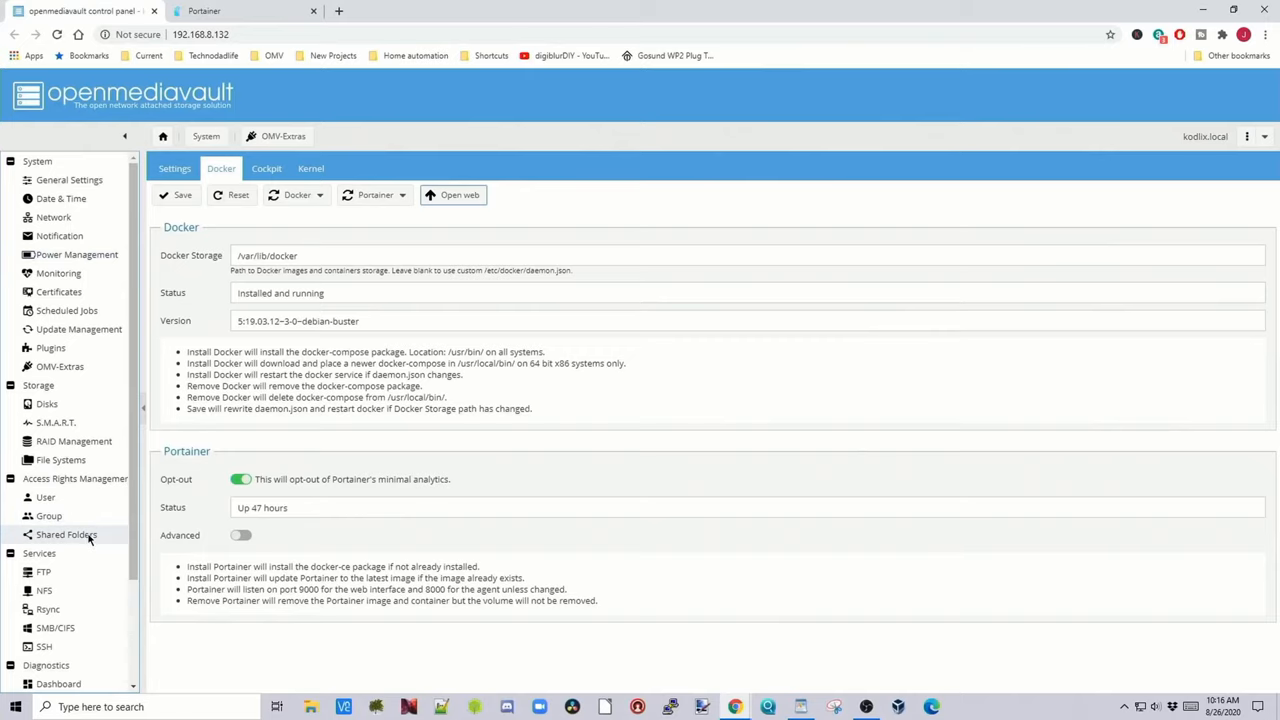
pyautogui.click(68, 534)
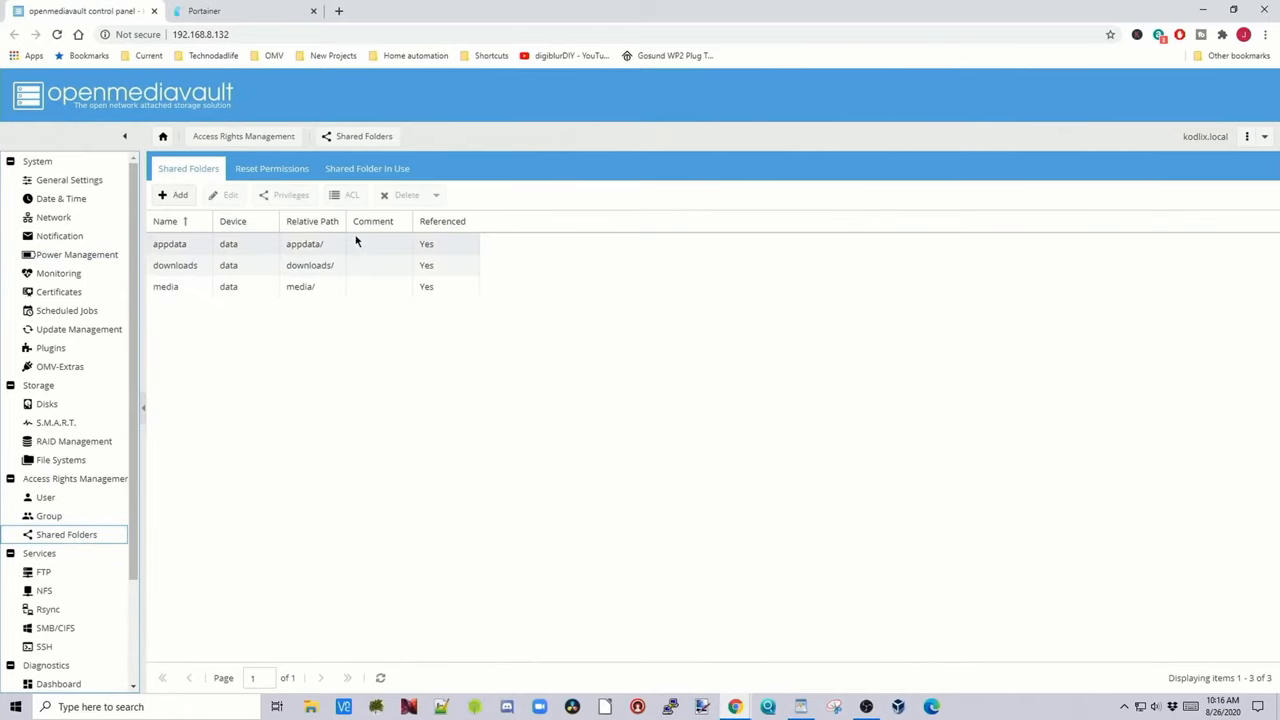
pyautogui.click(338, 220)
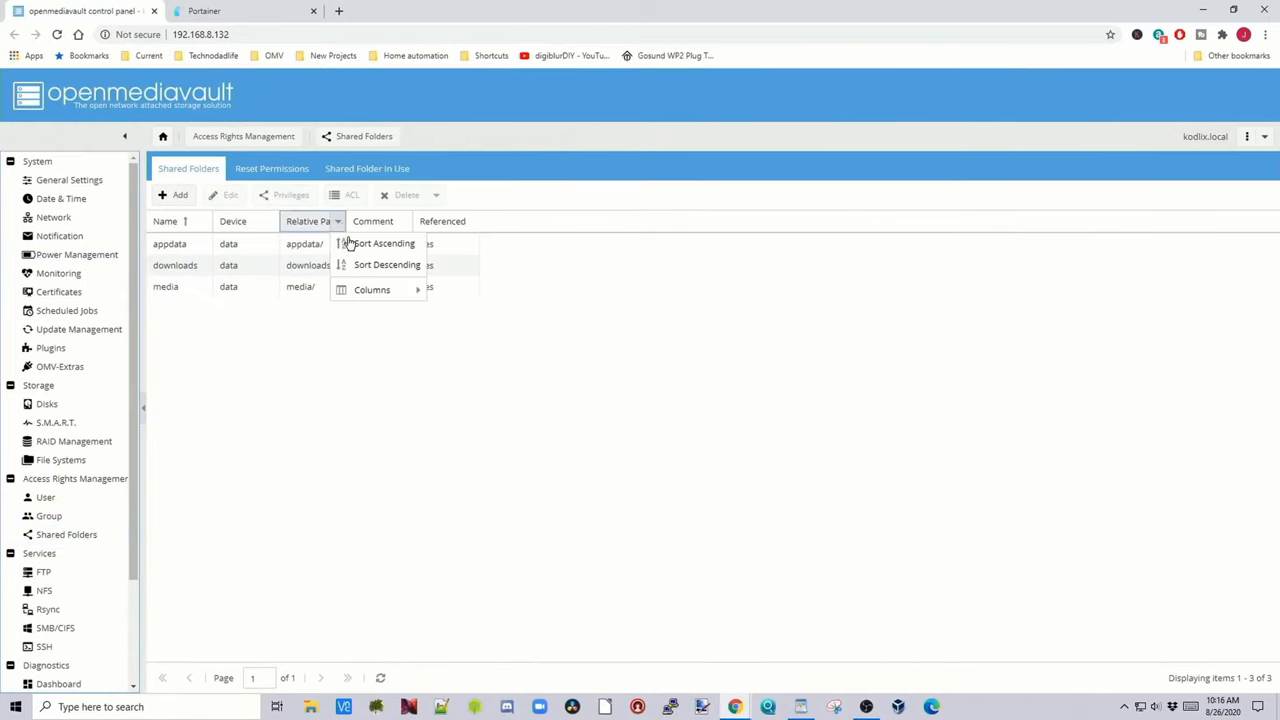
pyautogui.click(372, 288)
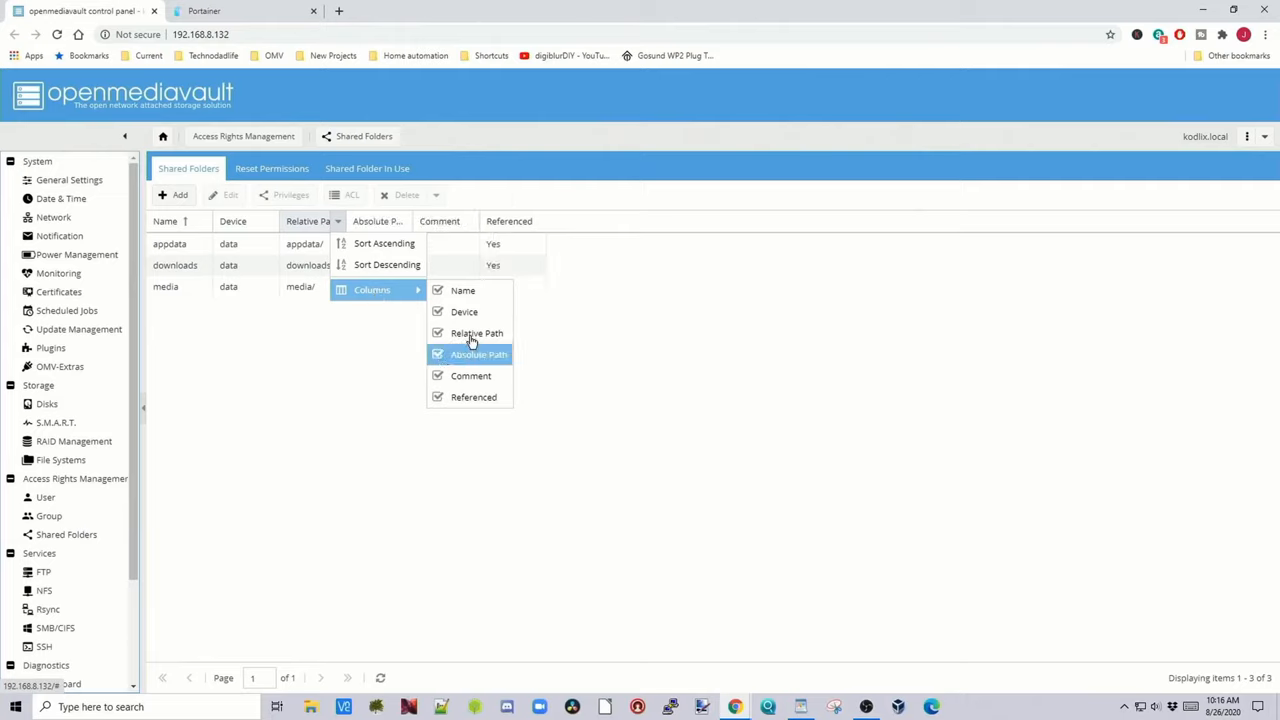
pyautogui.click(478, 354)
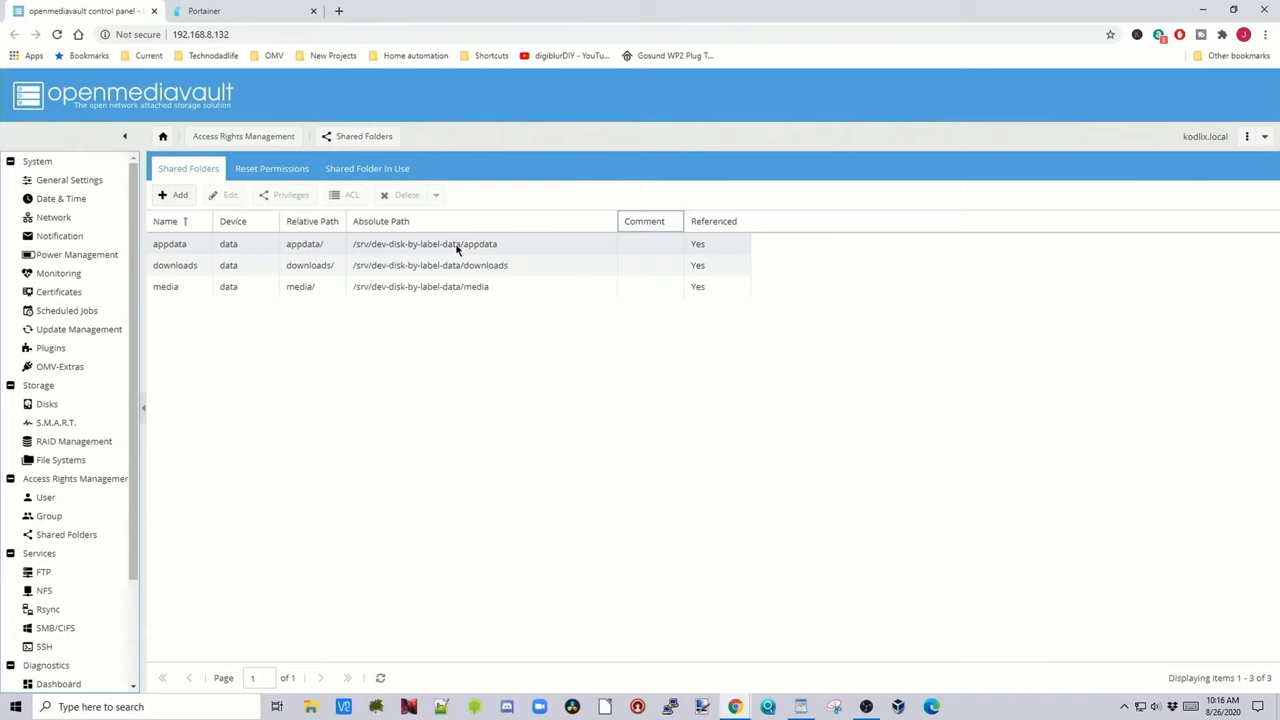
# - Inspect the appdata folder's absolute path cell in the browser inspector and select its text
pyautogui.rightClick(456, 244)
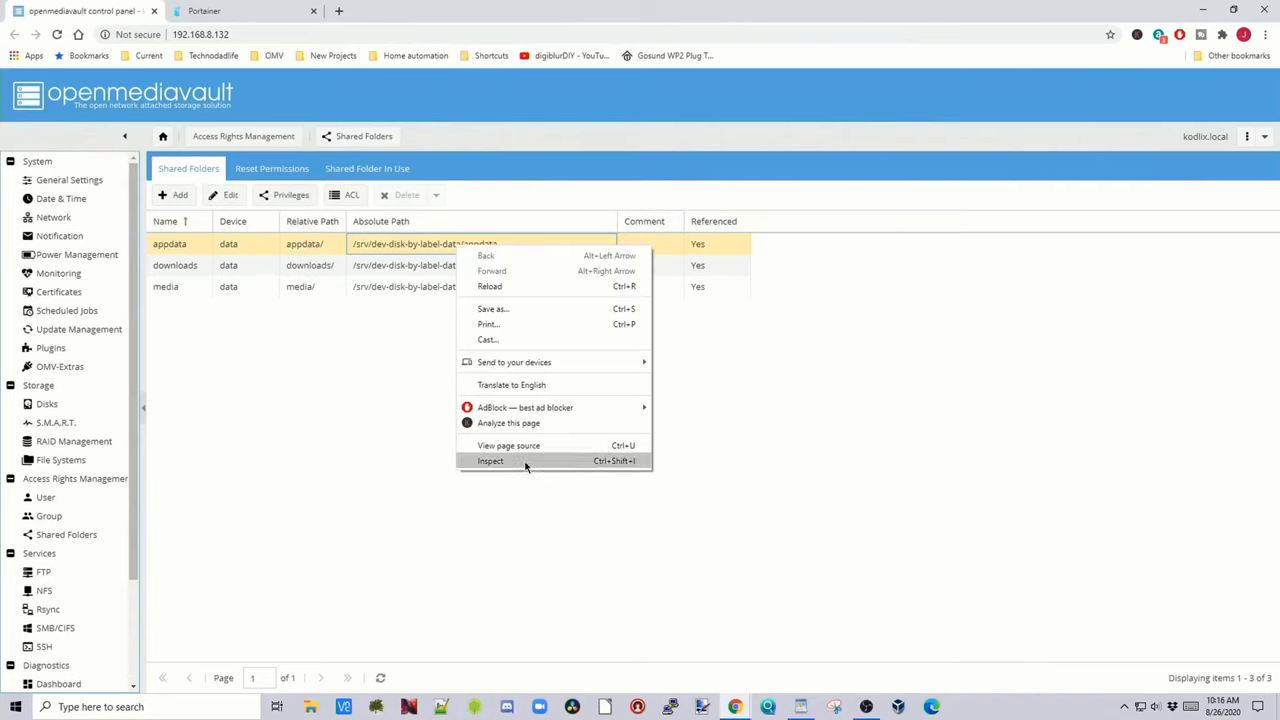
pyautogui.click(490, 460)
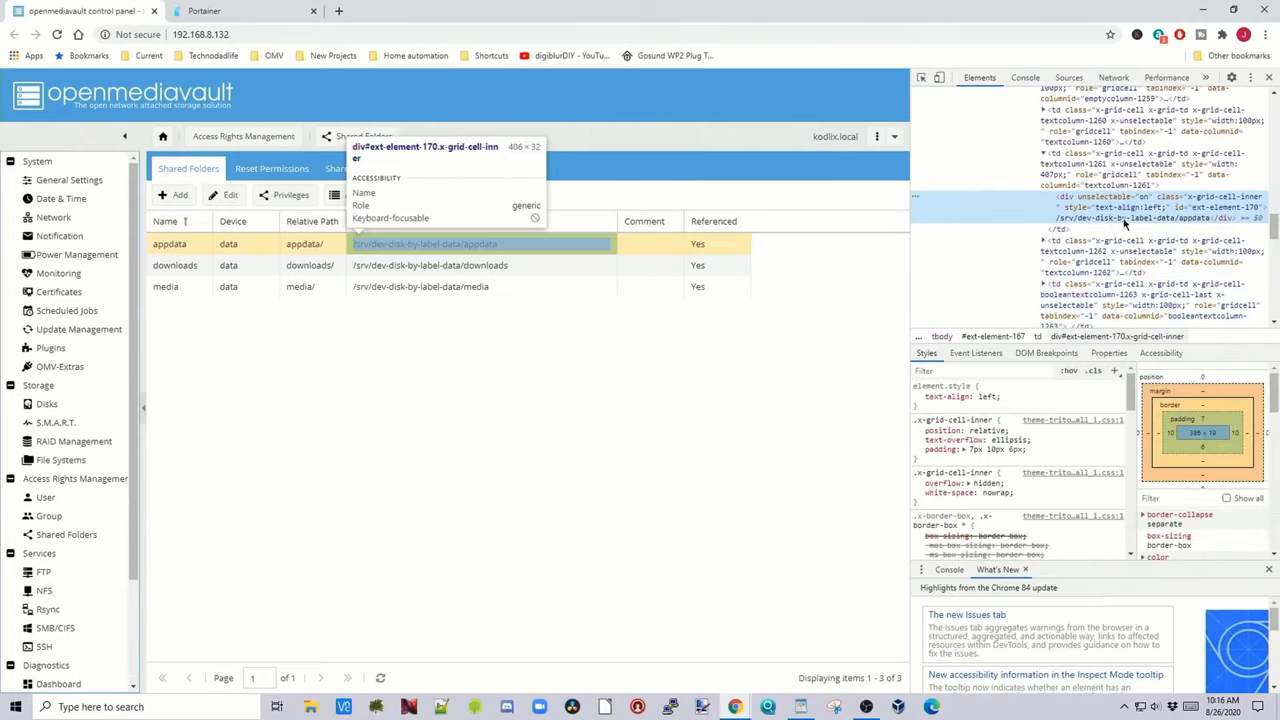
pyautogui.click(168, 244)
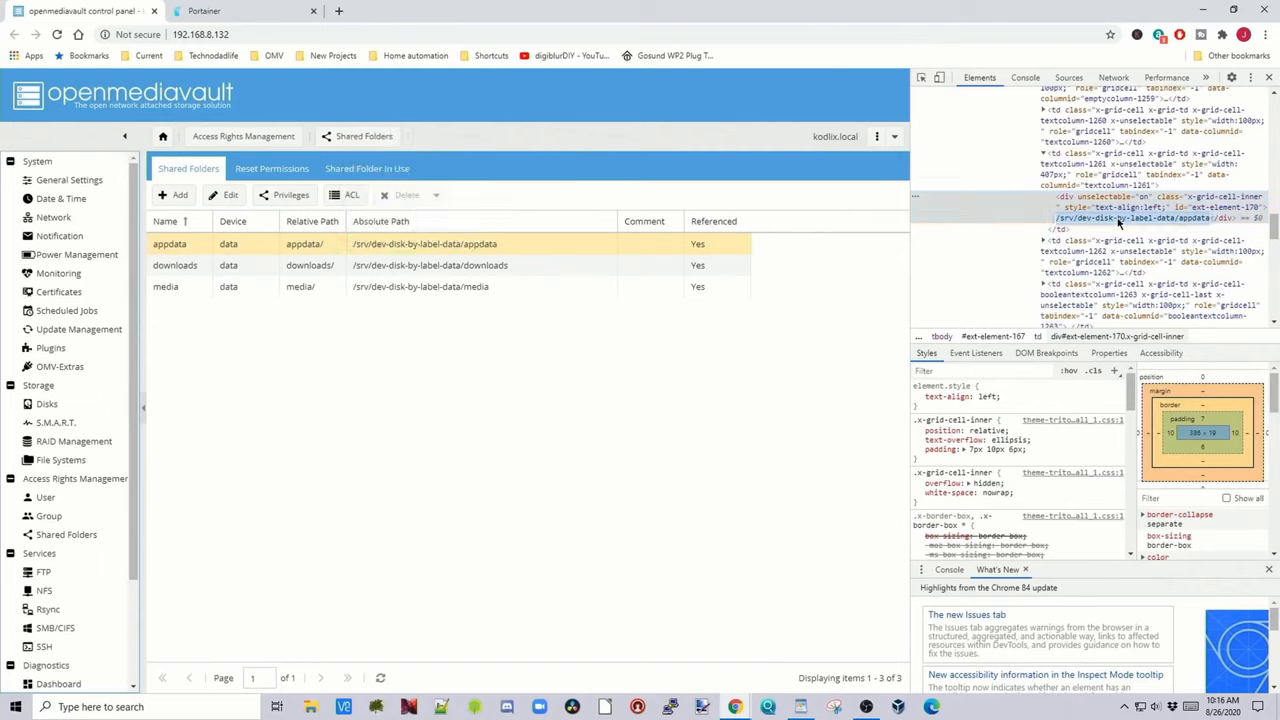
pyautogui.rightClick(1116, 216)
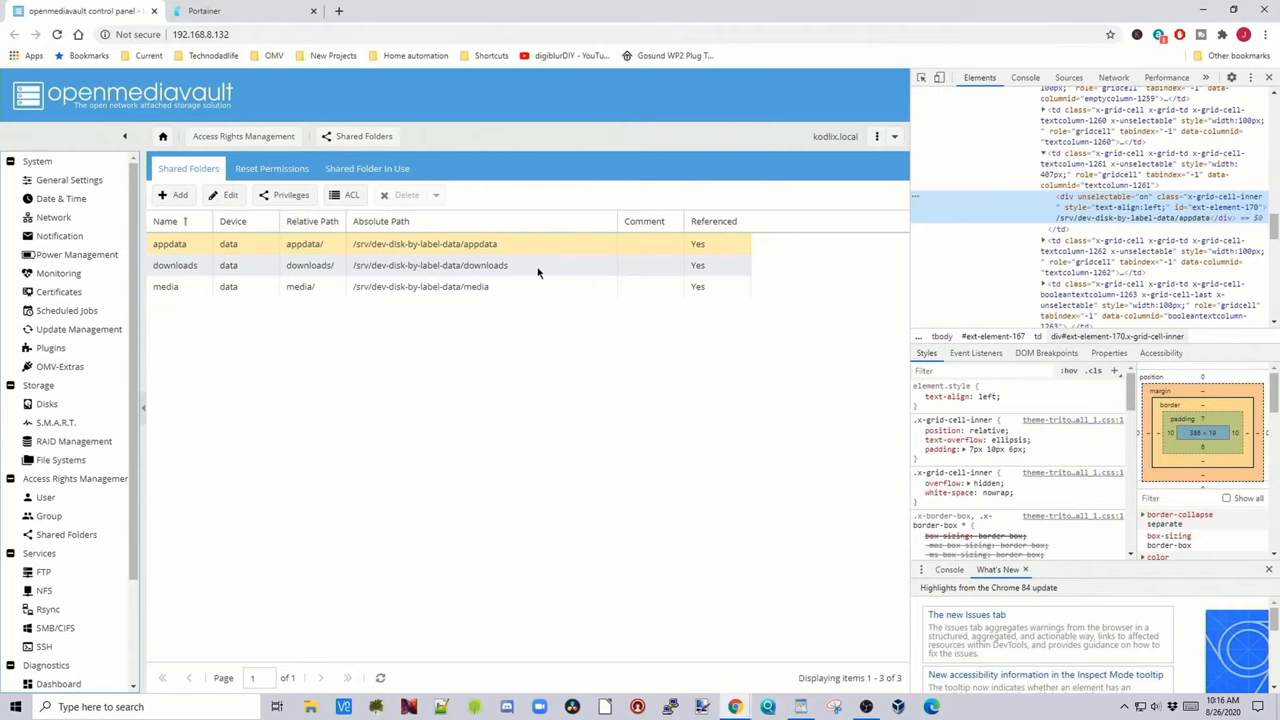
pyautogui.moveTo(570, 298)
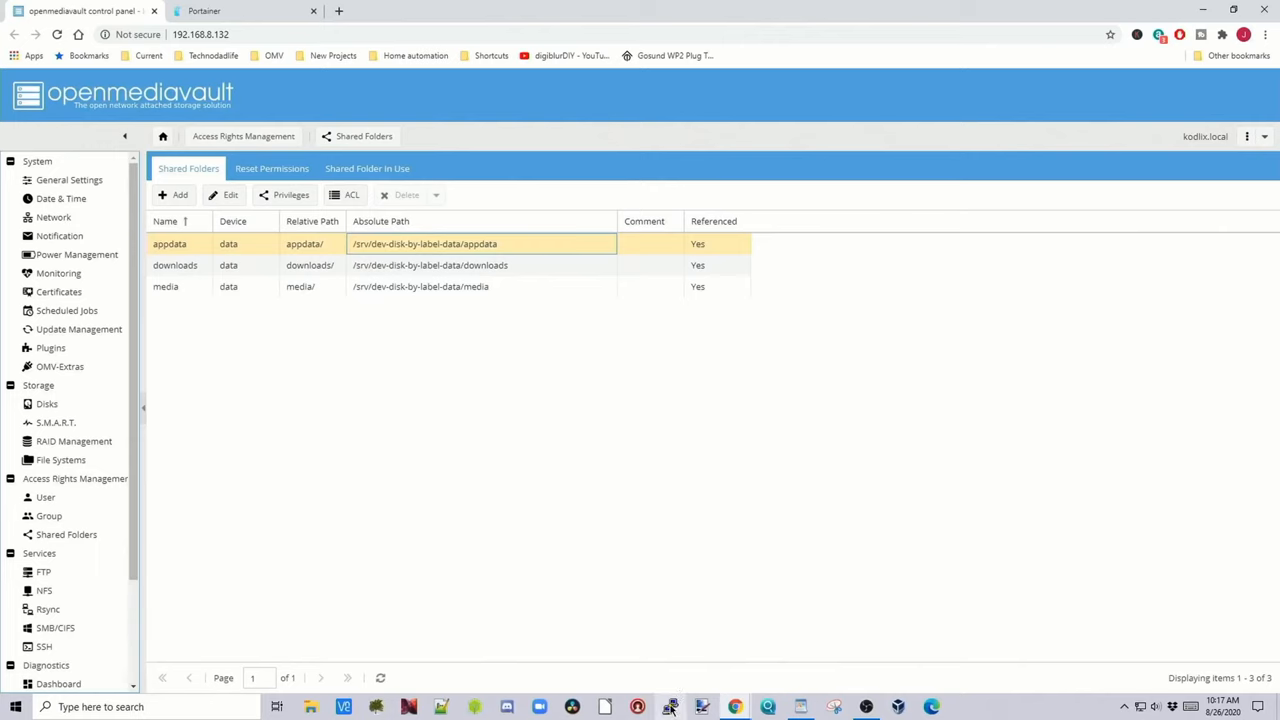
# - Connect to the saved server session in PuTTY and log in as root
pyautogui.click(670, 708)
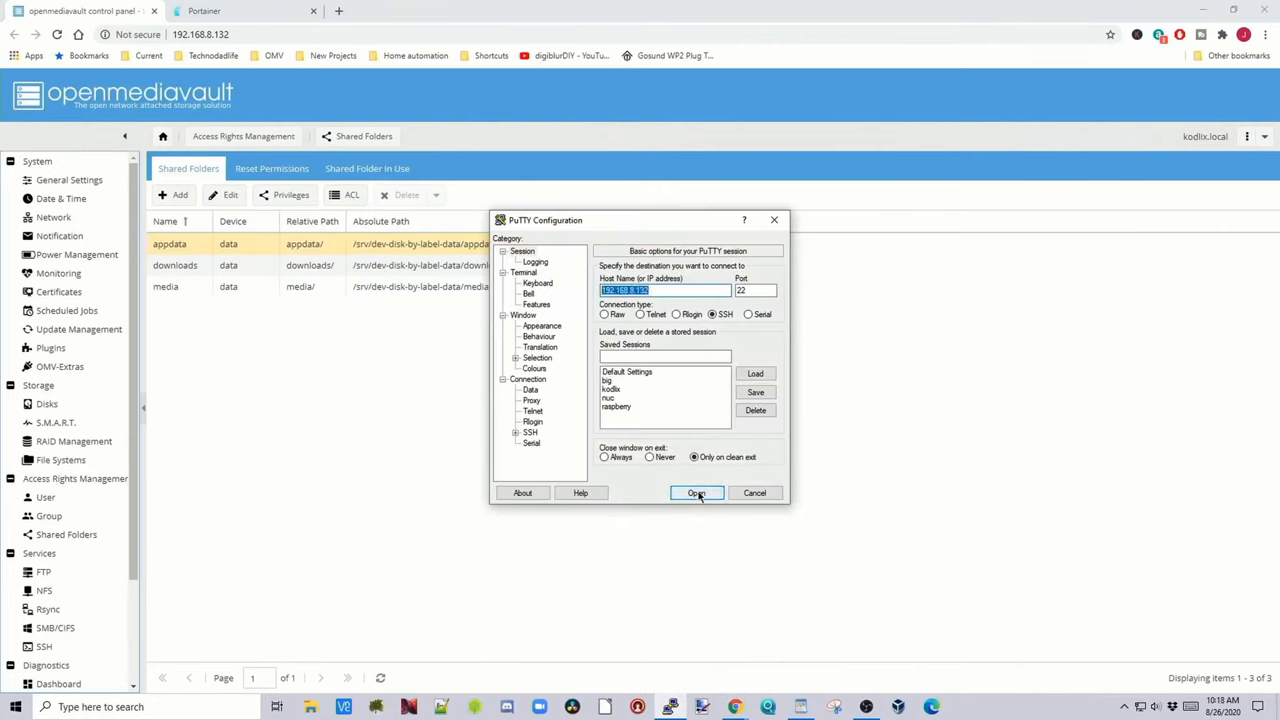
pyautogui.click(696, 492)
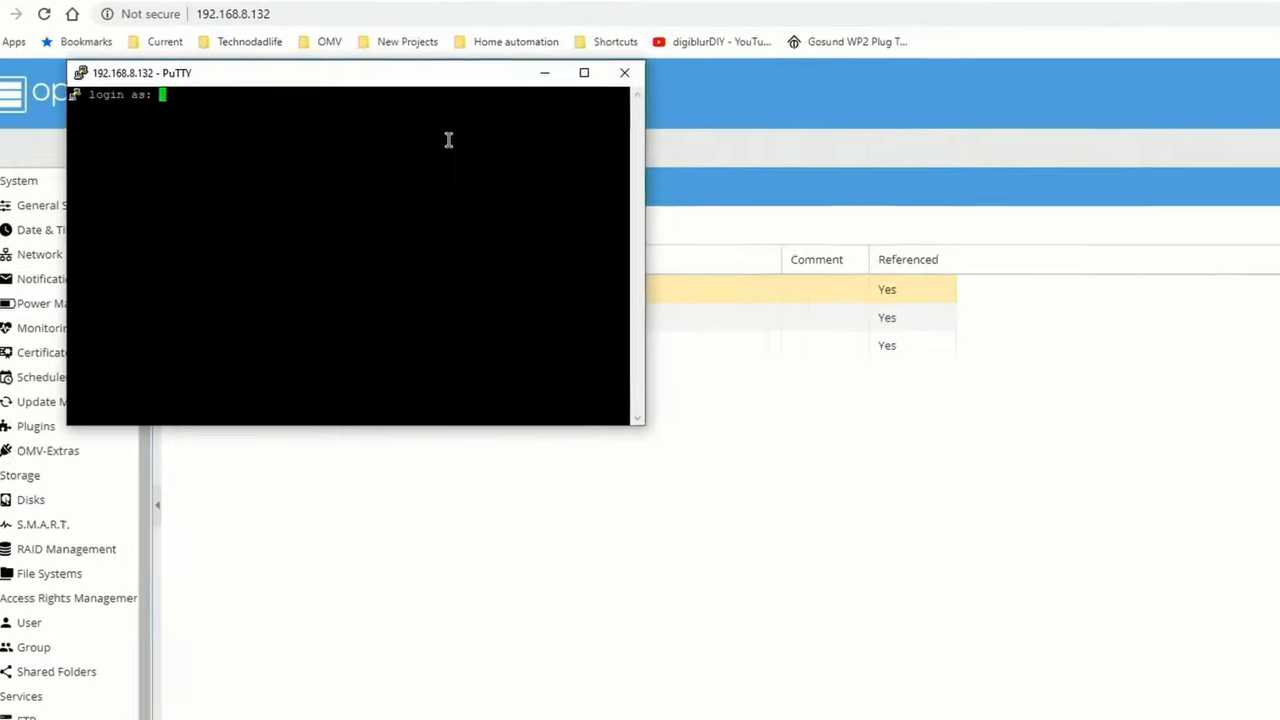
pyautogui.write('root')
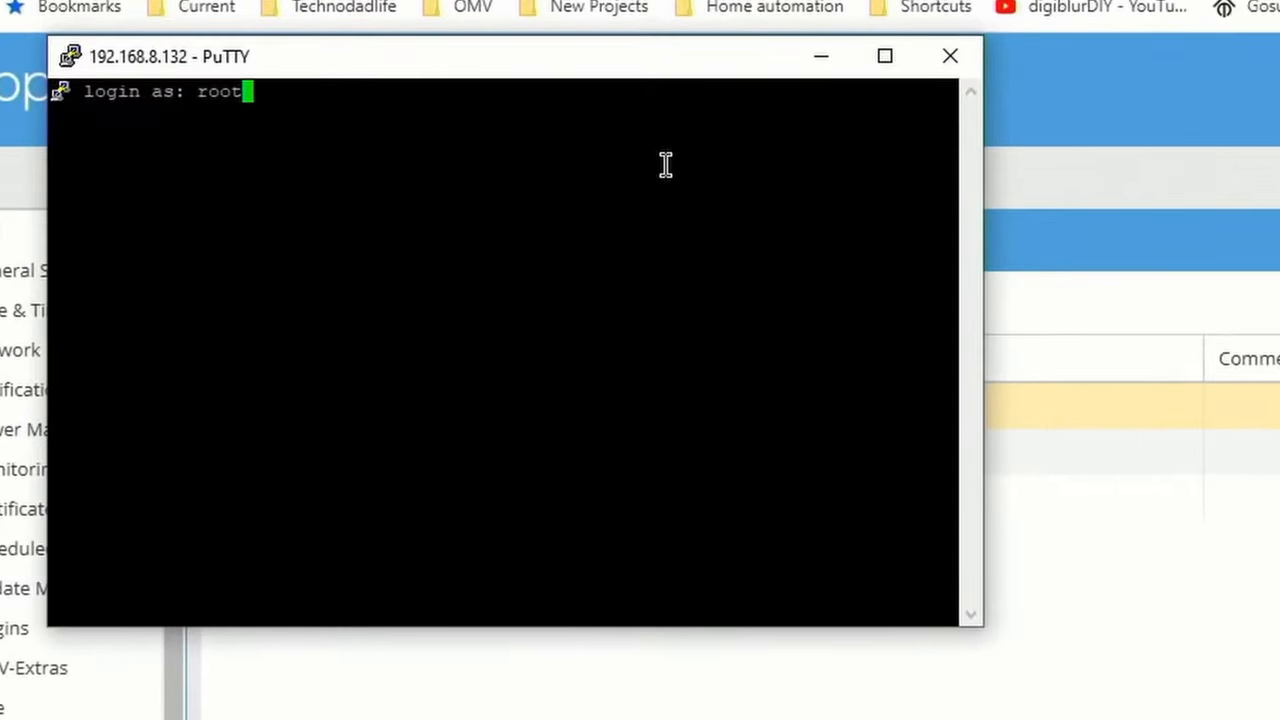
pyautogui.press('Return')
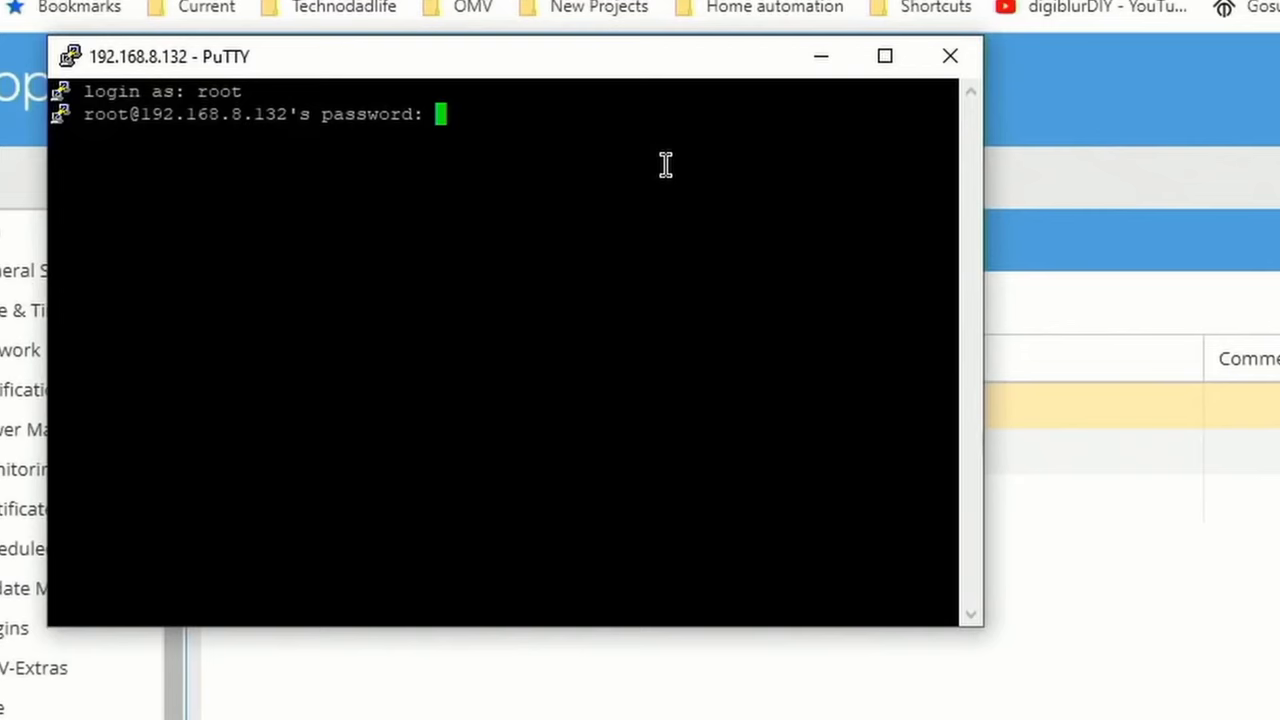
pyautogui.press('Return')
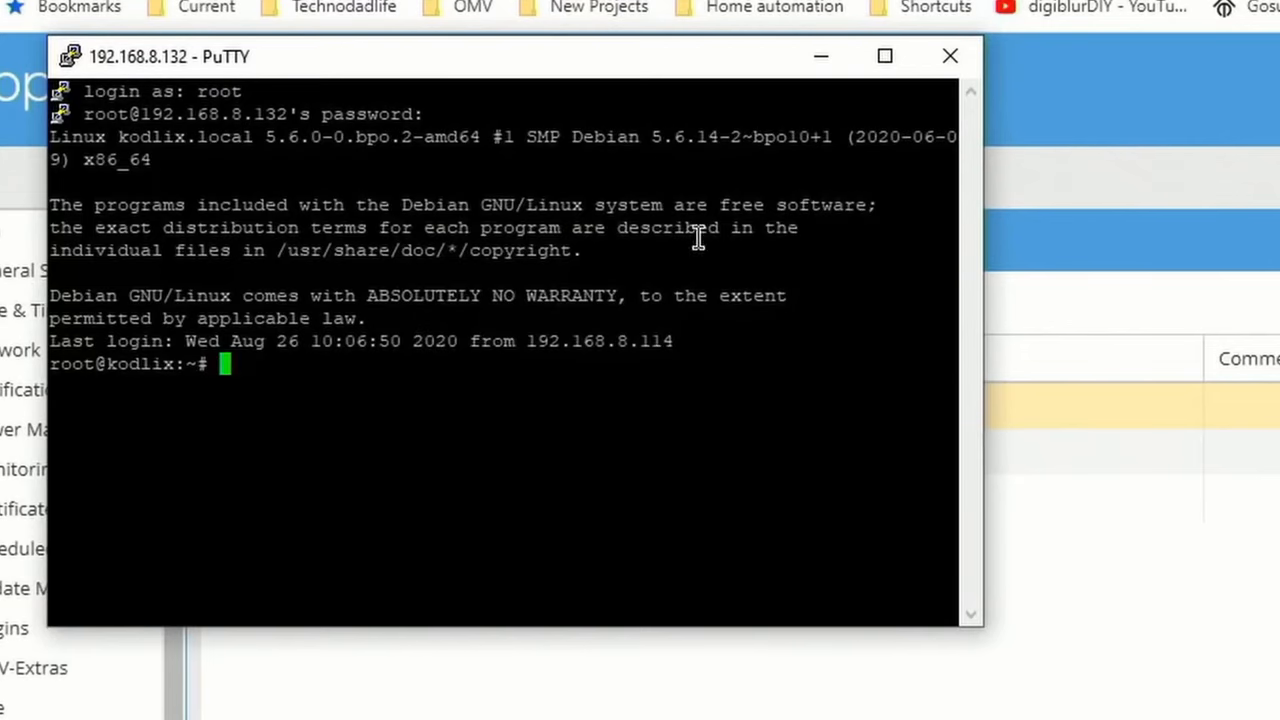
# - Run the id command for the user to look up uid 1000 and group 100
pyautogui.write('id')
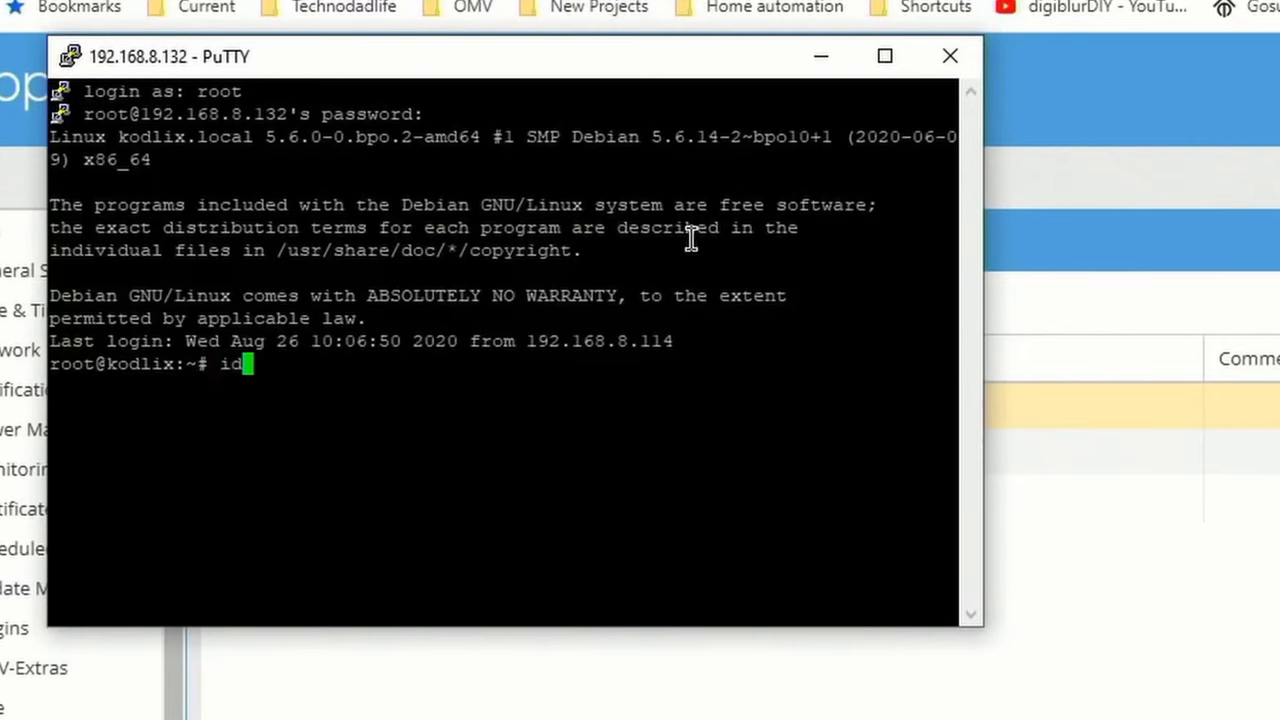
pyautogui.write('jeff')
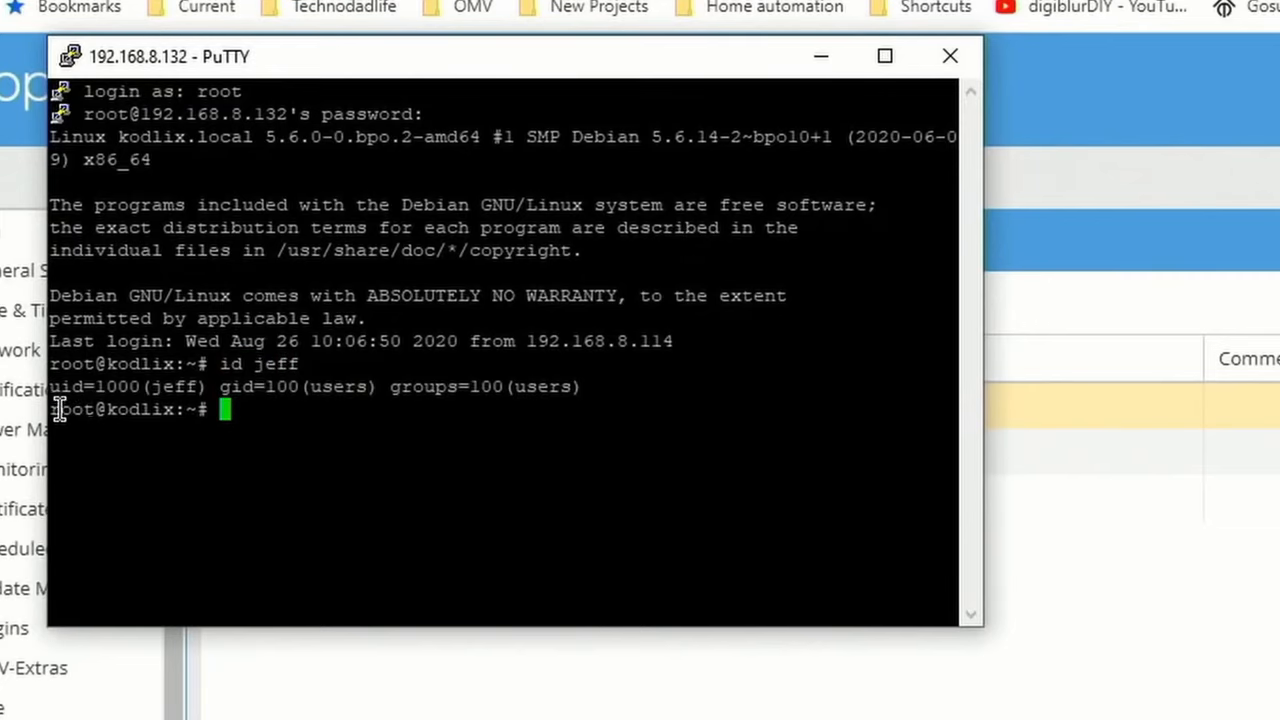
pyautogui.moveTo(236, 408)
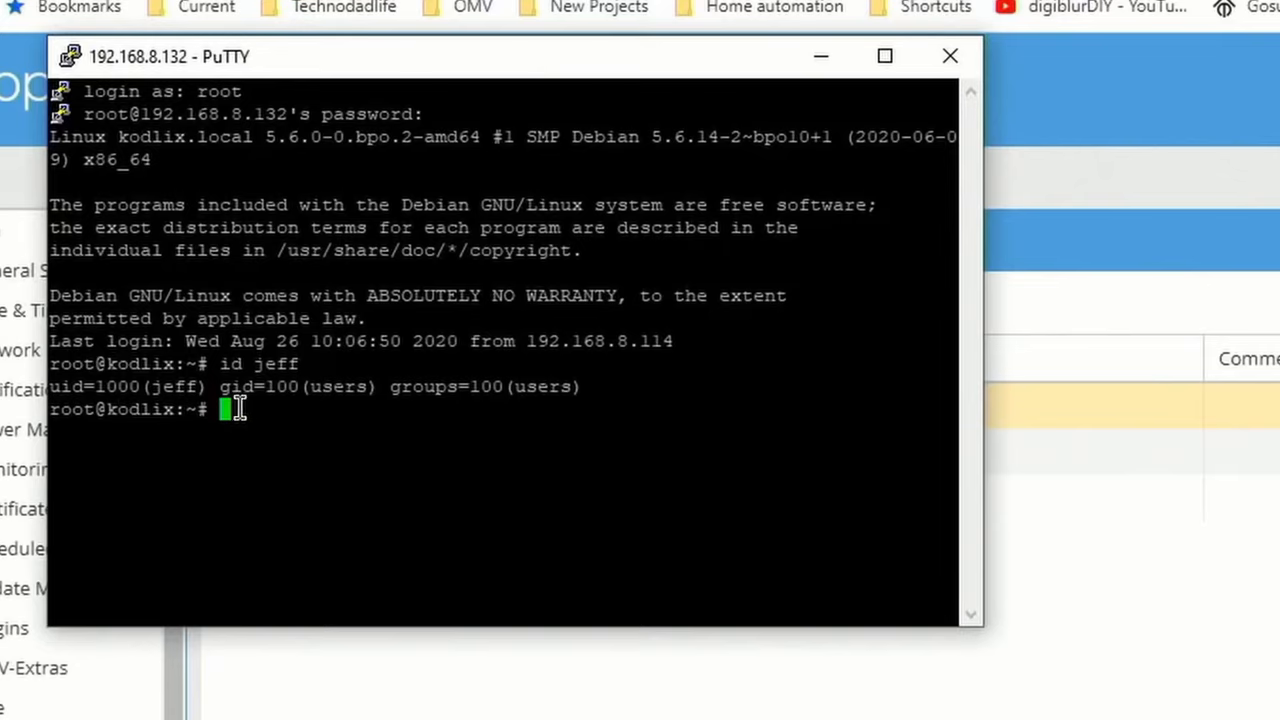
pyautogui.moveTo(312, 412)
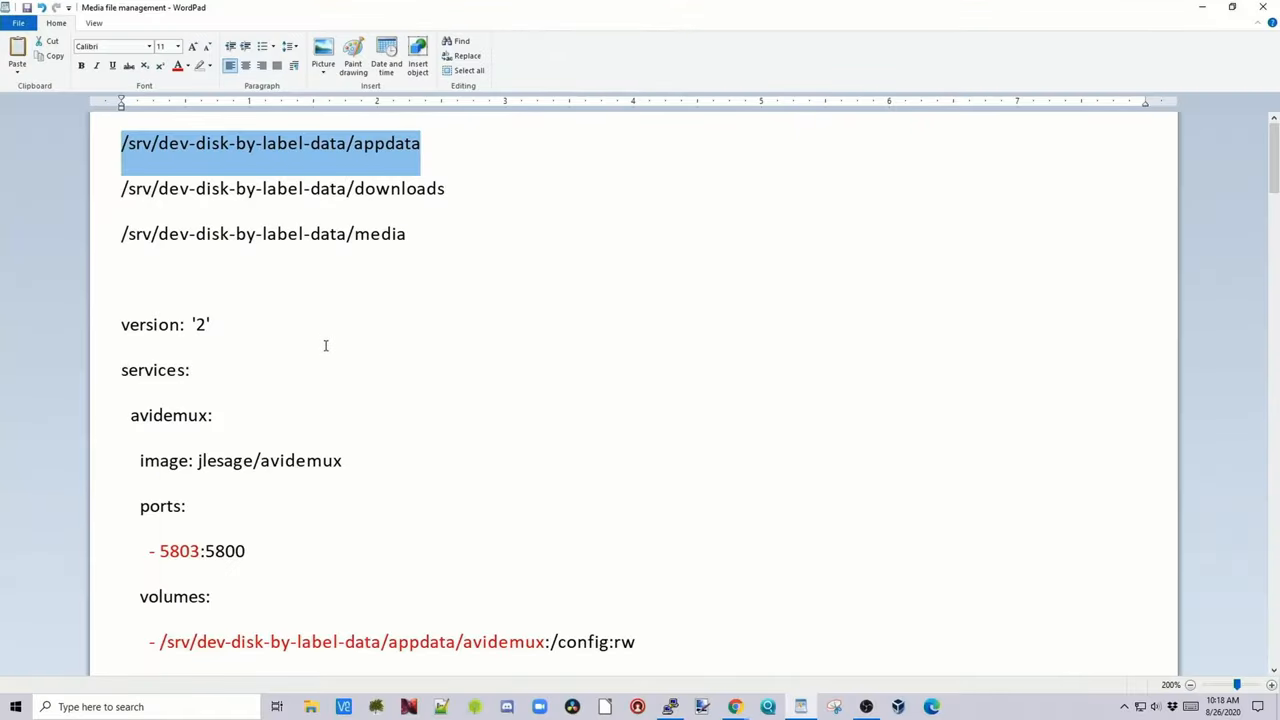
pyautogui.scroll(-3)
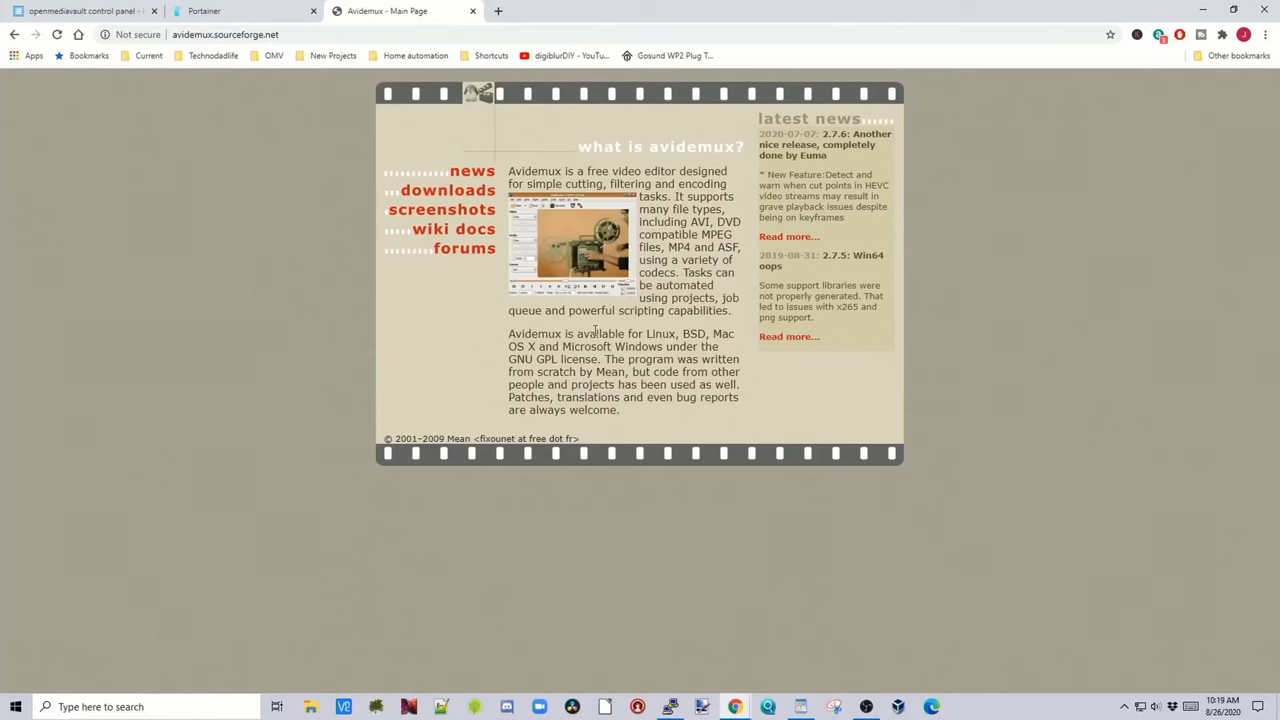
pyautogui.moveTo(636, 220)
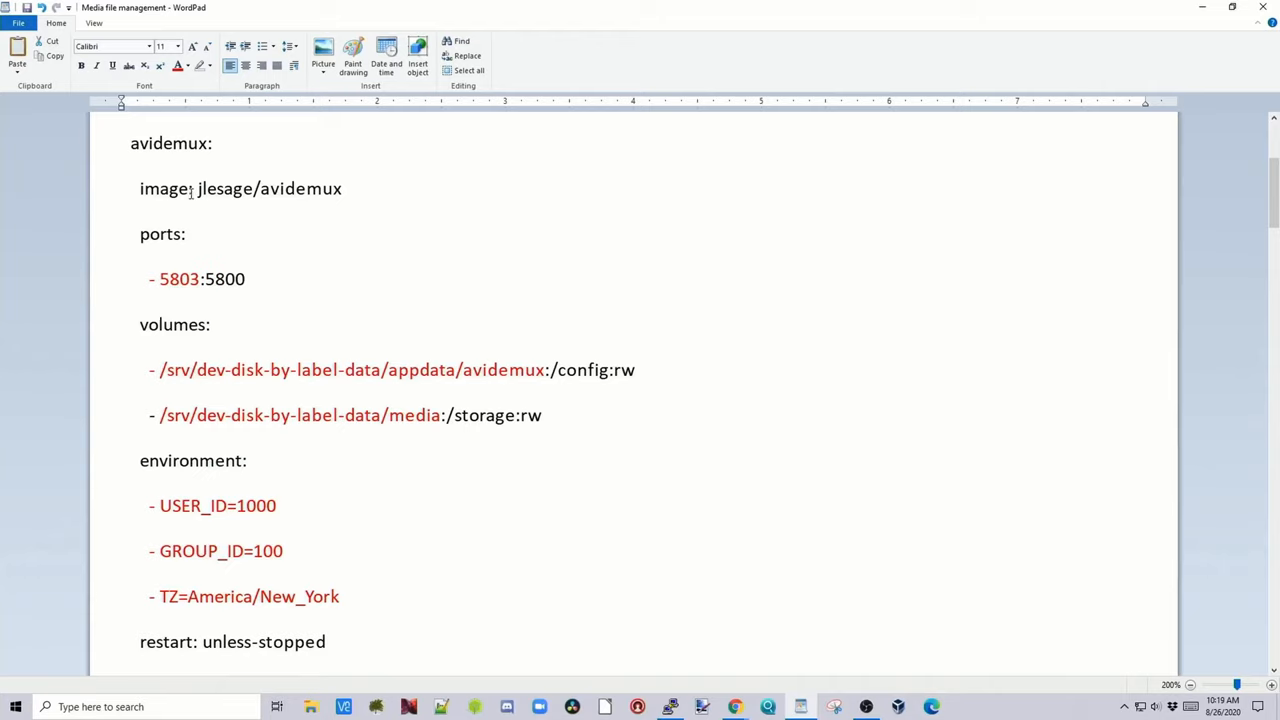
pyautogui.doubleClick(222, 188)
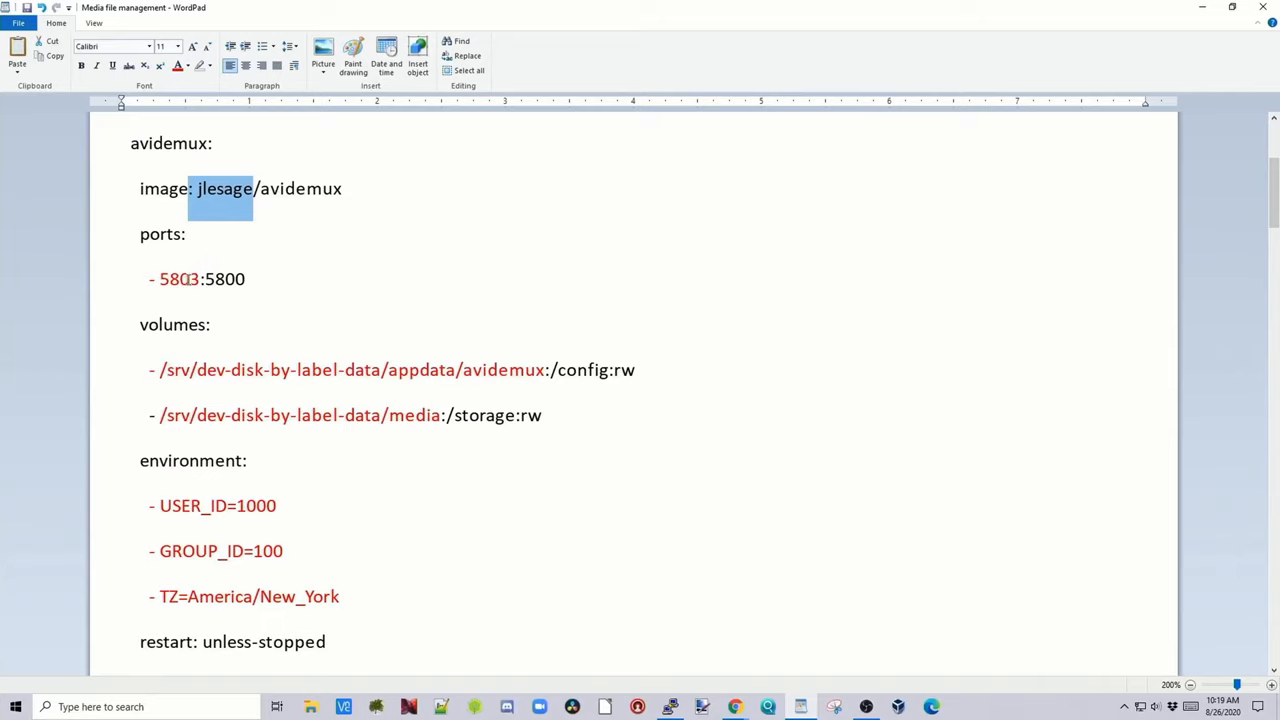
pyautogui.click(244, 280)
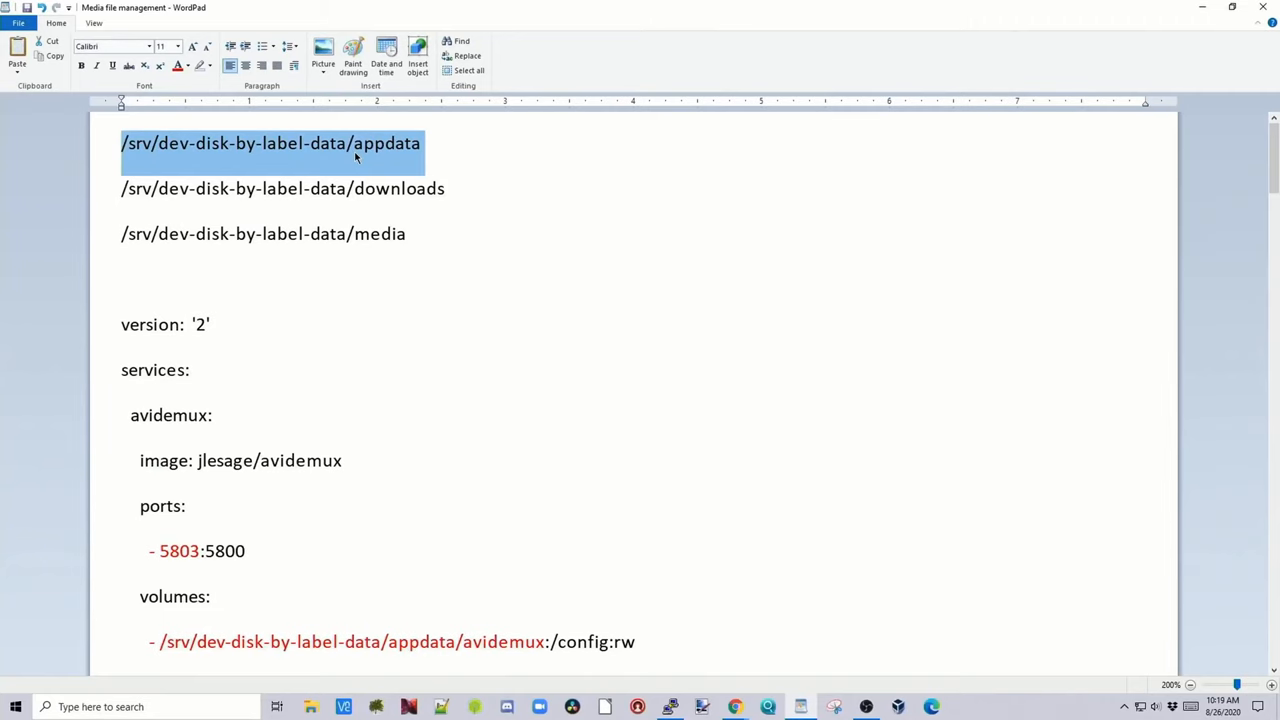
pyautogui.scroll(-3)
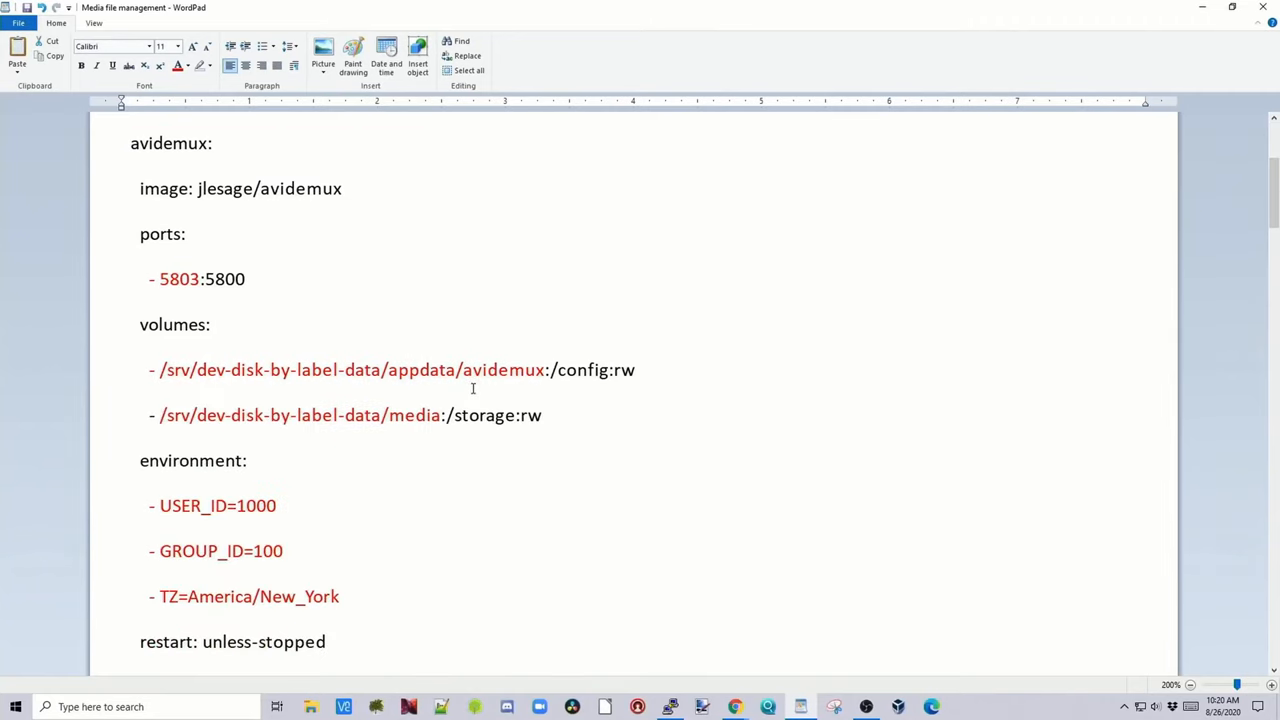
pyautogui.moveTo(512, 388)
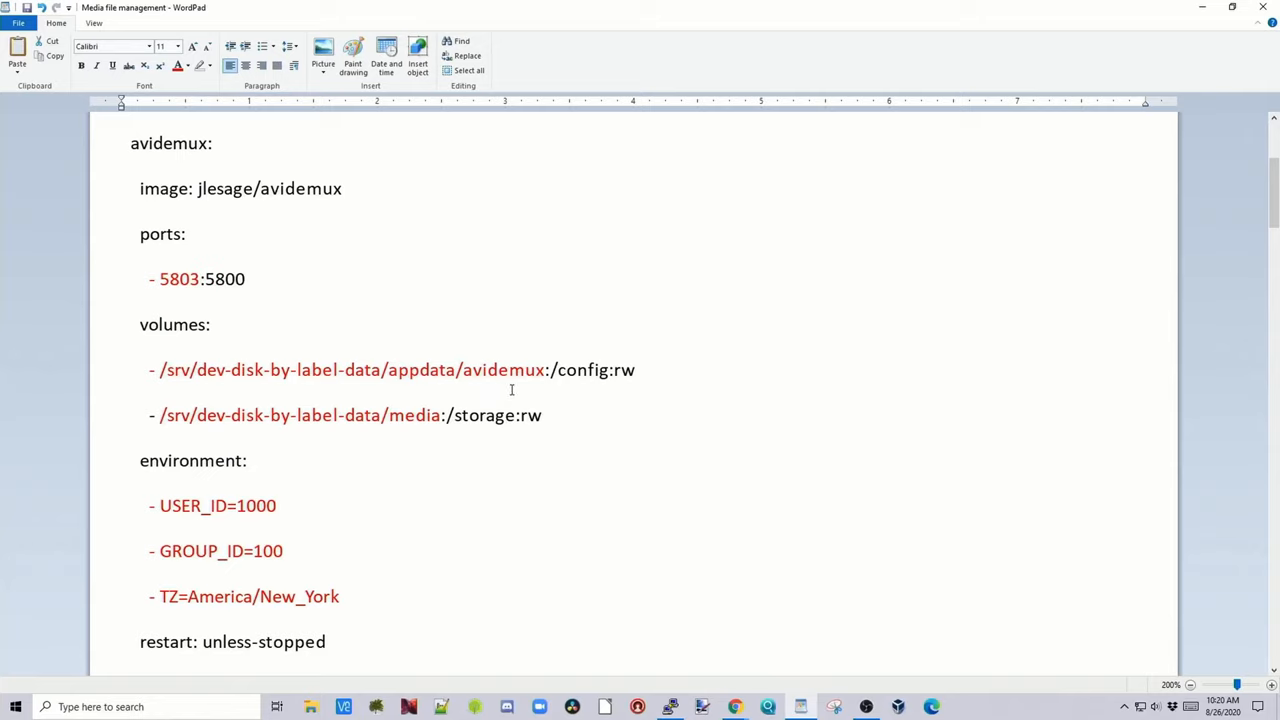
pyautogui.moveTo(552, 398)
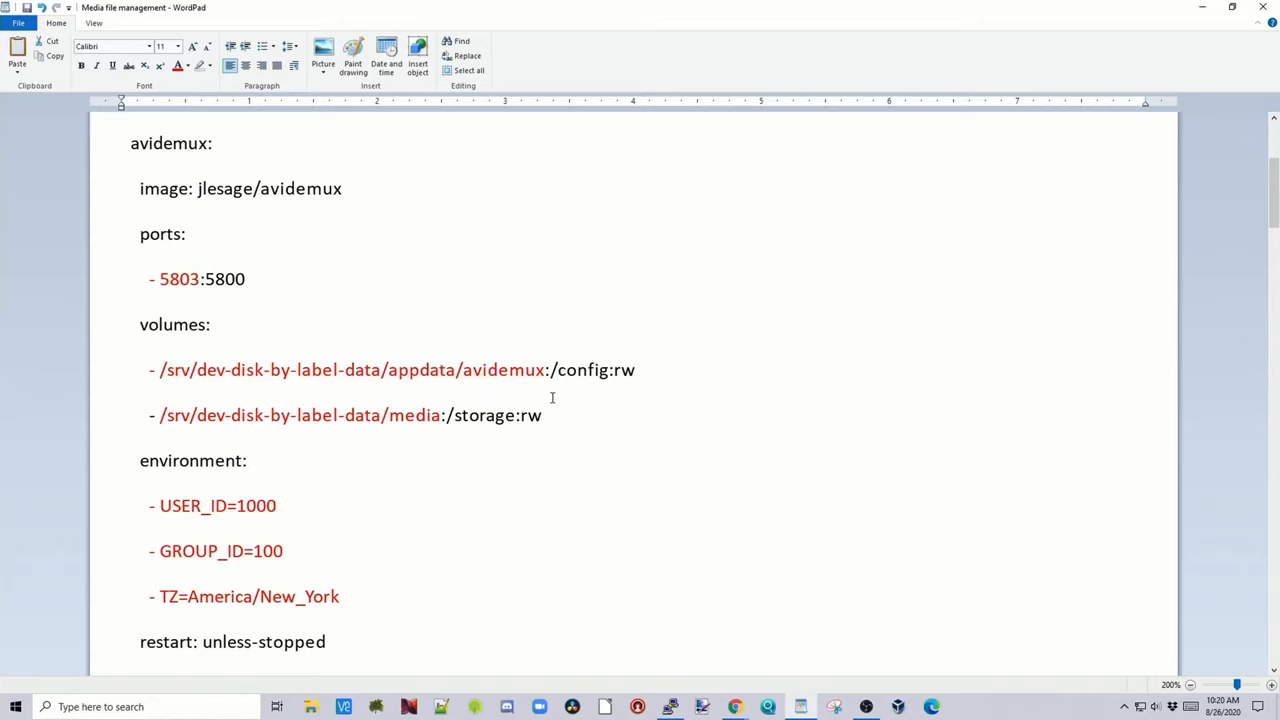
pyautogui.moveTo(290, 424)
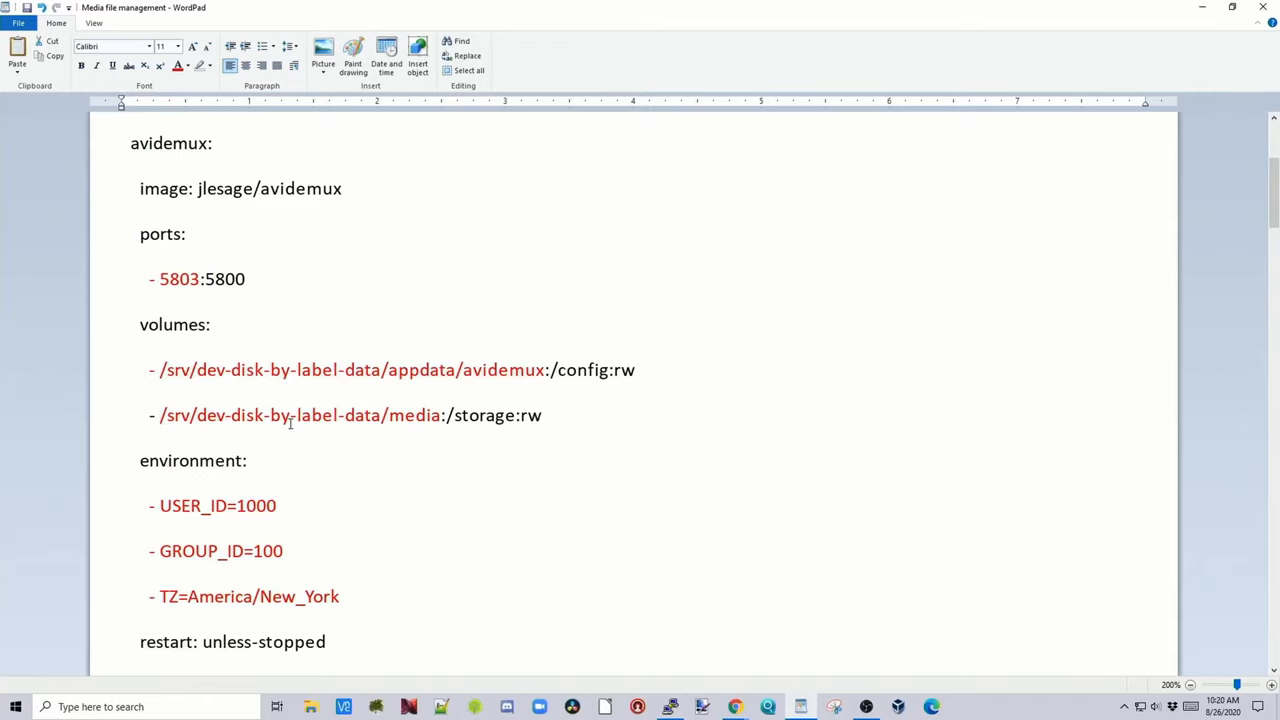
pyautogui.scroll(-3)
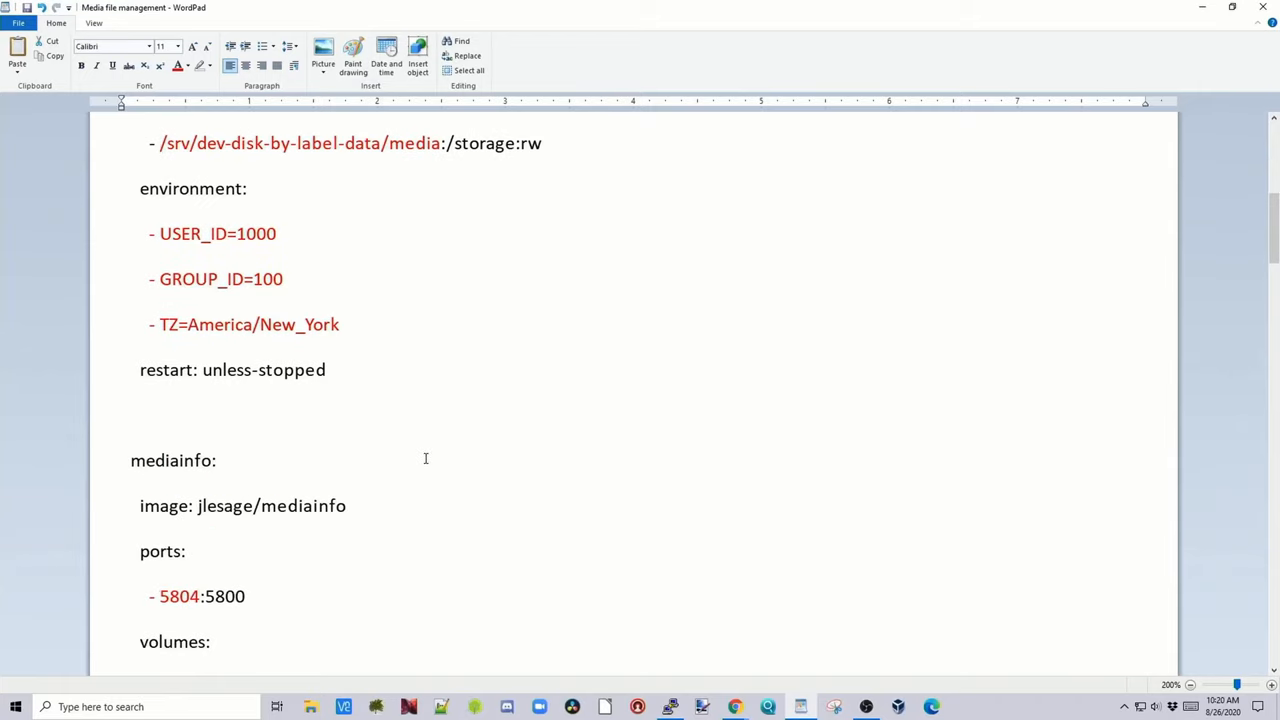
pyautogui.moveTo(236, 234)
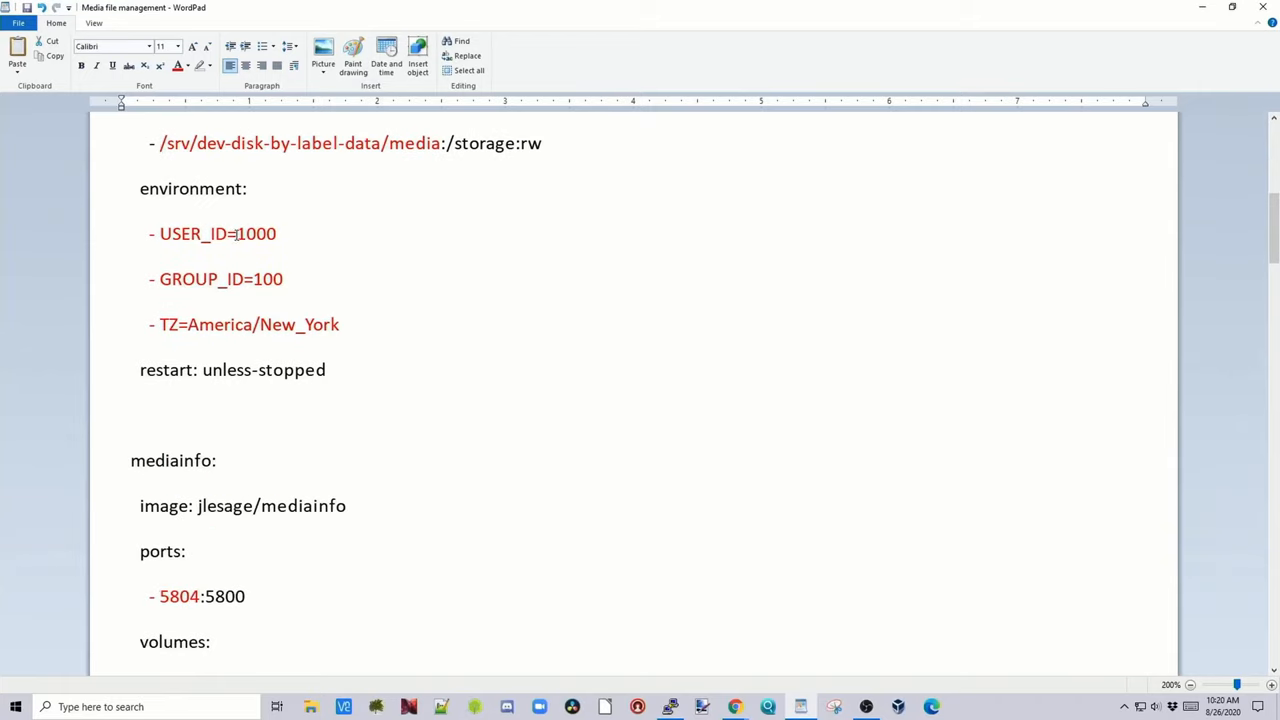
pyautogui.doubleClick(256, 232)
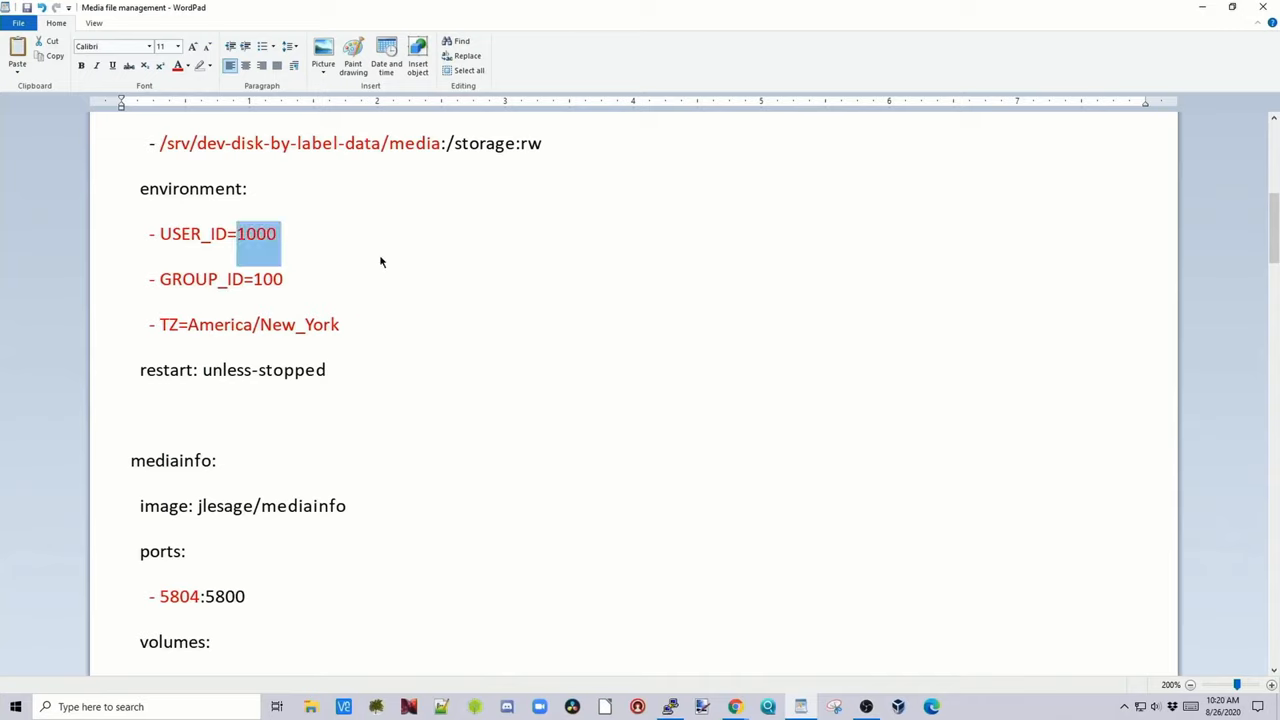
pyautogui.click(284, 280)
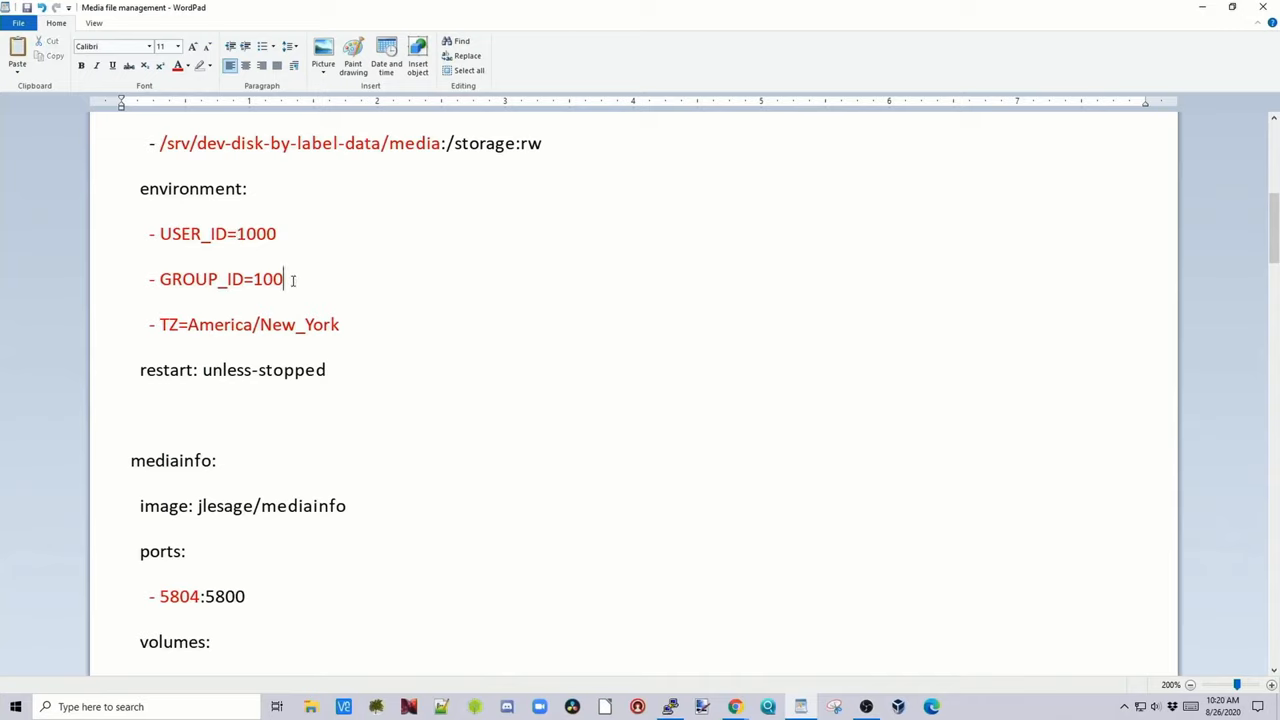
pyautogui.doubleClick(266, 280)
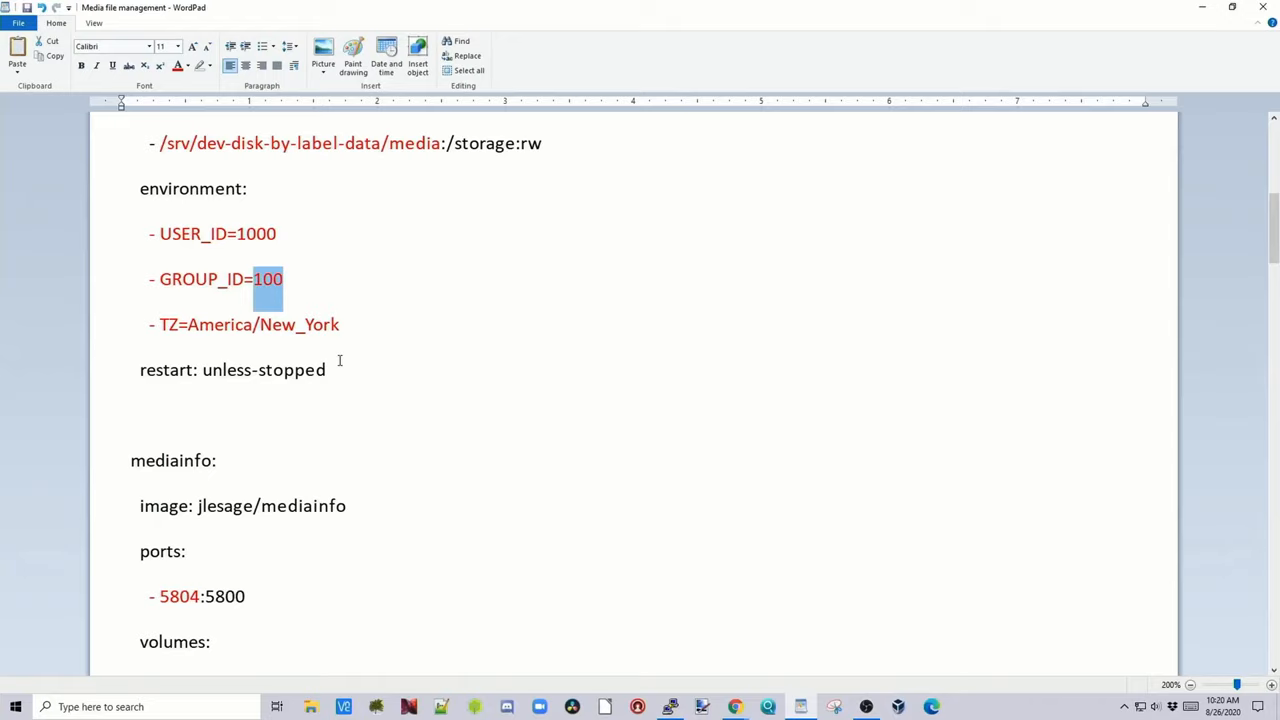
pyautogui.moveTo(264, 352)
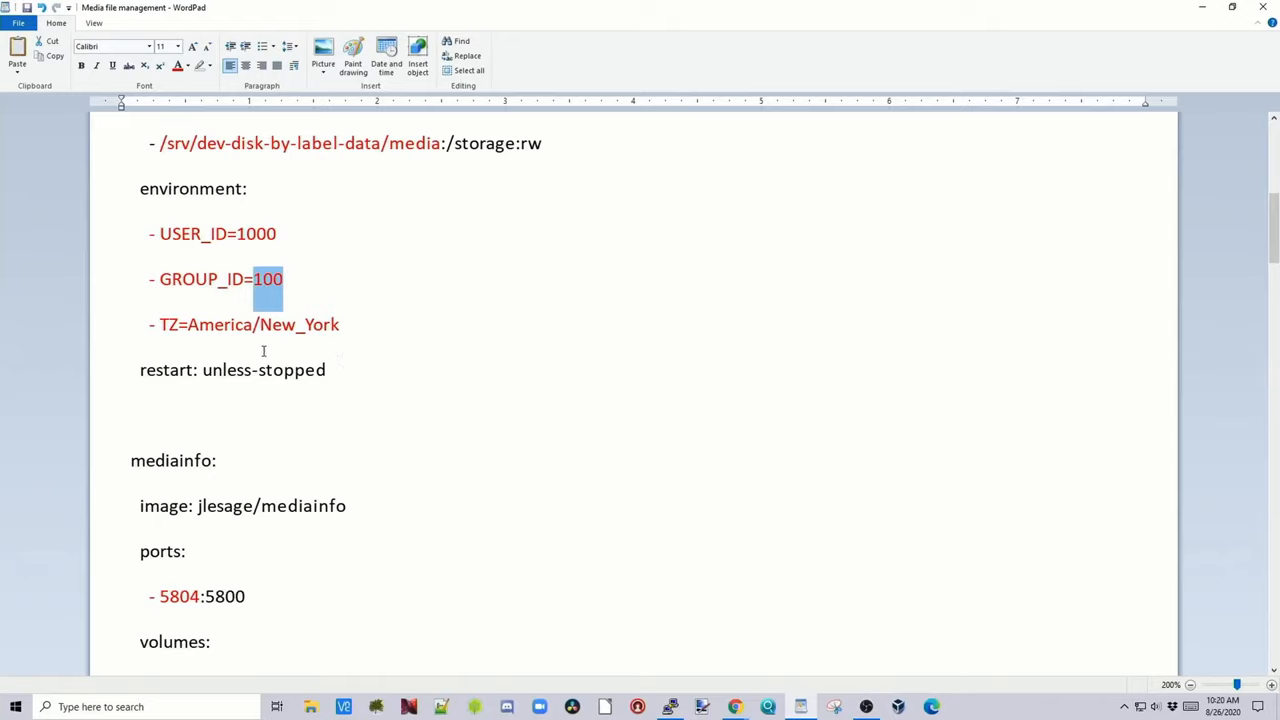
pyautogui.scroll(-3)
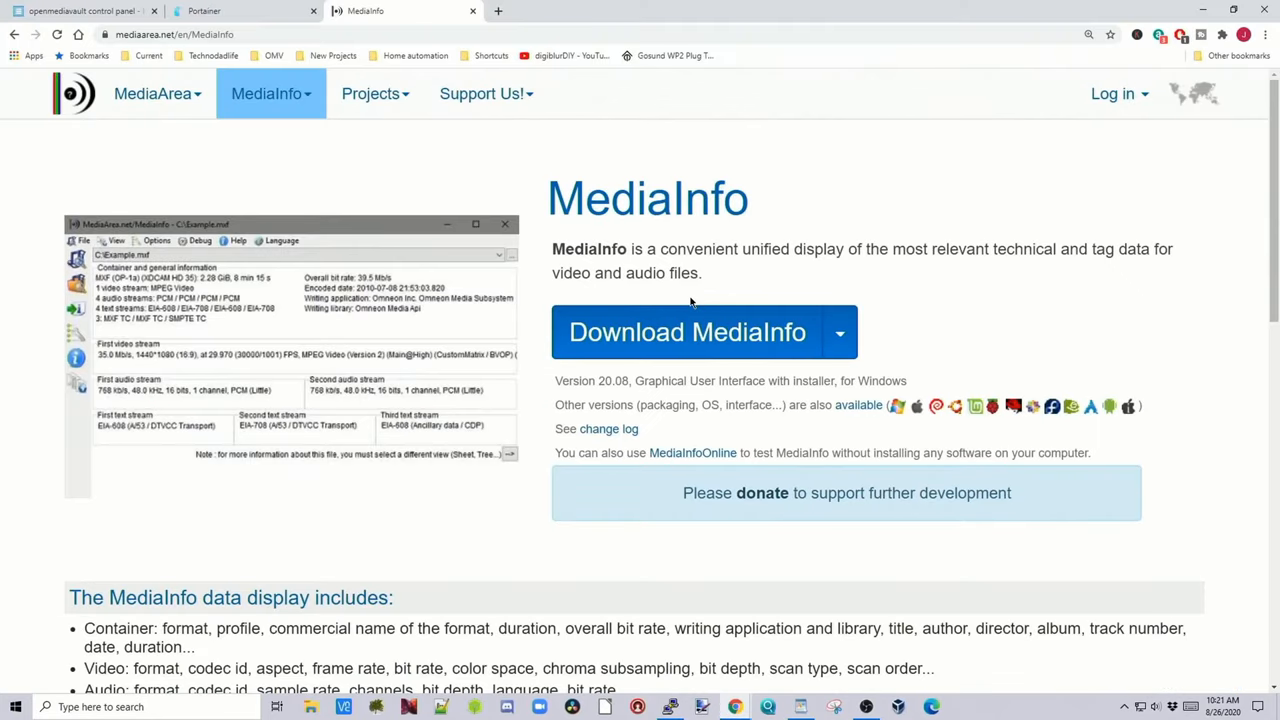
pyautogui.moveTo(456, 20)
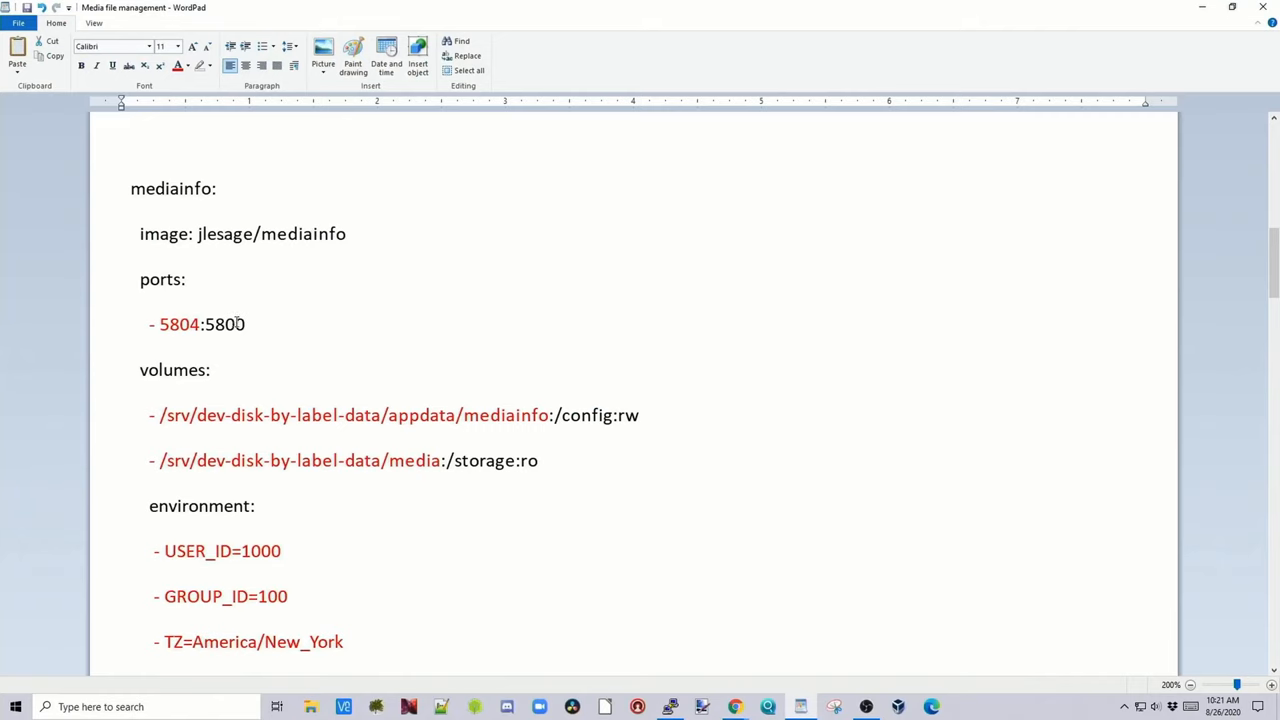
pyautogui.click(162, 324)
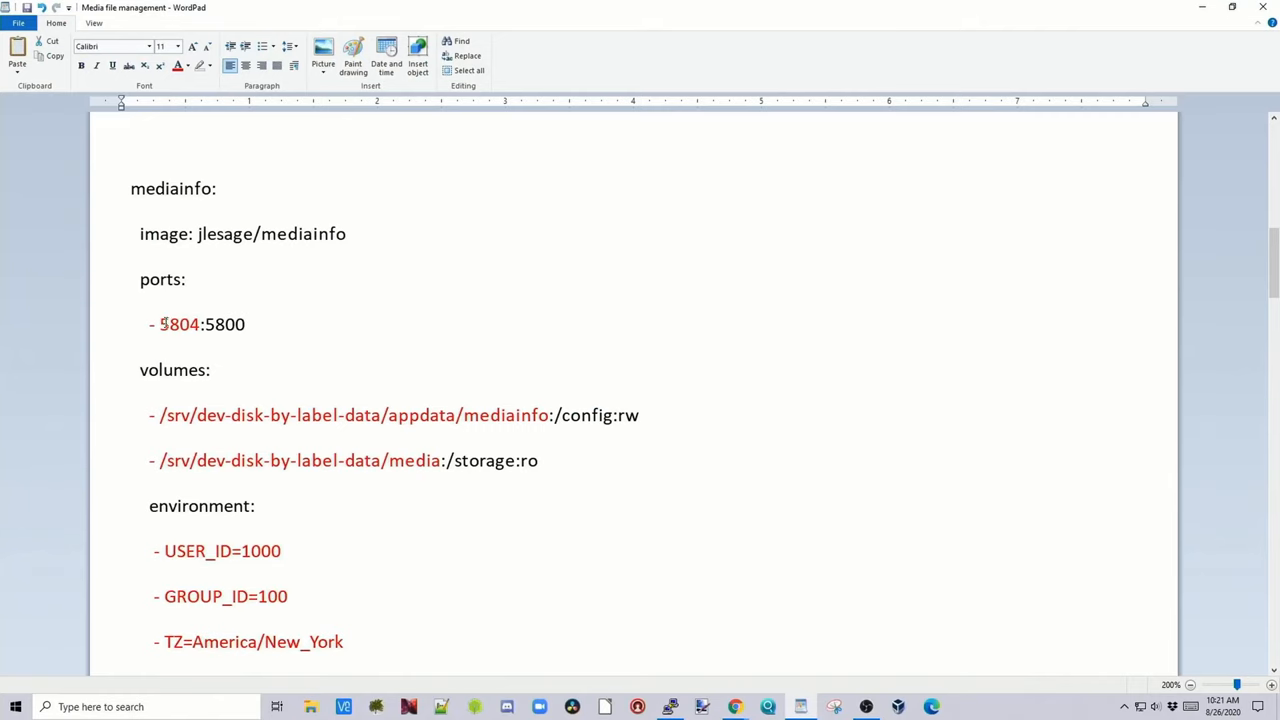
pyautogui.scroll(-3)
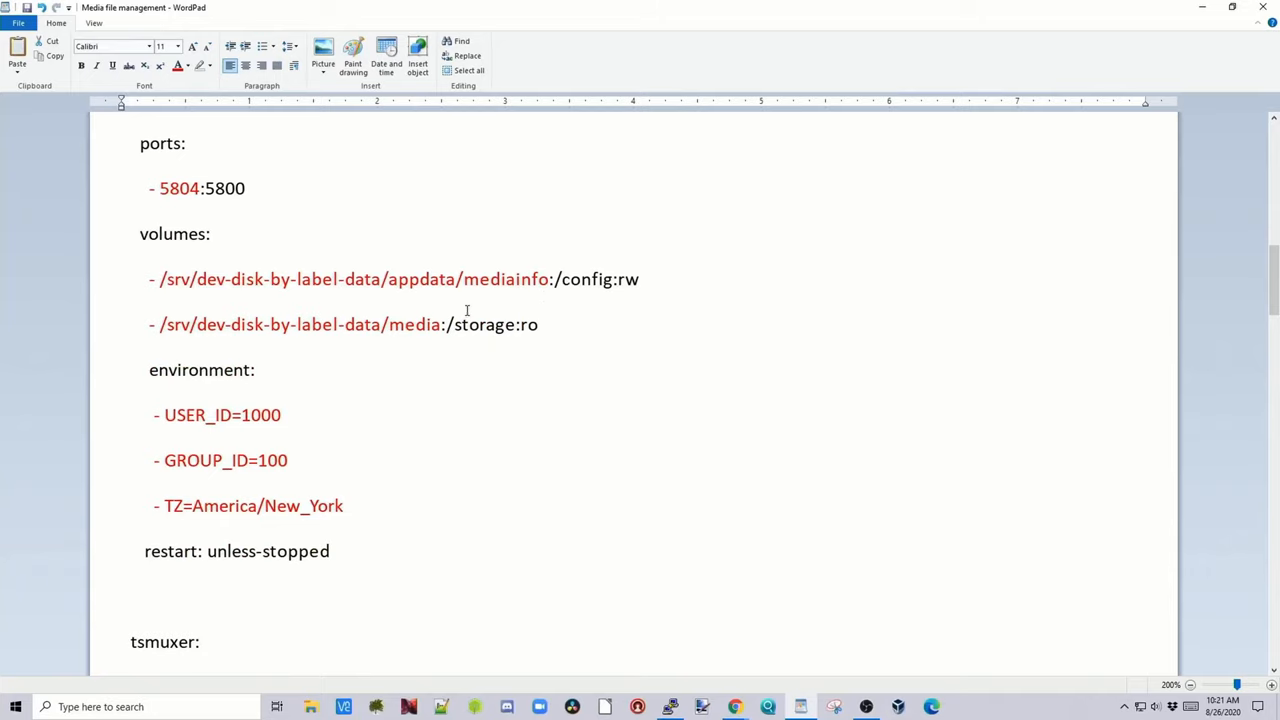
pyautogui.moveTo(476, 336)
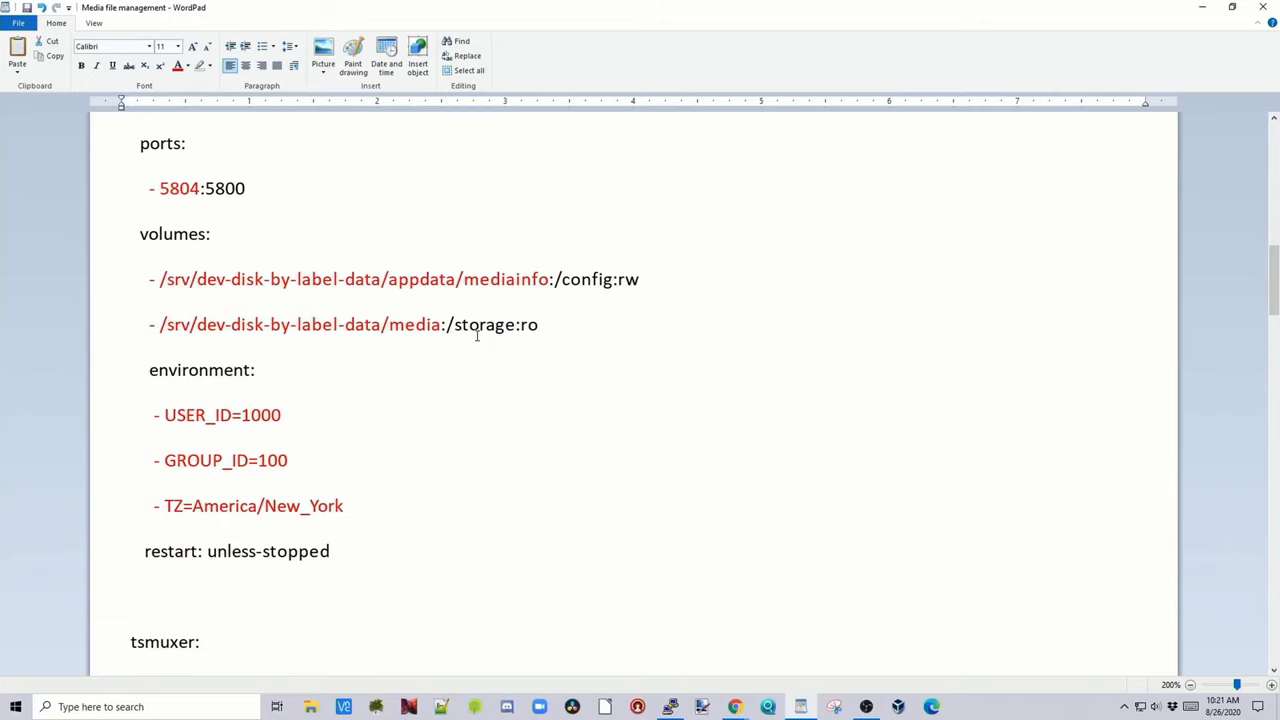
pyautogui.scroll(-3)
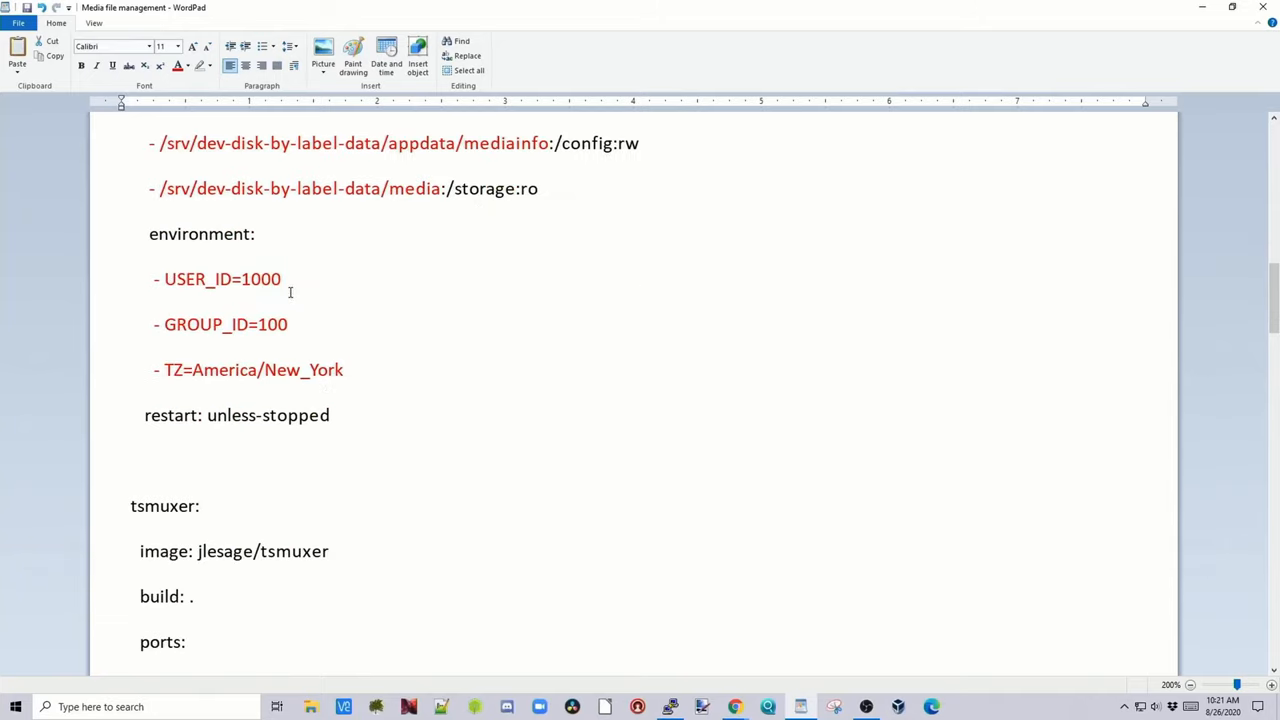
pyautogui.moveTo(354, 378)
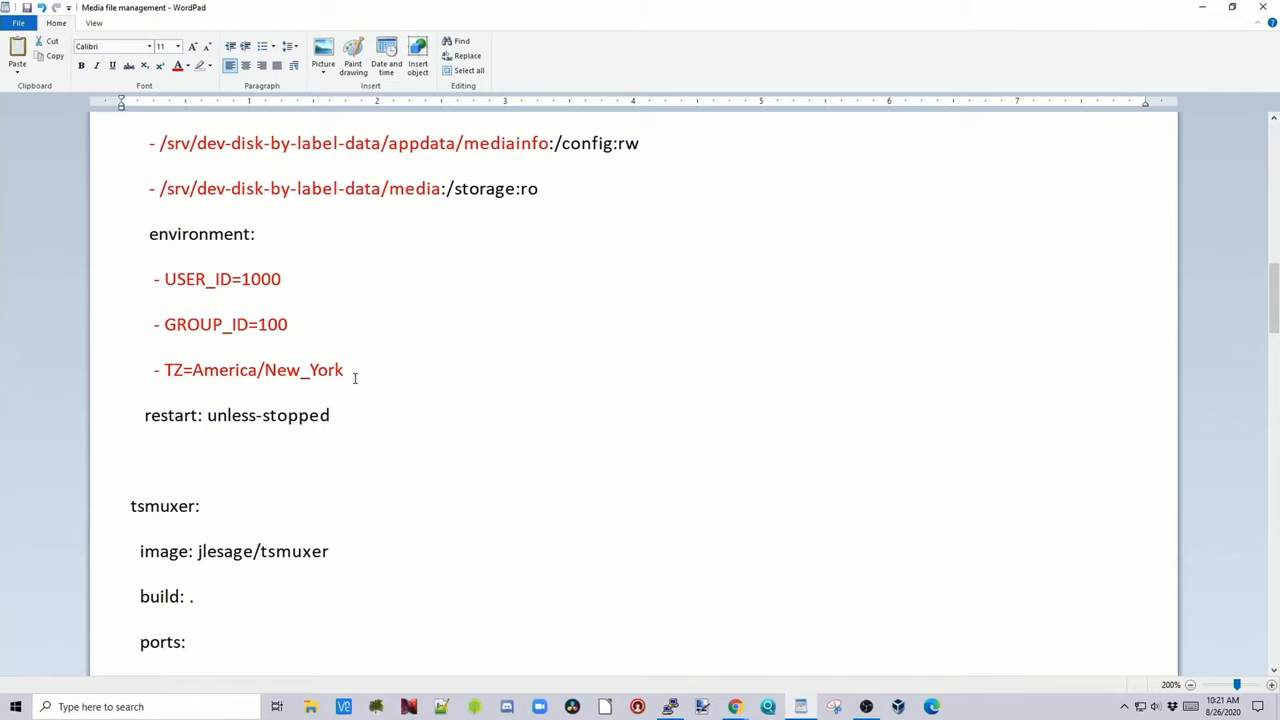
pyautogui.scroll(-3)
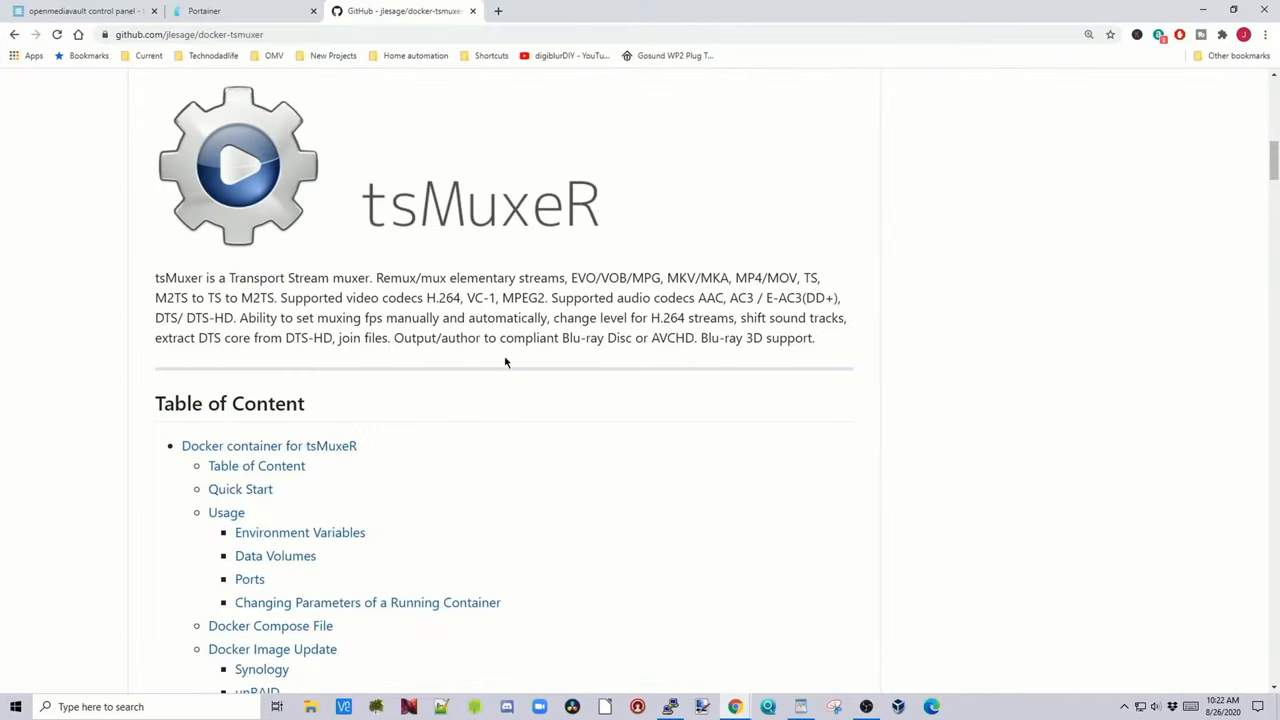
pyautogui.moveTo(384, 268)
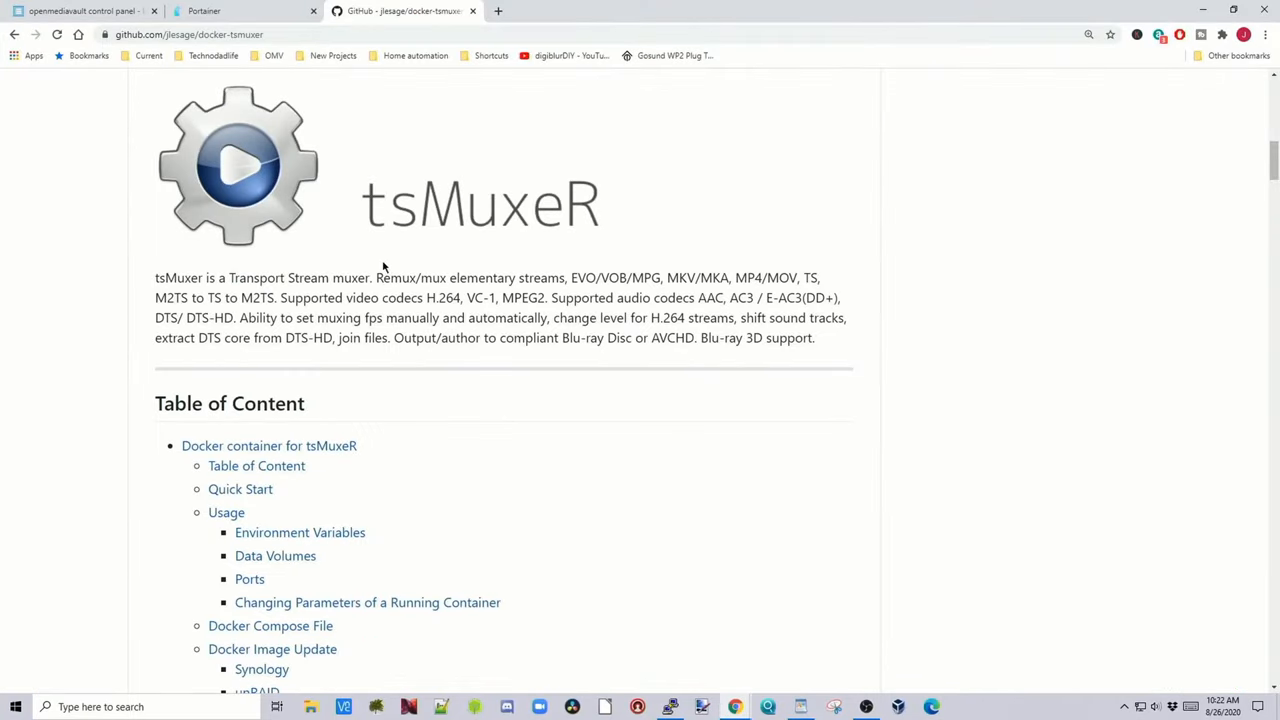
pyautogui.moveTo(496, 292)
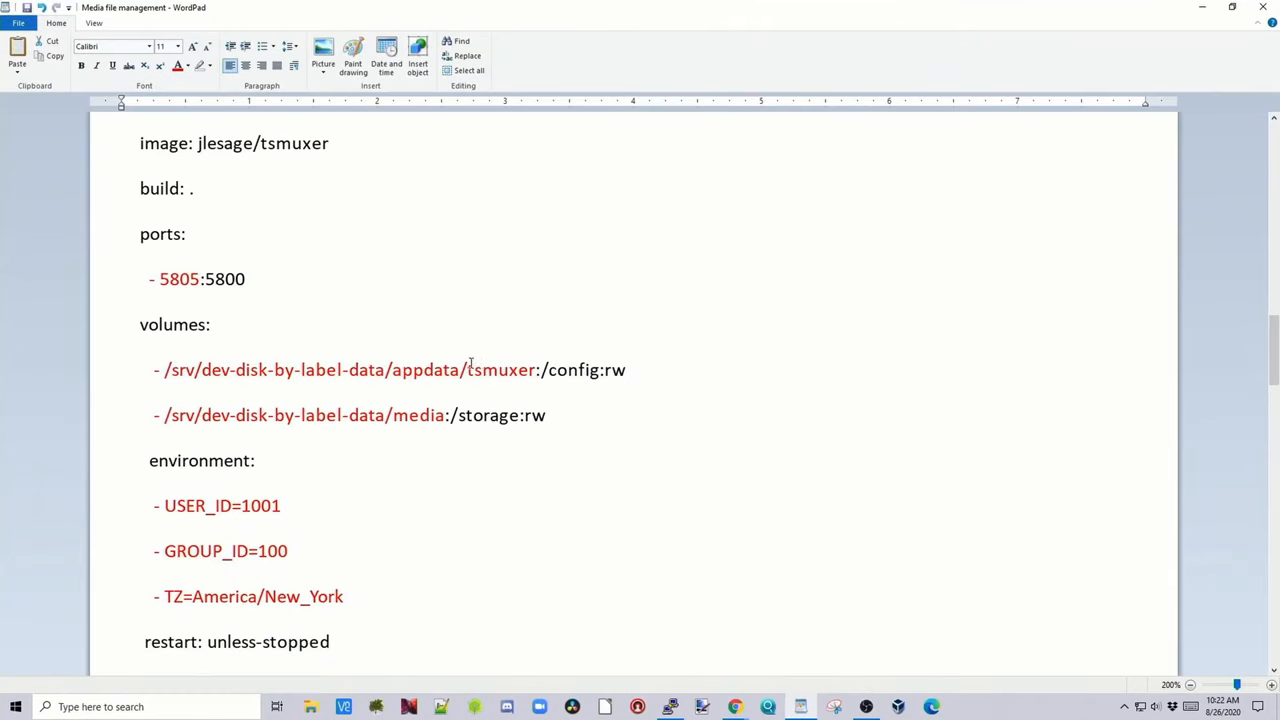
pyautogui.moveTo(548, 388)
pyautogui.write('0')
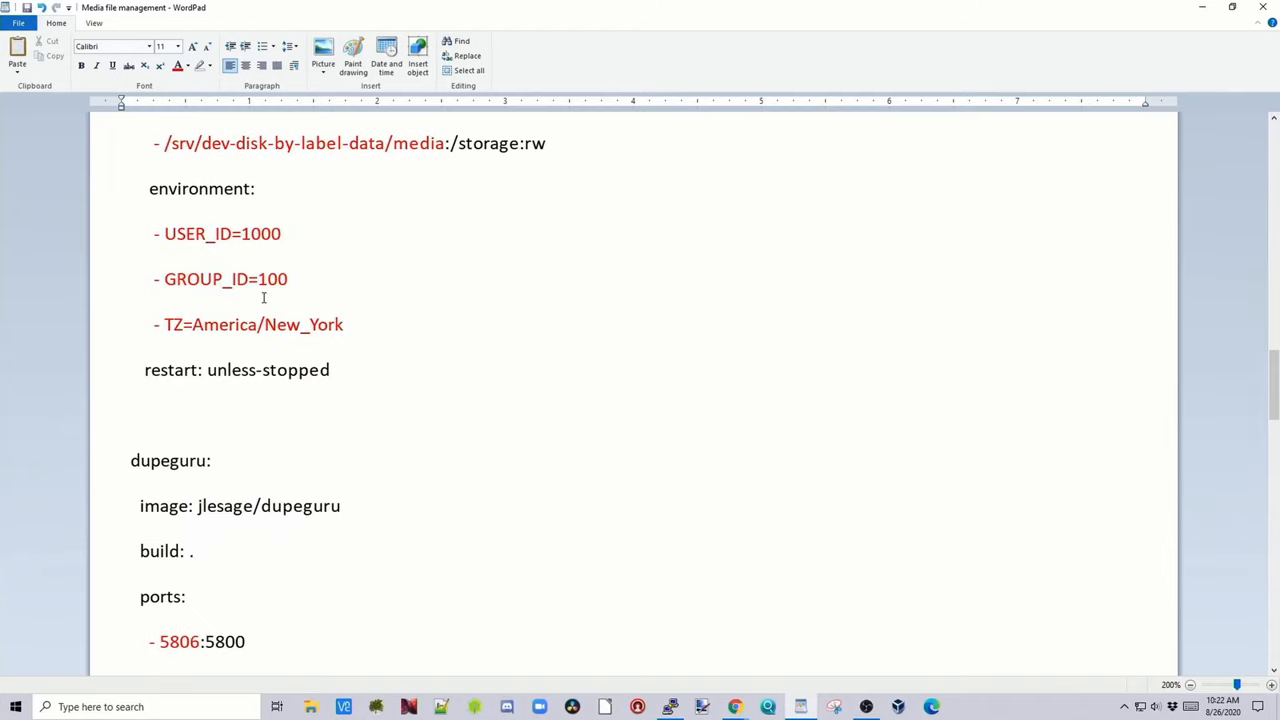
pyautogui.moveTo(352, 324)
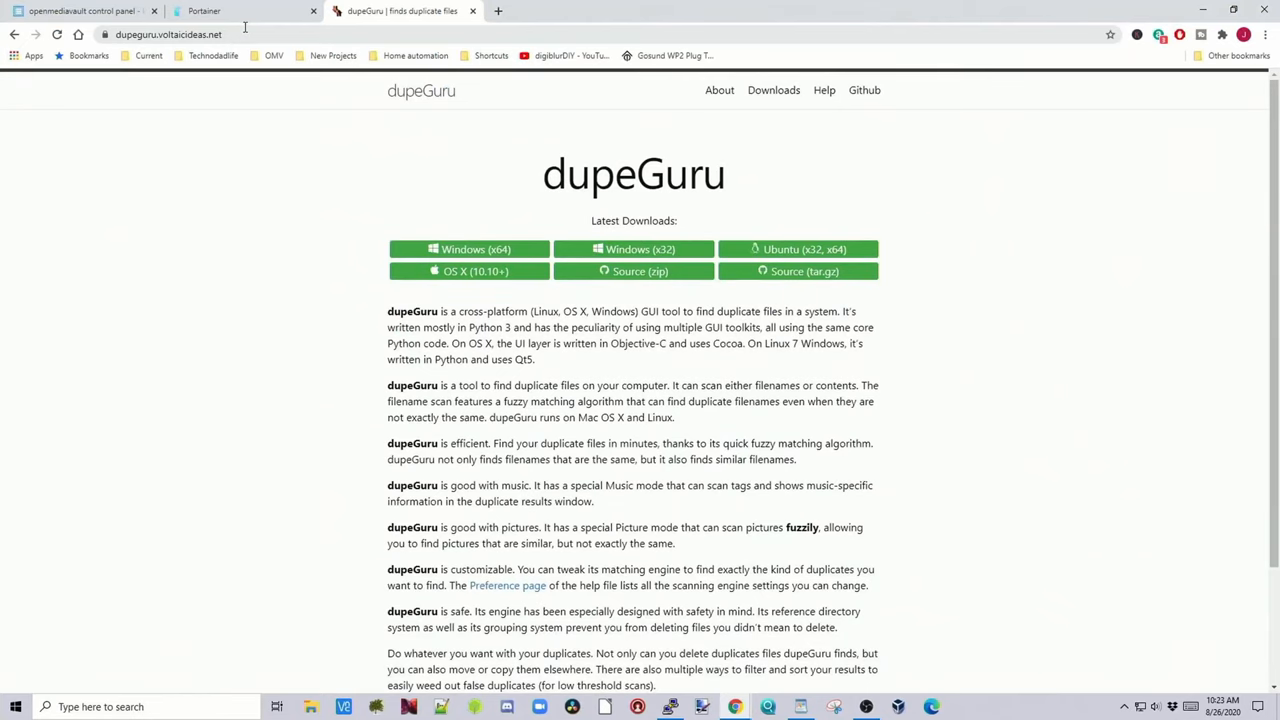
pyautogui.moveTo(620, 364)
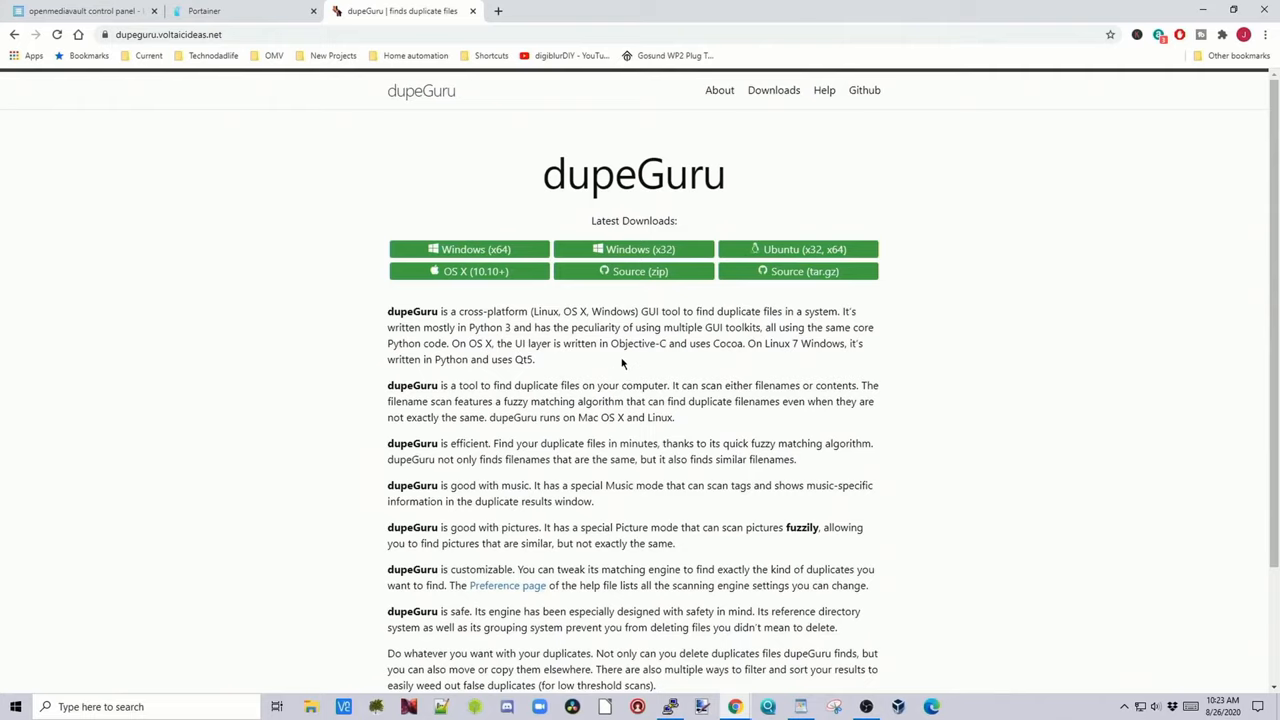
pyautogui.moveTo(716, 370)
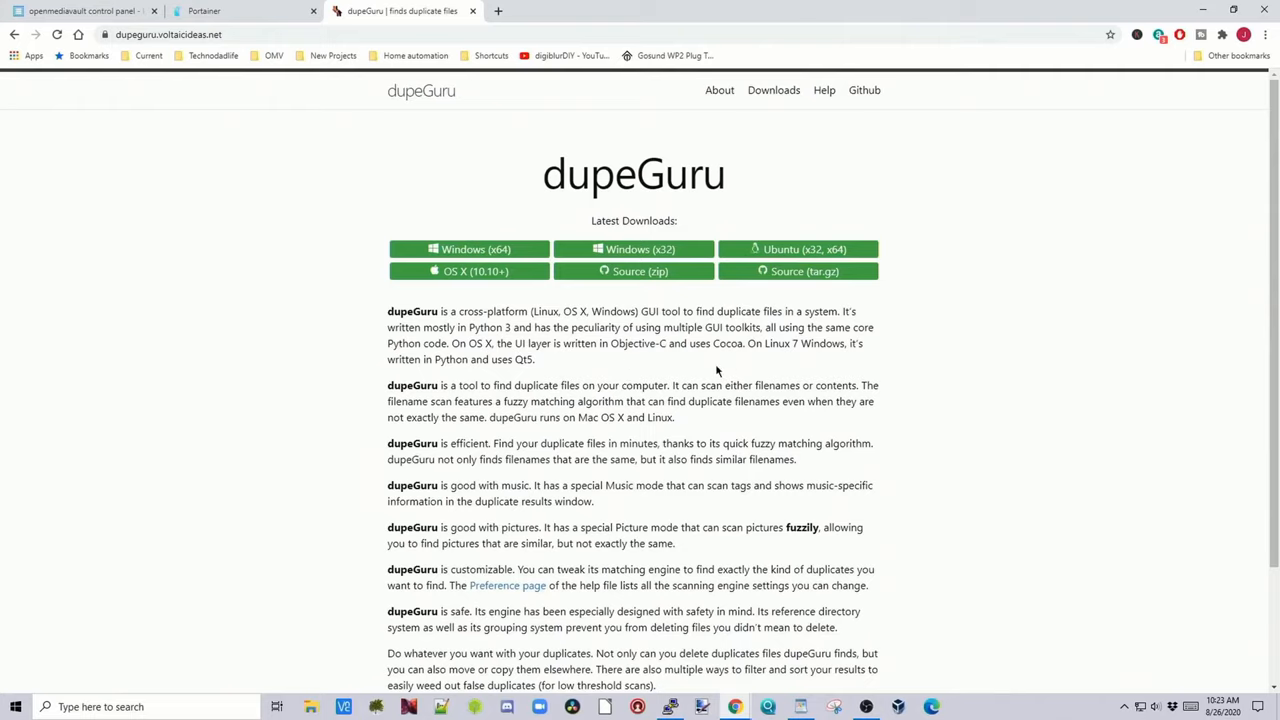
pyautogui.click(800, 708)
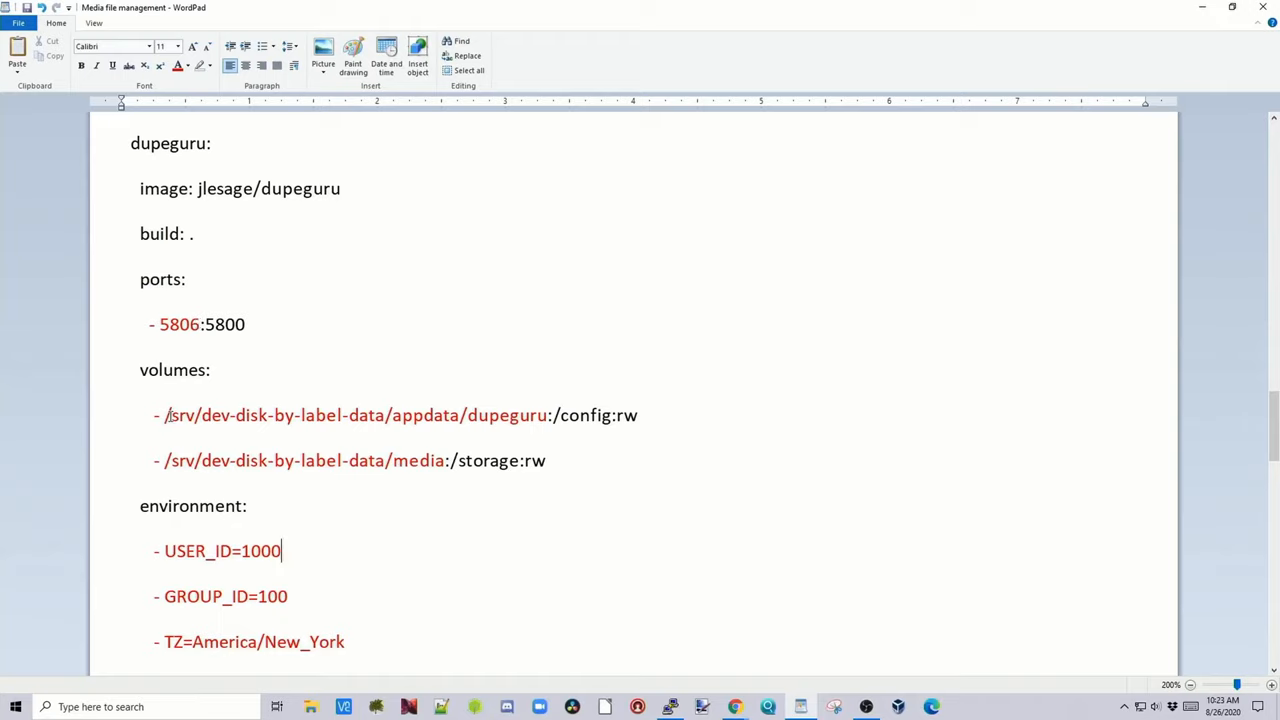
pyautogui.moveTo(544, 434)
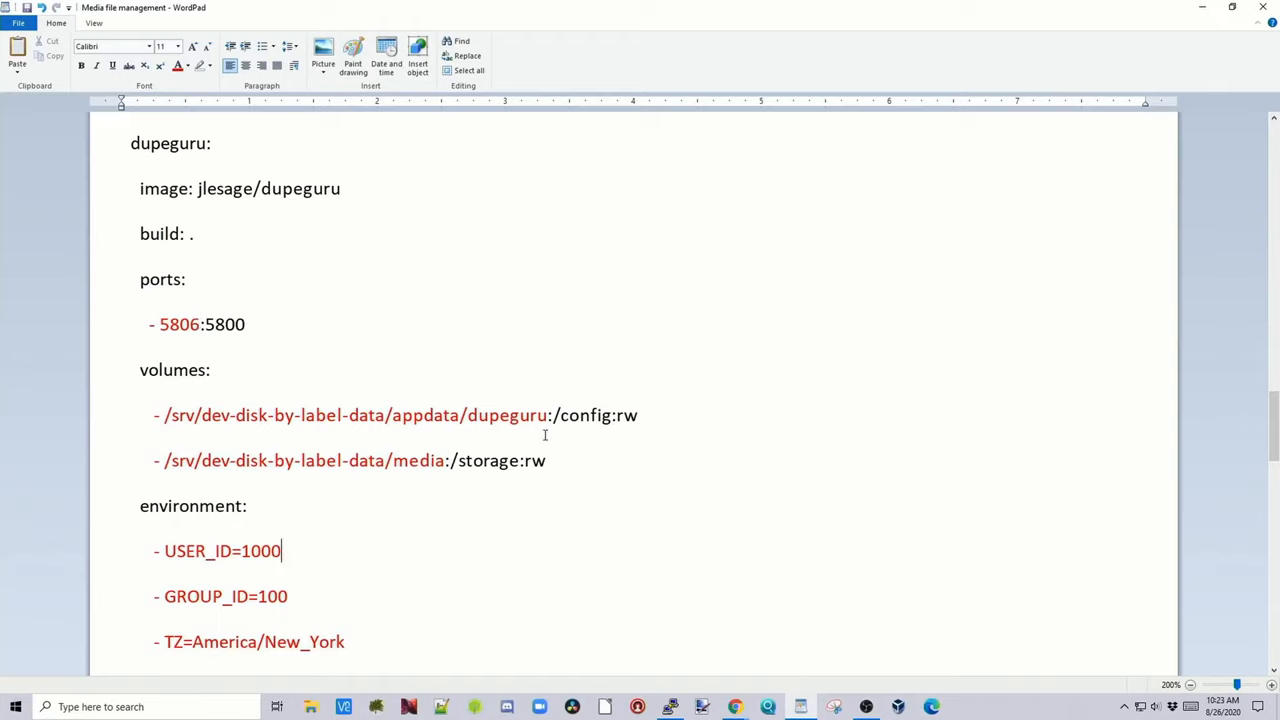
pyautogui.moveTo(410, 480)
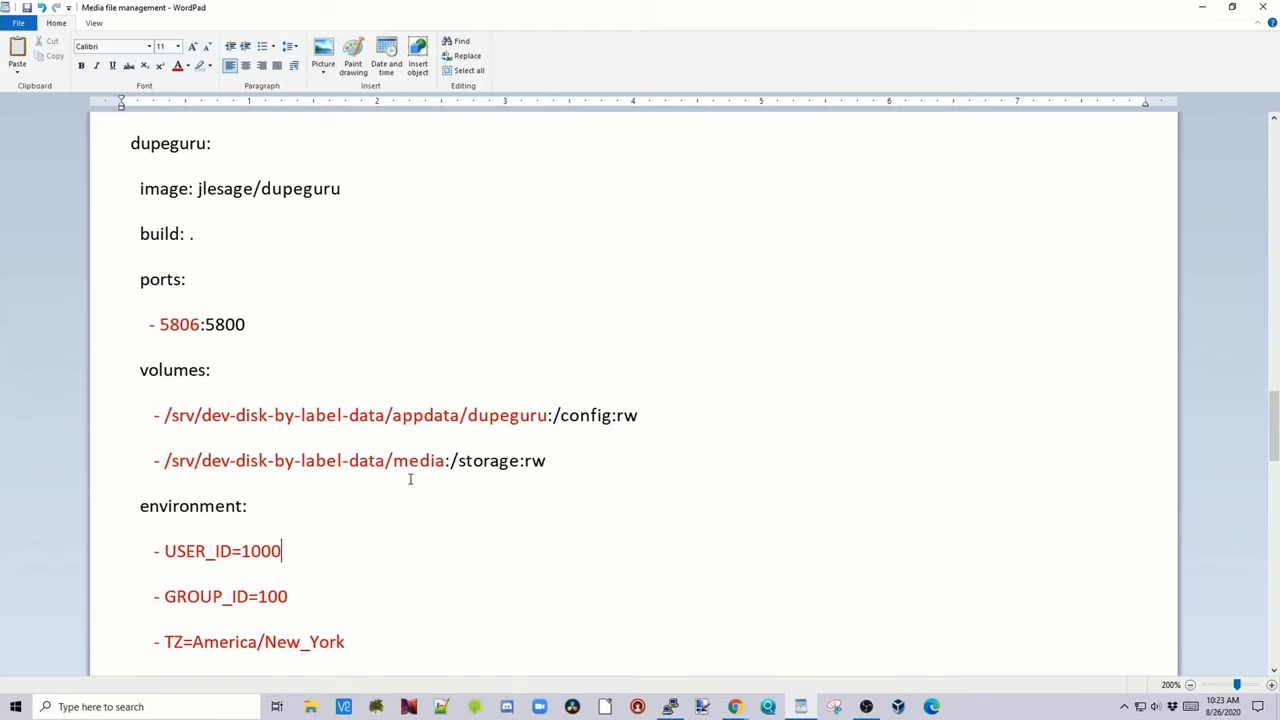
pyautogui.scroll(-3)
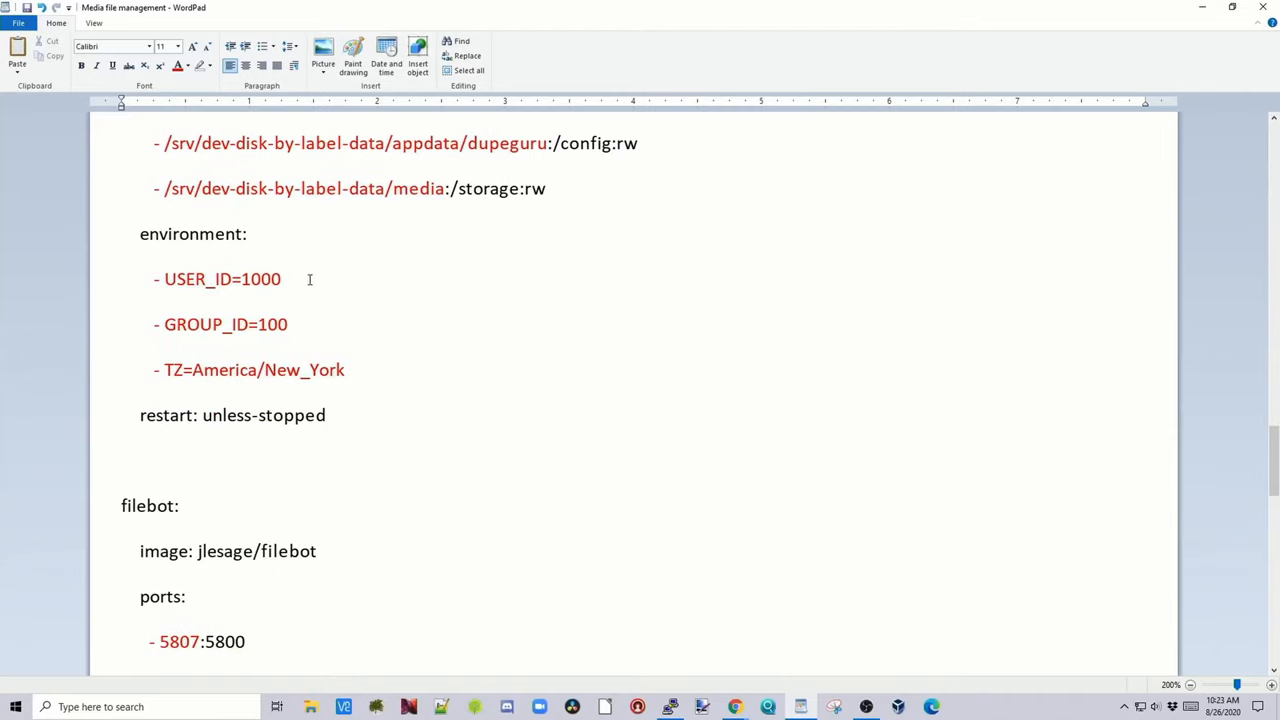
pyautogui.moveTo(320, 384)
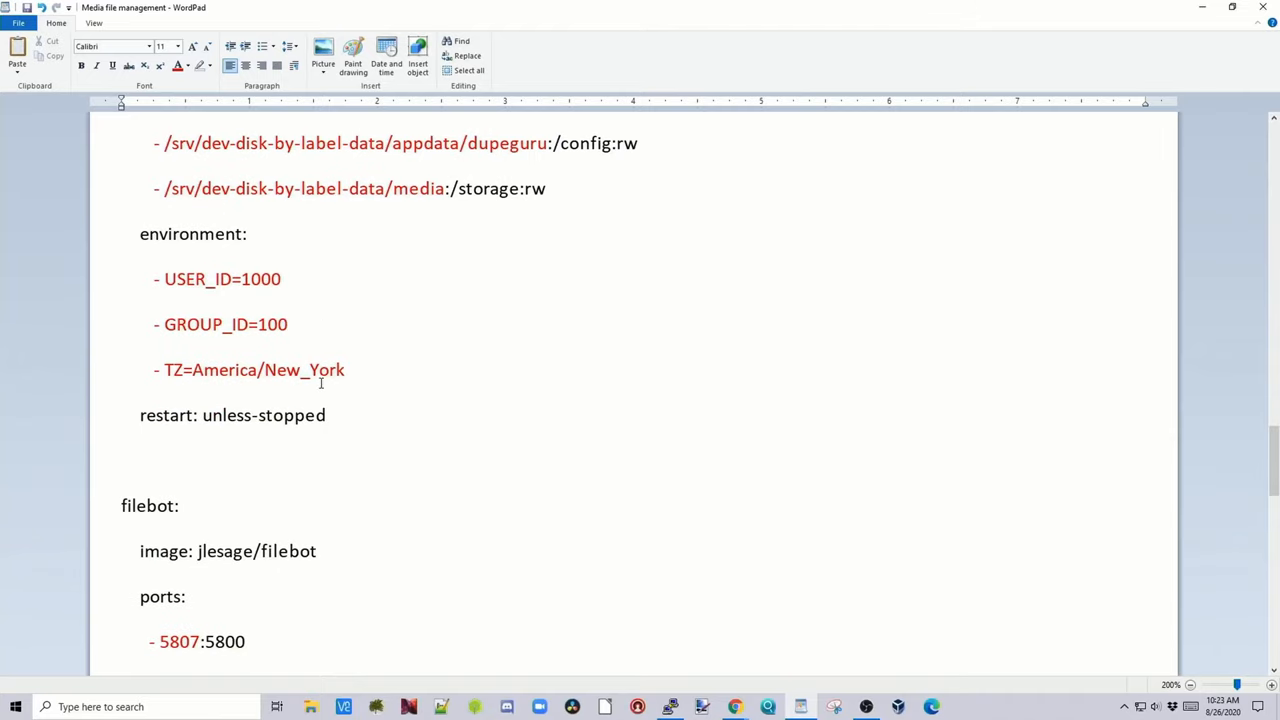
pyautogui.scroll(-3)
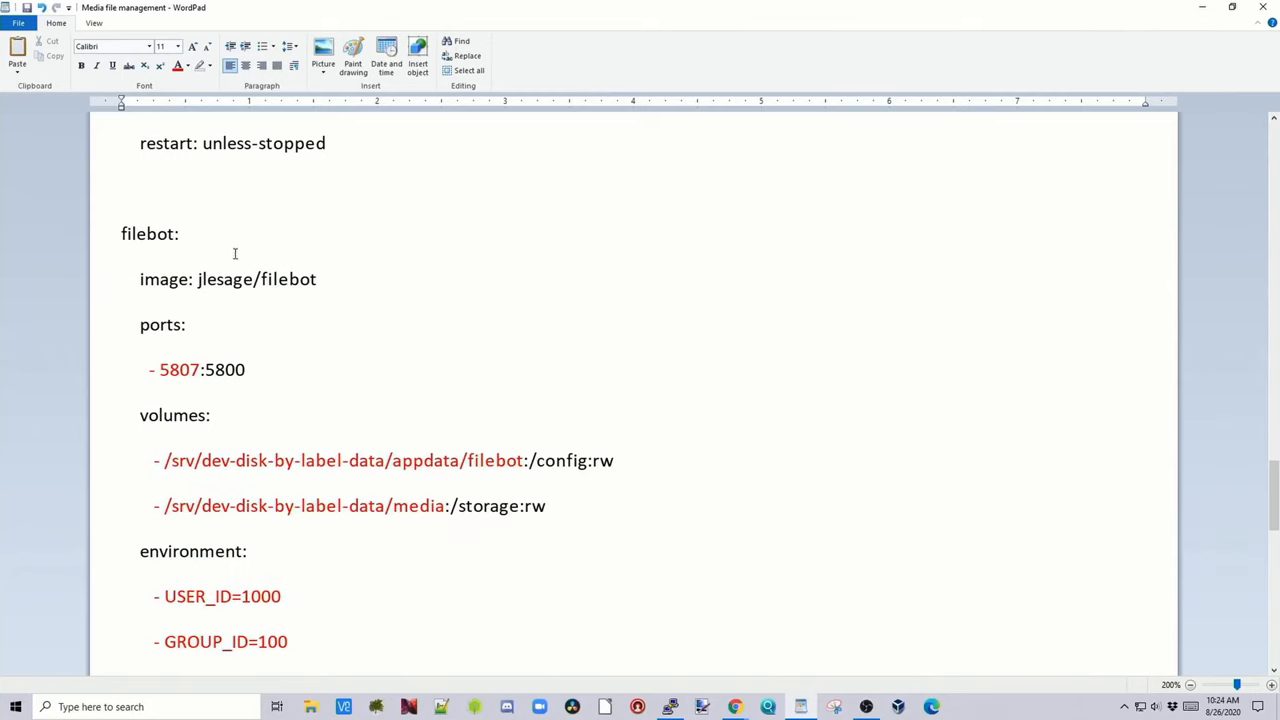
pyautogui.click(736, 708)
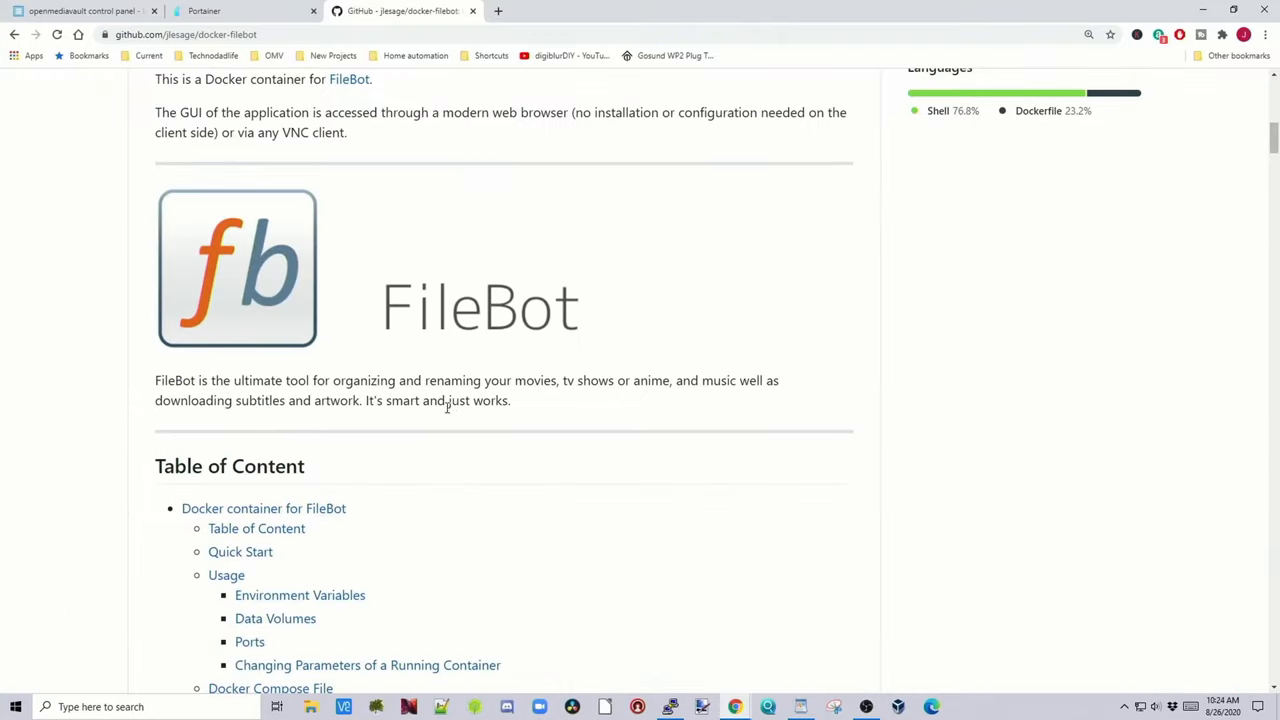
pyautogui.moveTo(600, 404)
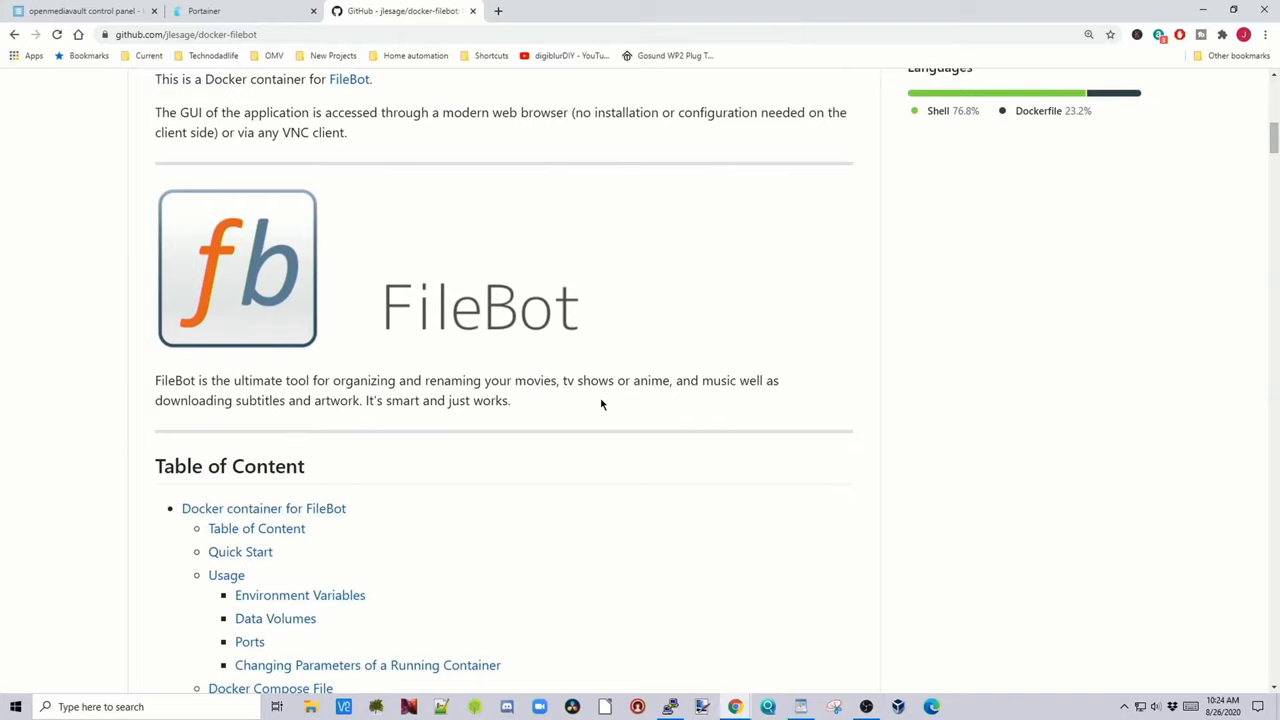
pyautogui.moveTo(1224, 36)
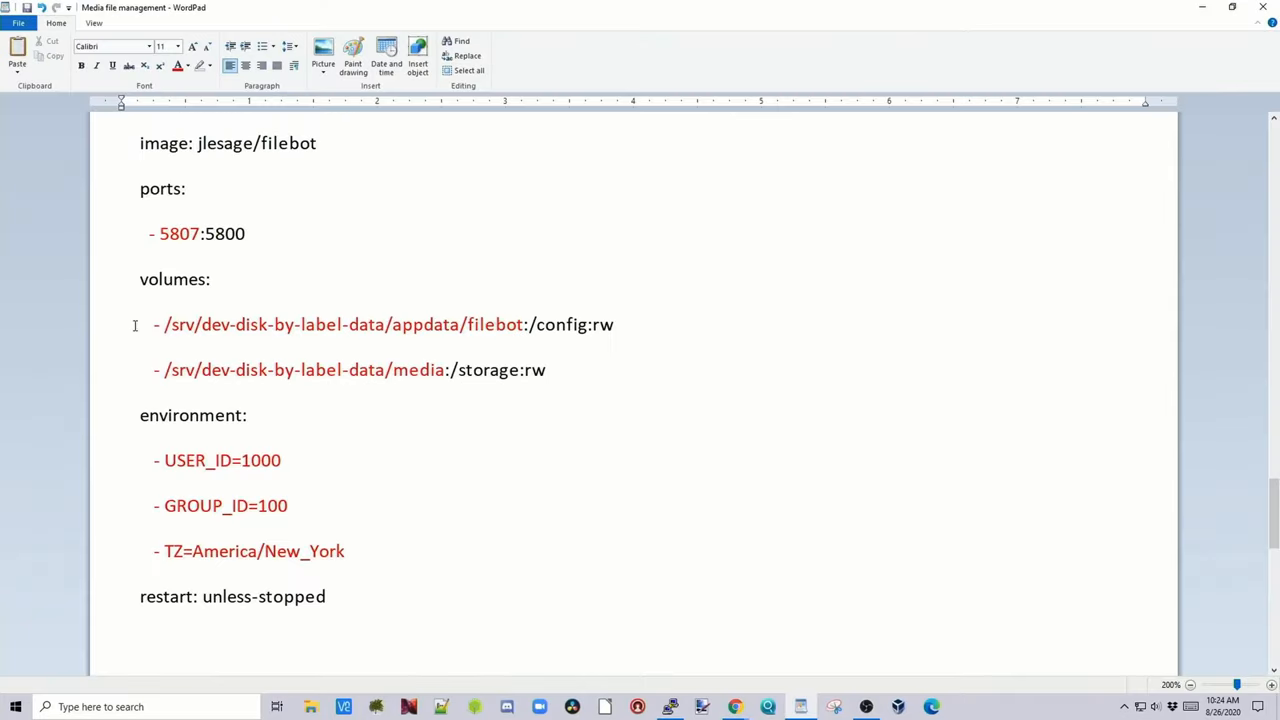
pyautogui.moveTo(534, 342)
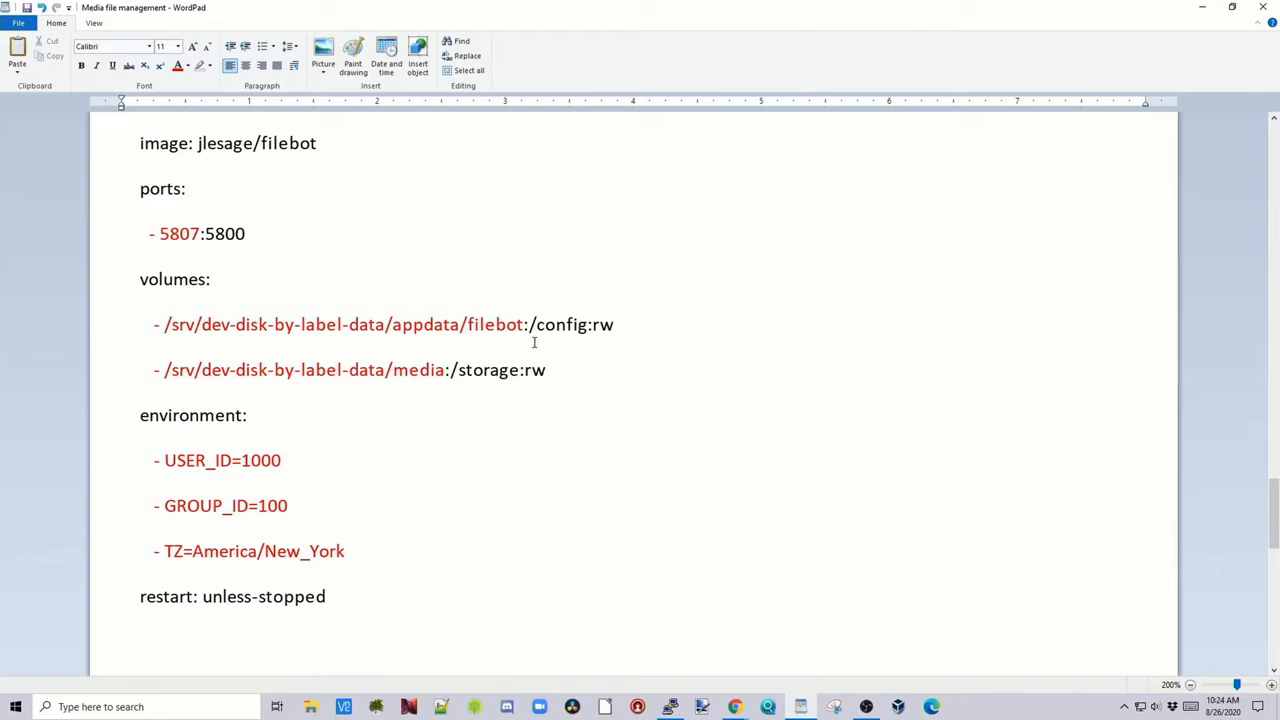
pyautogui.moveTo(324, 492)
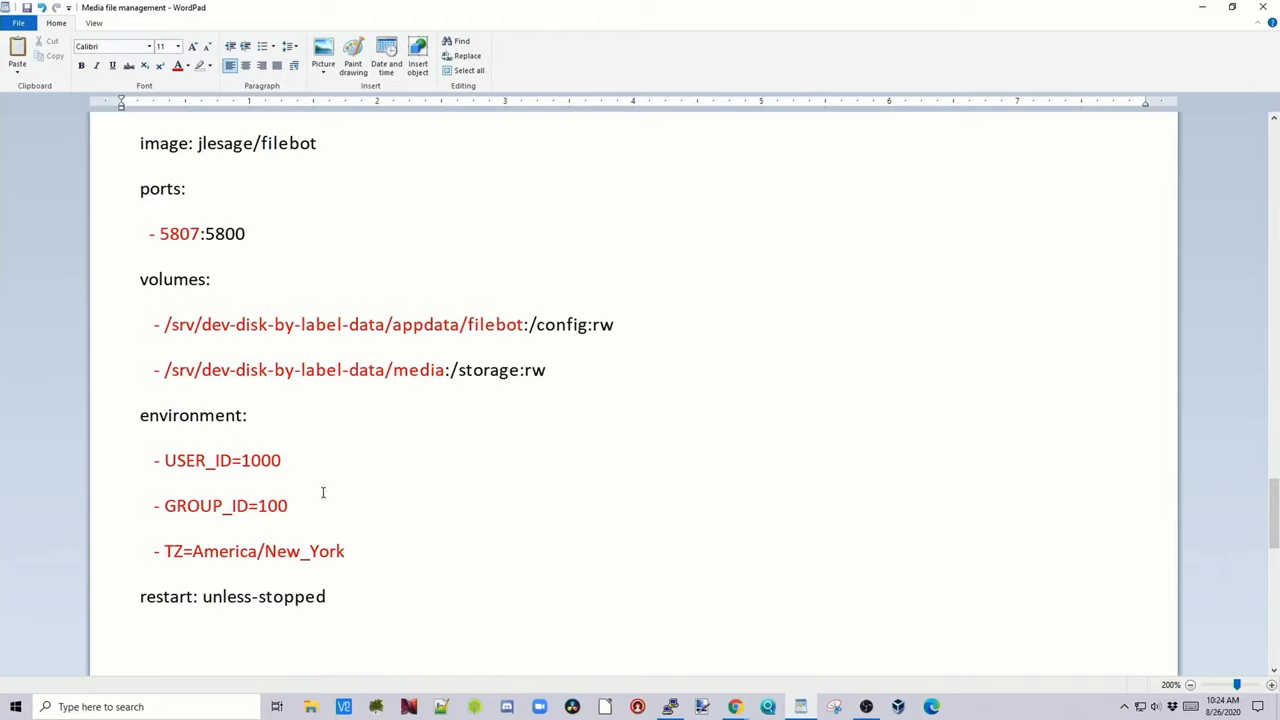
pyautogui.moveTo(390, 506)
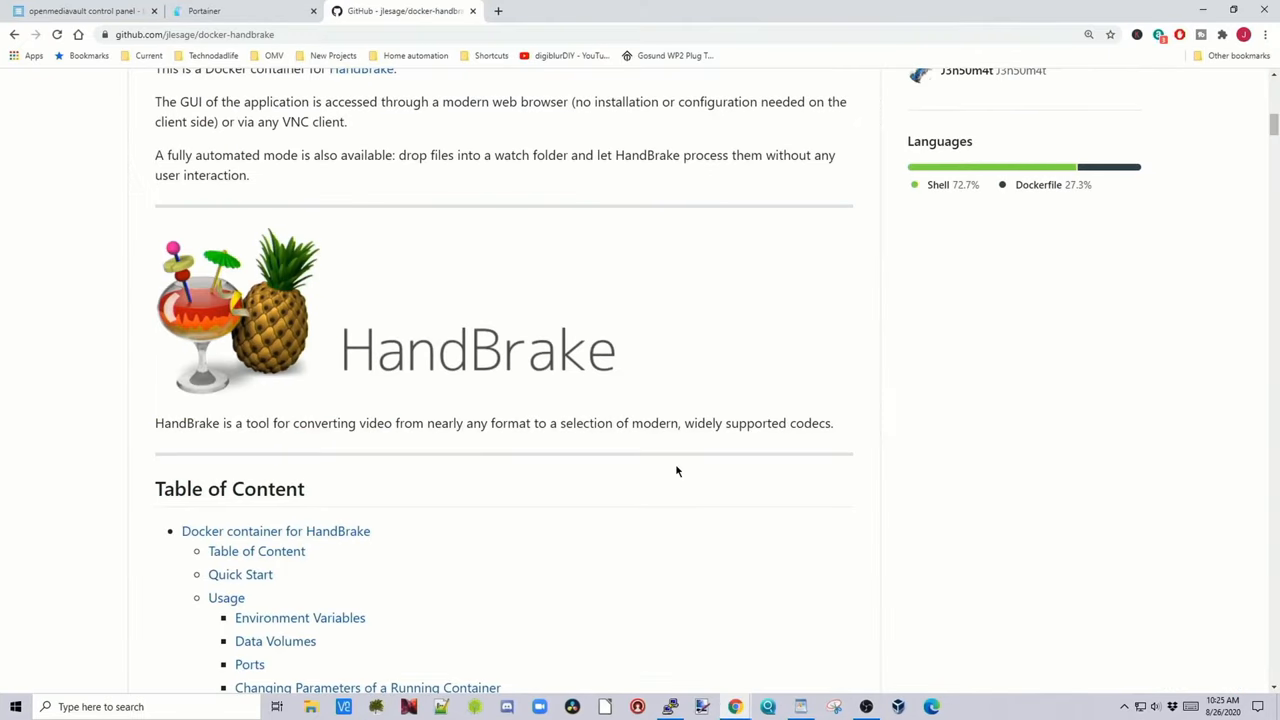
pyautogui.moveTo(472, 444)
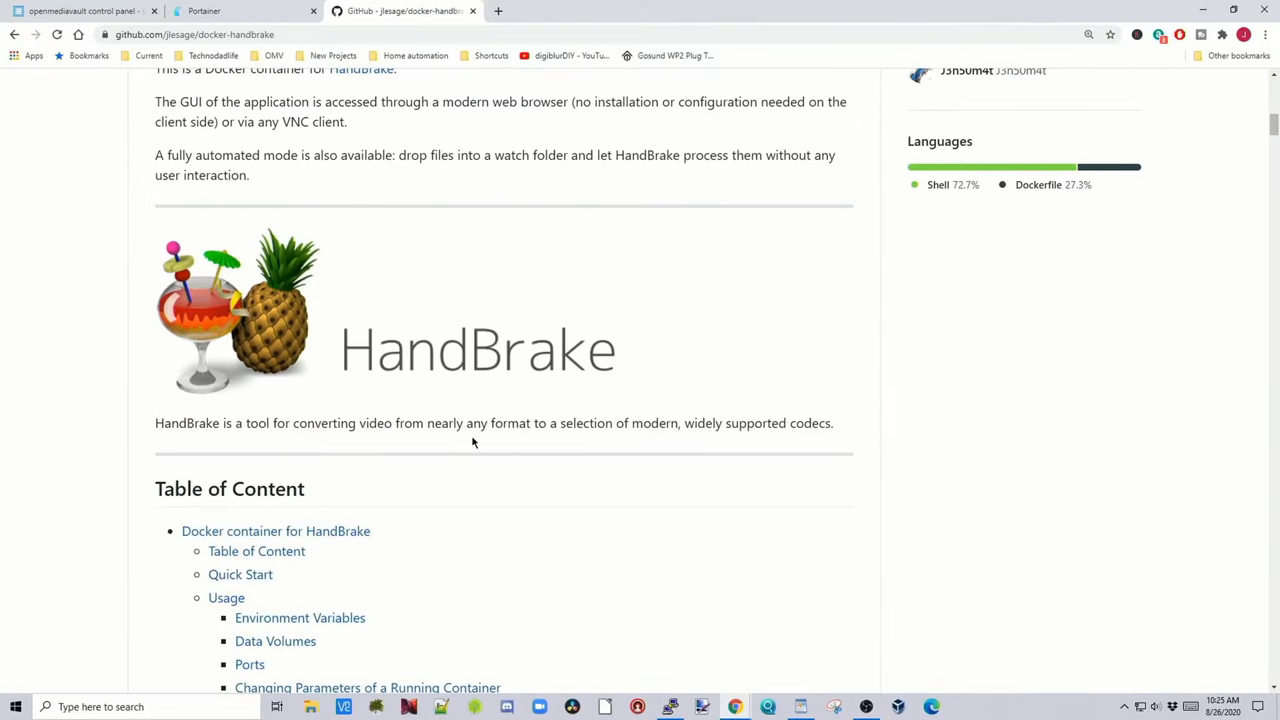
pyautogui.moveTo(770, 446)
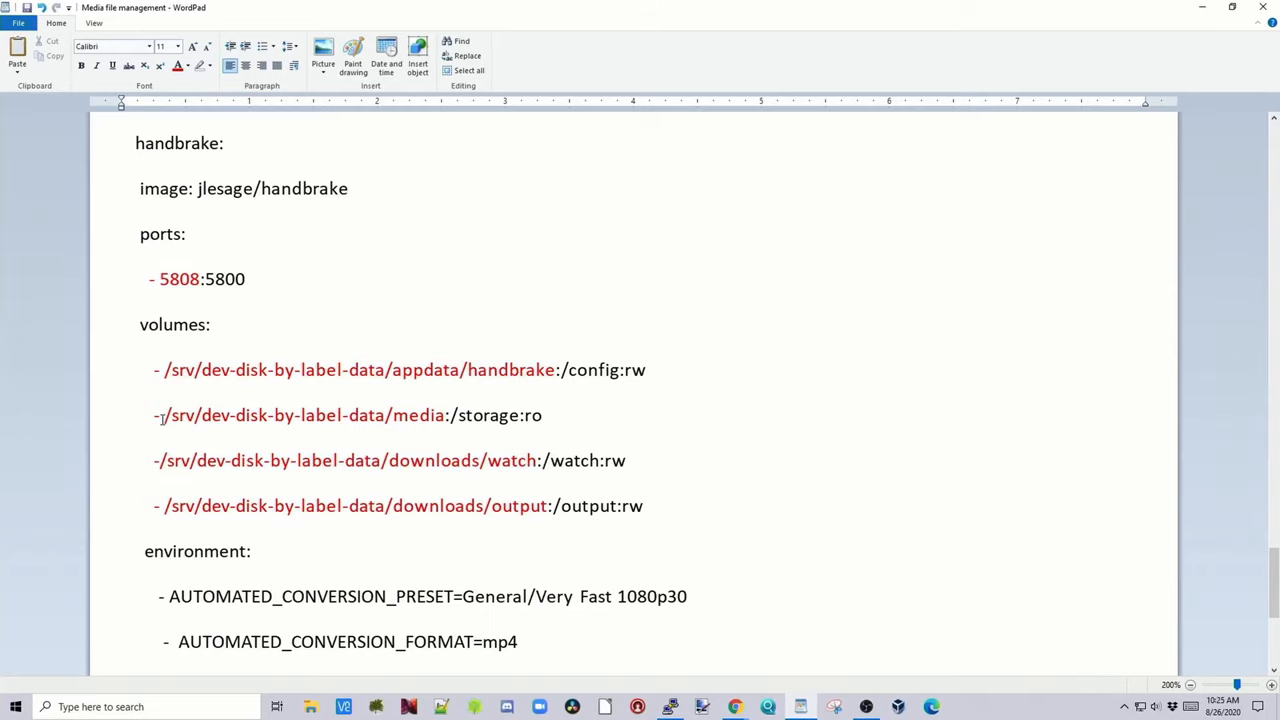
pyautogui.moveTo(440, 424)
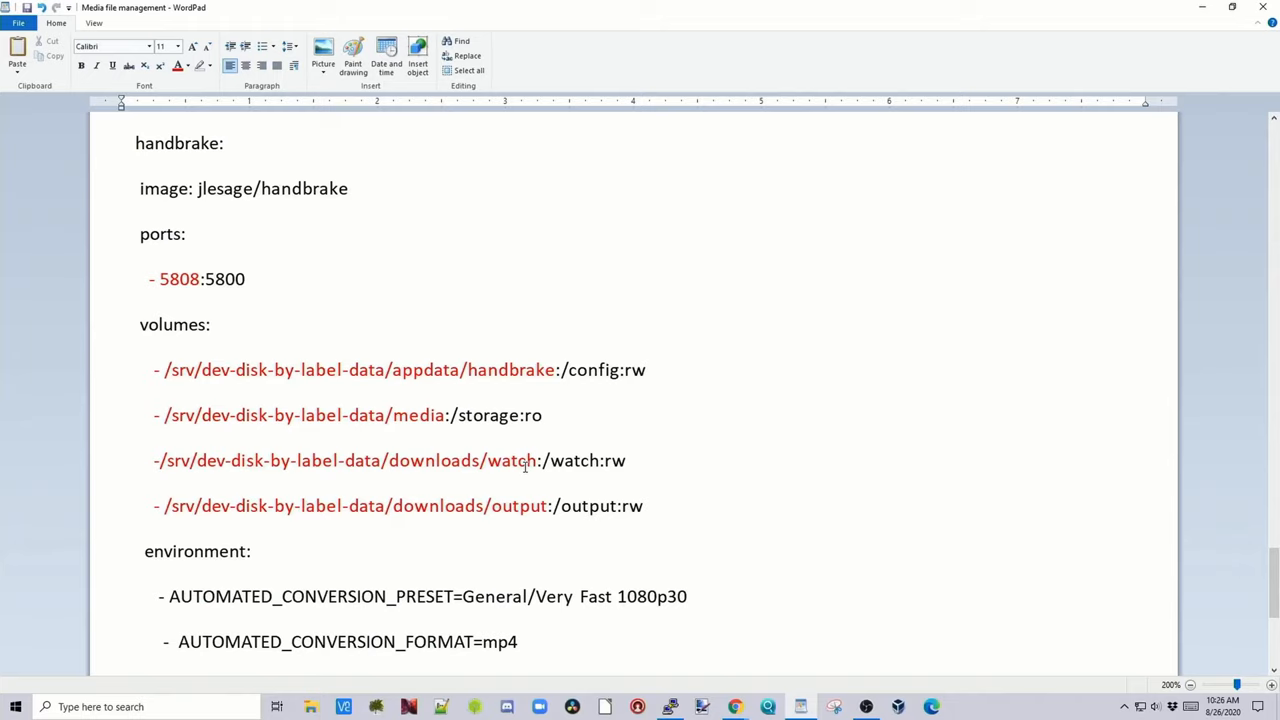
pyautogui.scroll(-3)
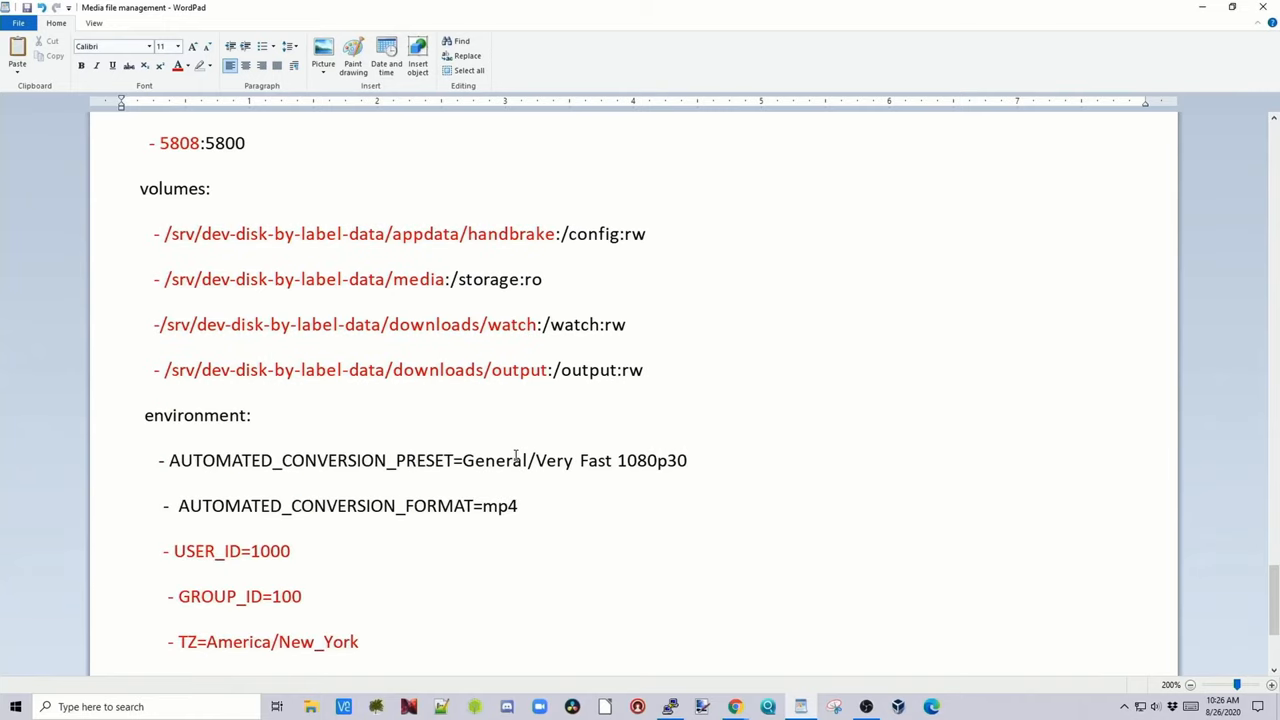
pyautogui.moveTo(524, 384)
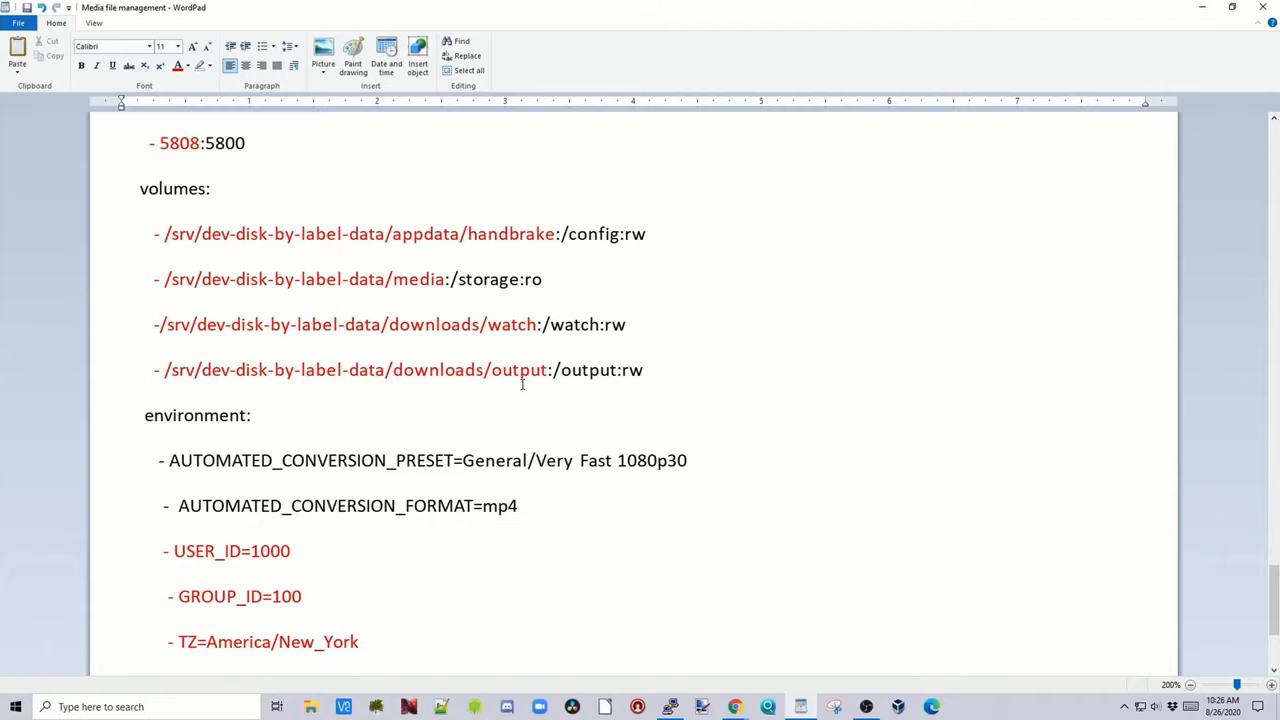
pyautogui.scroll(-3)
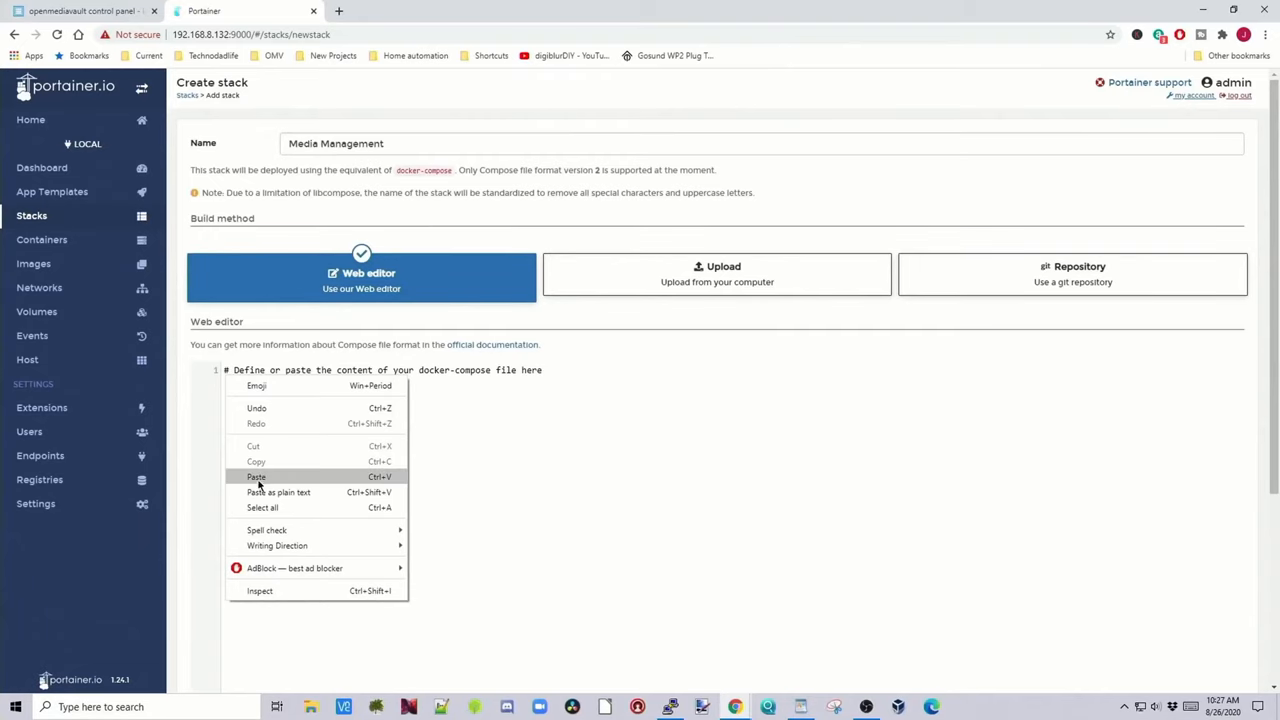
# - Paste the full media-services compose file into the stack web editor and review it
pyautogui.click(256, 476)
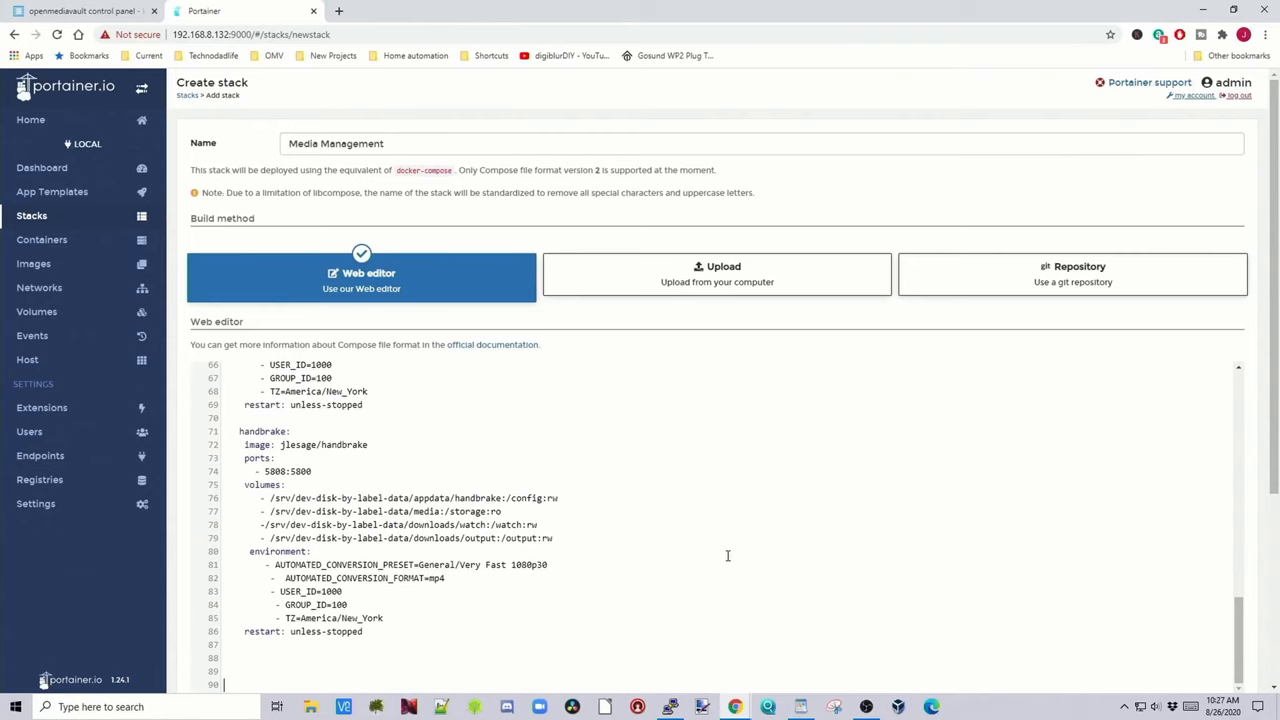
pyautogui.scroll(3)
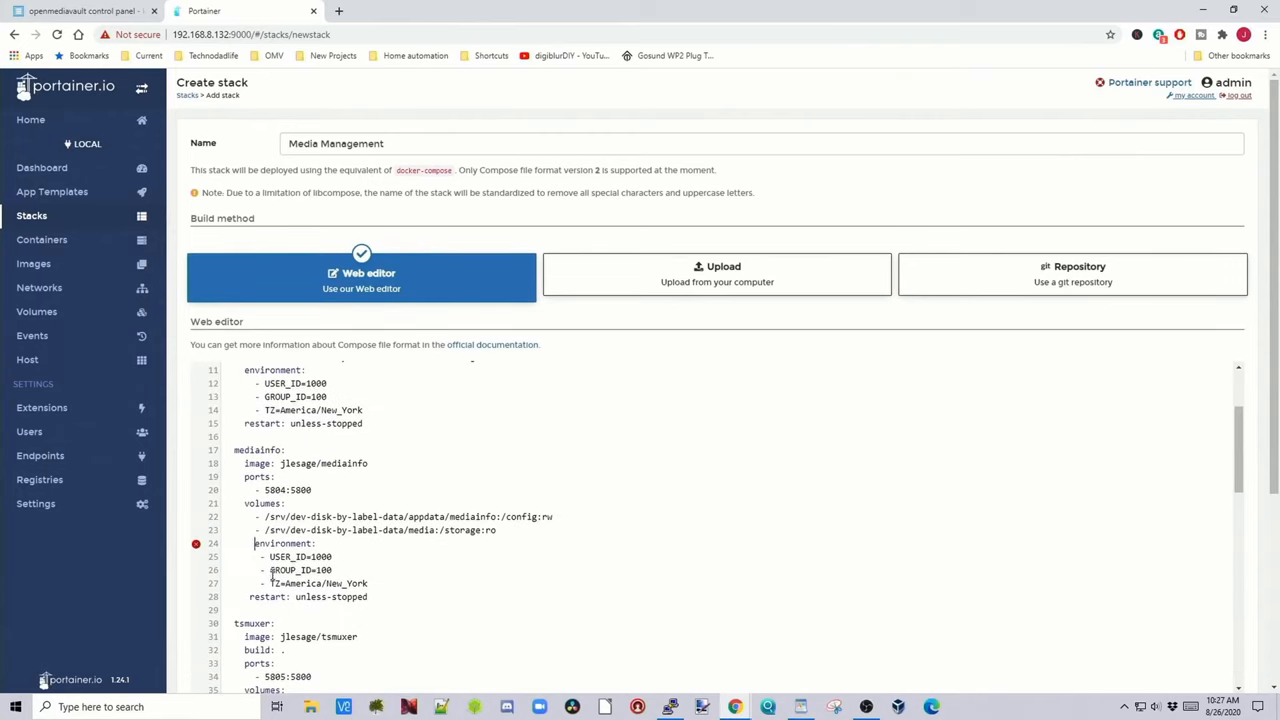
pyautogui.scroll(3)
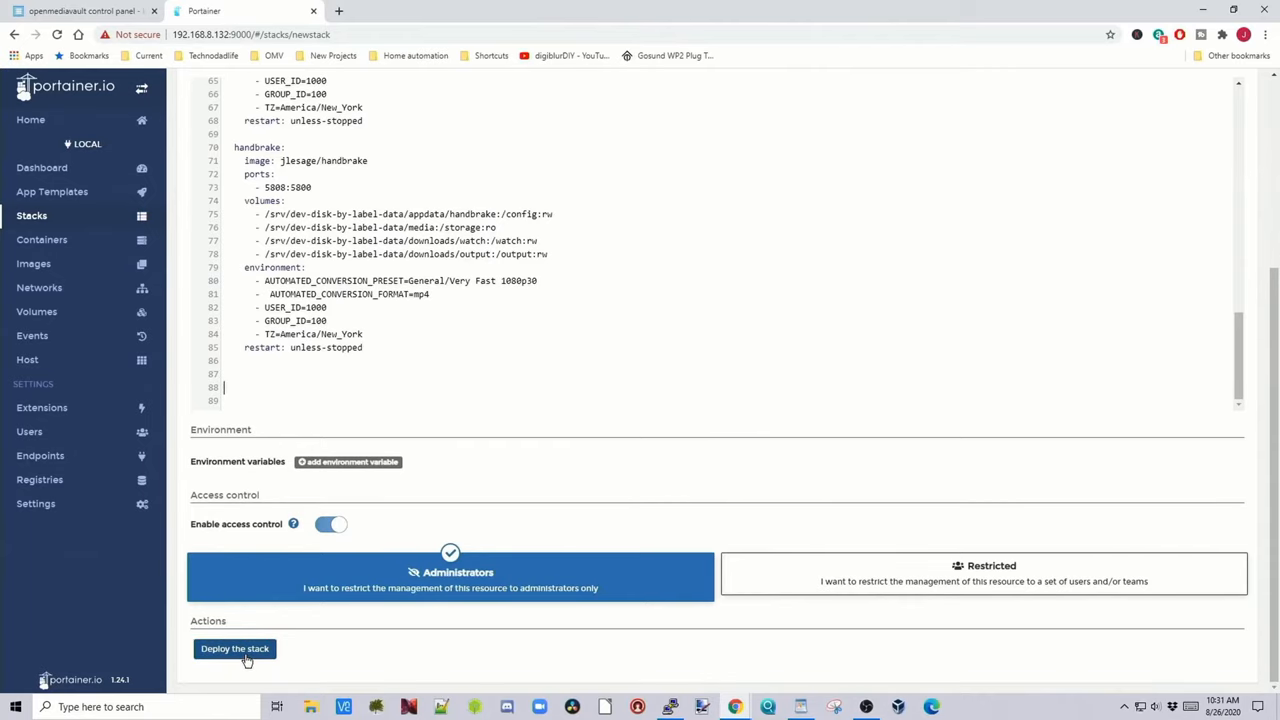
# - Deploy the Media Management stack and copy the jlesage/avidemux image name
pyautogui.click(234, 648)
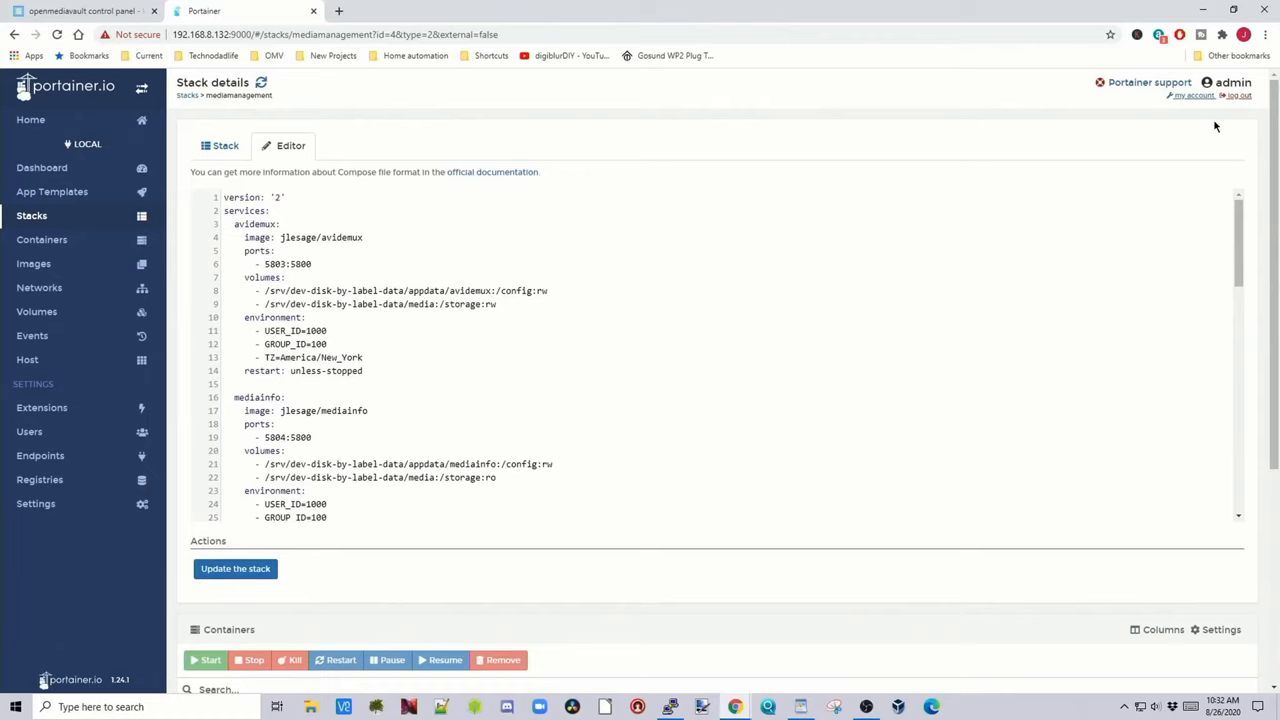
pyautogui.moveTo(1172, 172)
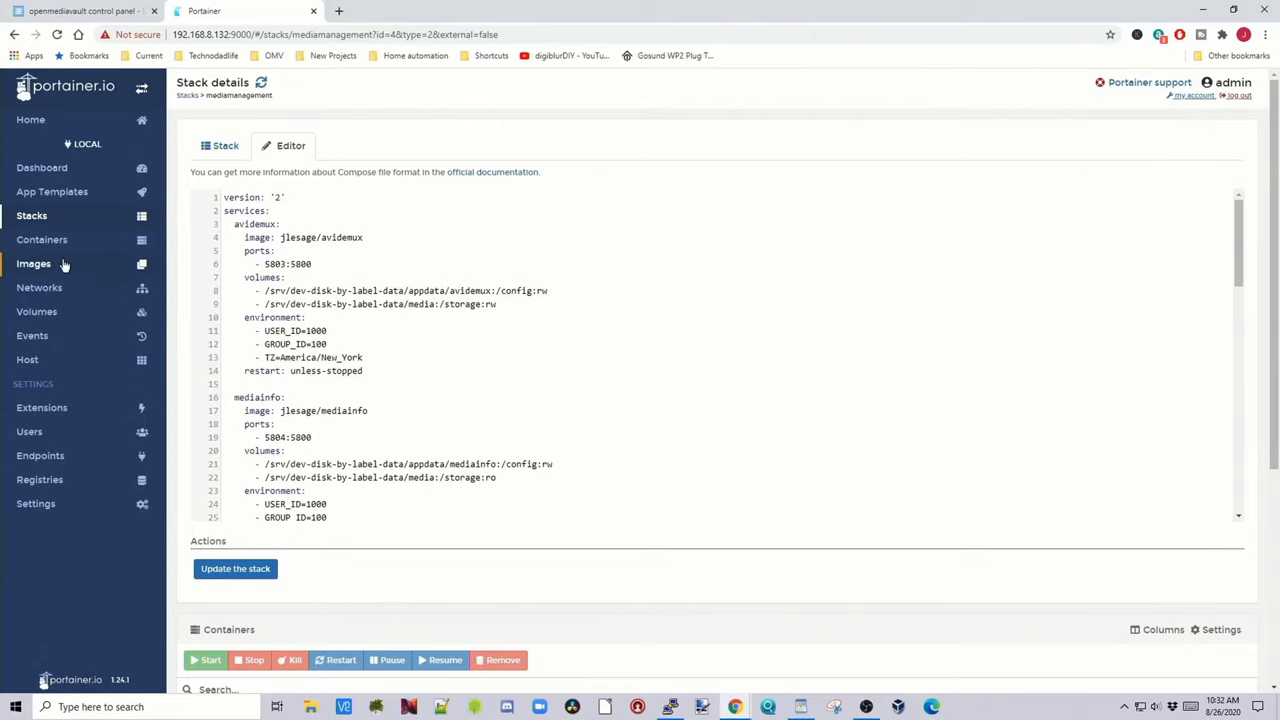
pyautogui.click(32, 264)
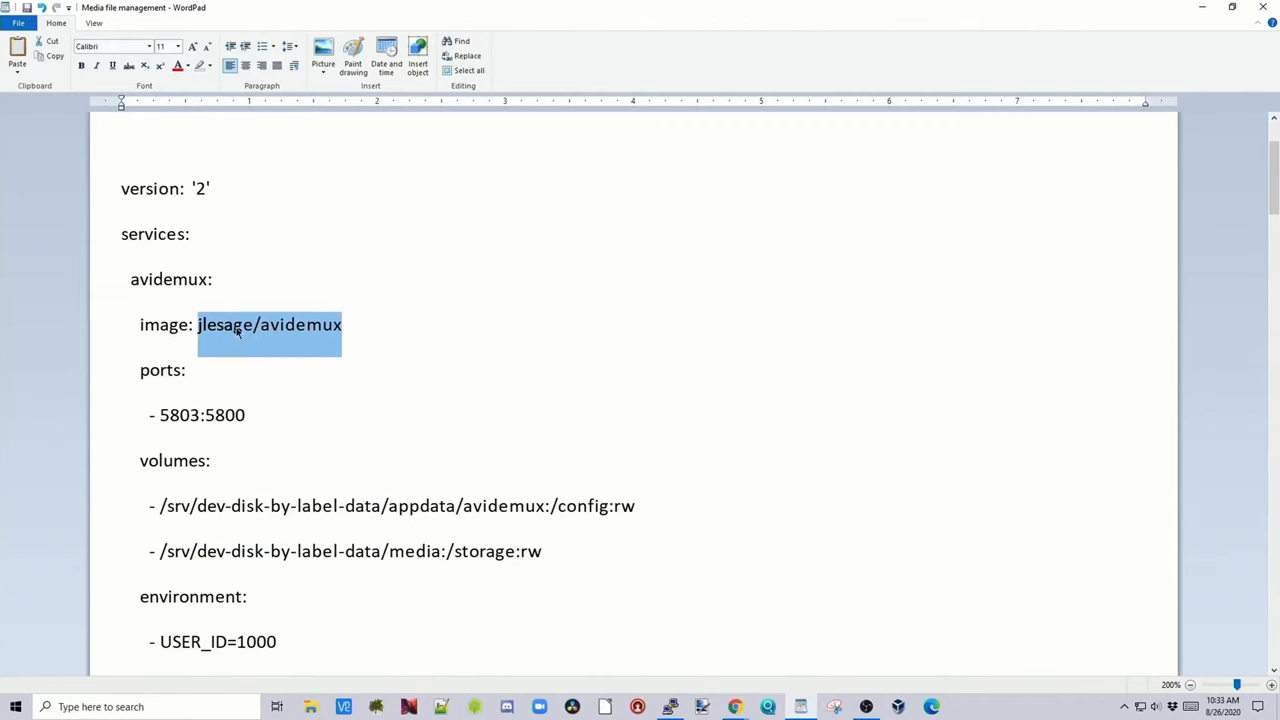
pyautogui.rightClick(240, 324)
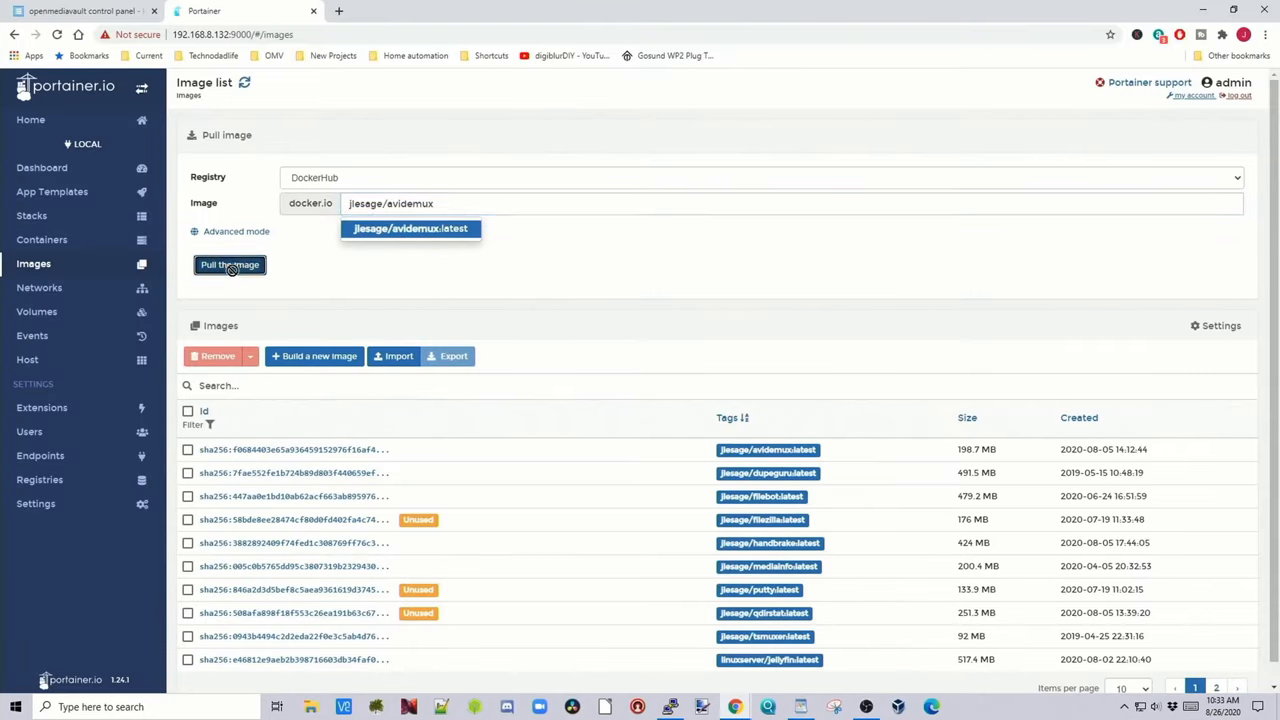
# - Pull the latest jlesage/avidemux image from the Images page
pyautogui.click(230, 264)
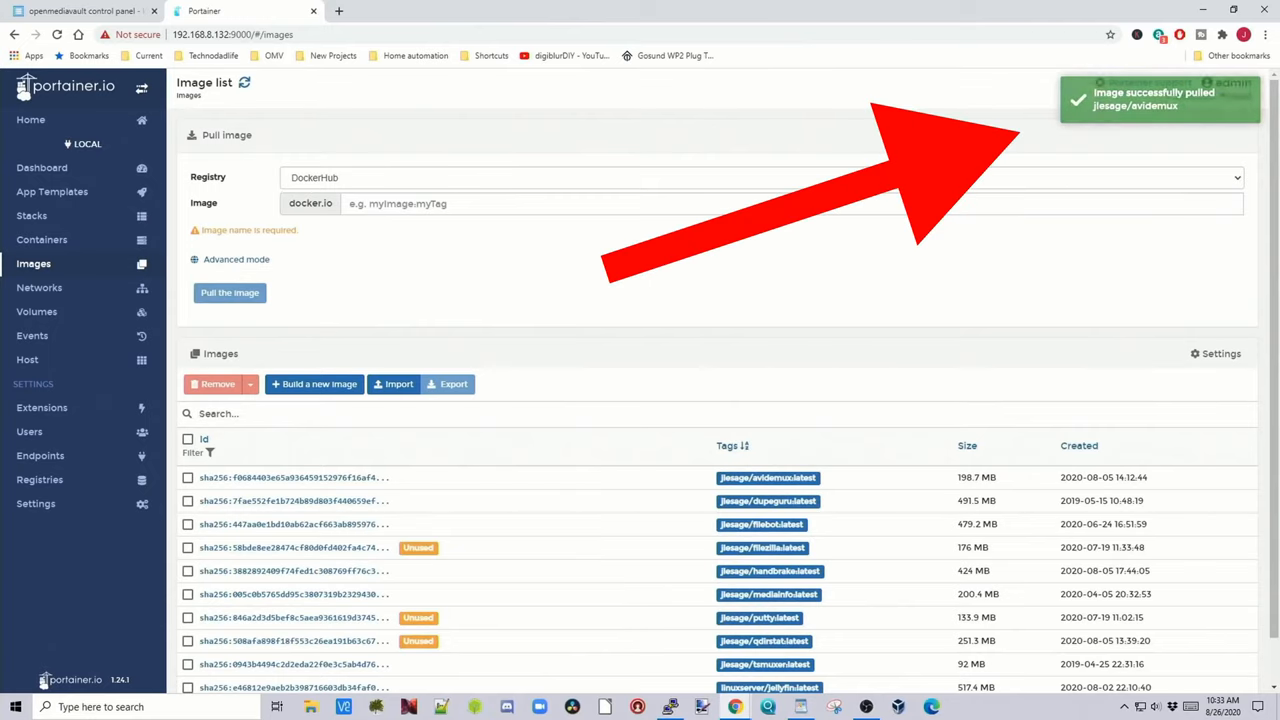
pyautogui.click(40, 240)
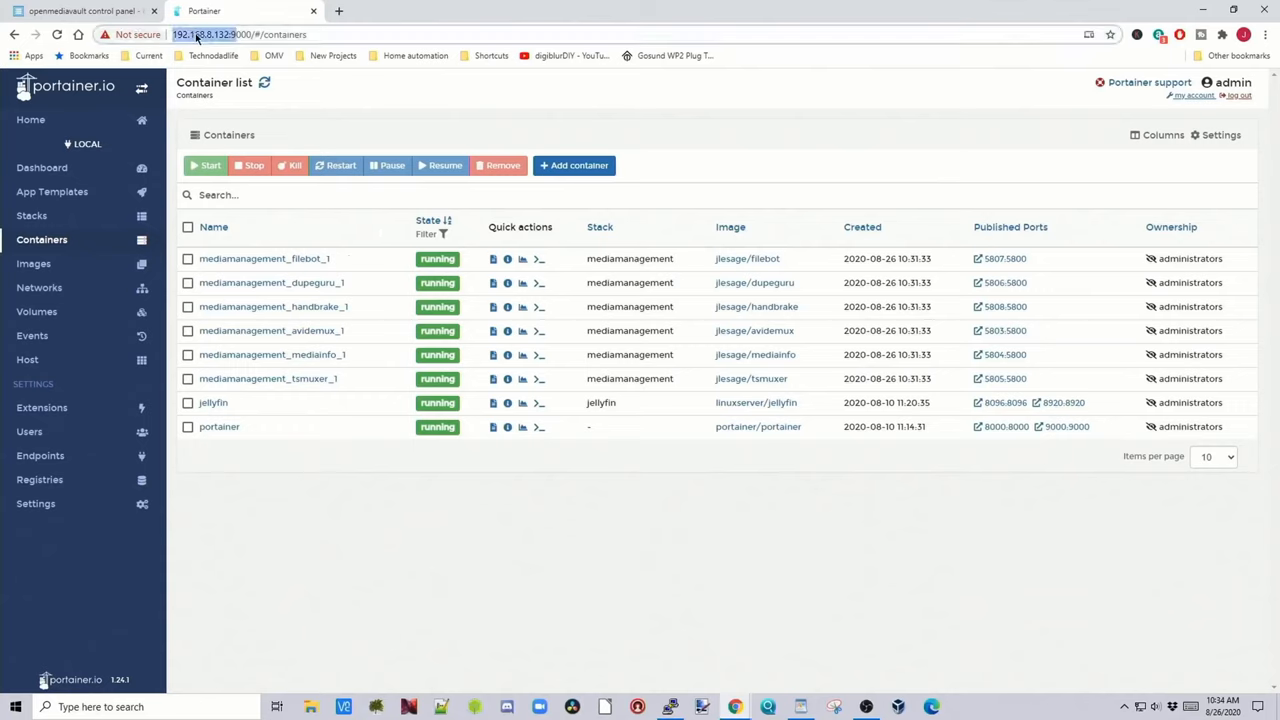
pyautogui.rightClick(240, 34)
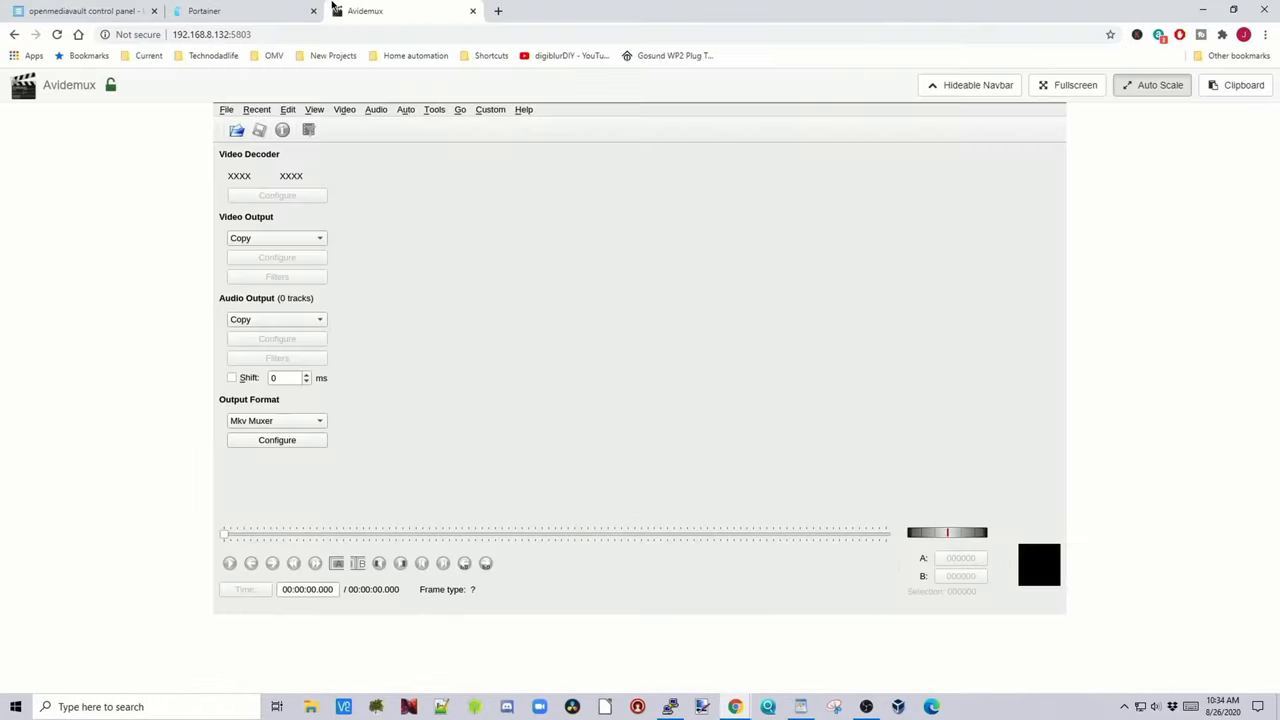
pyautogui.rightClick(212, 34)
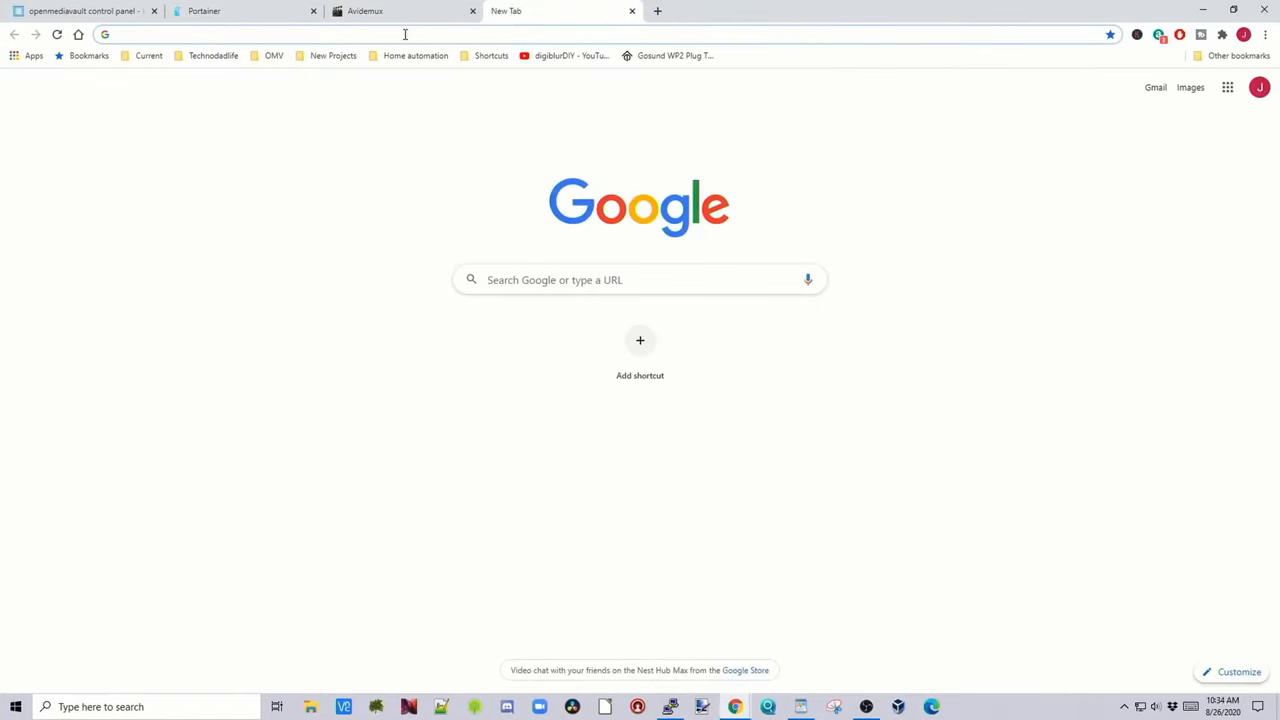
pyautogui.write('http://192.168.8.132:5803/')
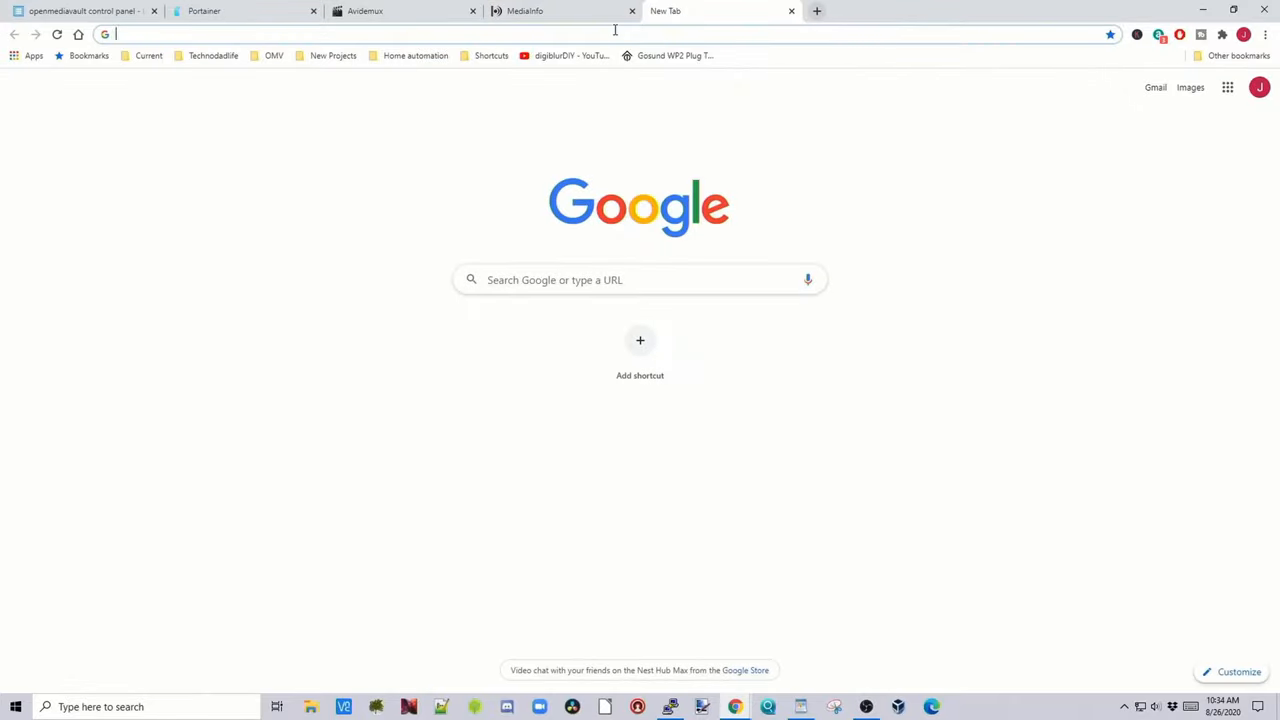
pyautogui.write('http://192.168.8.132:5803/')
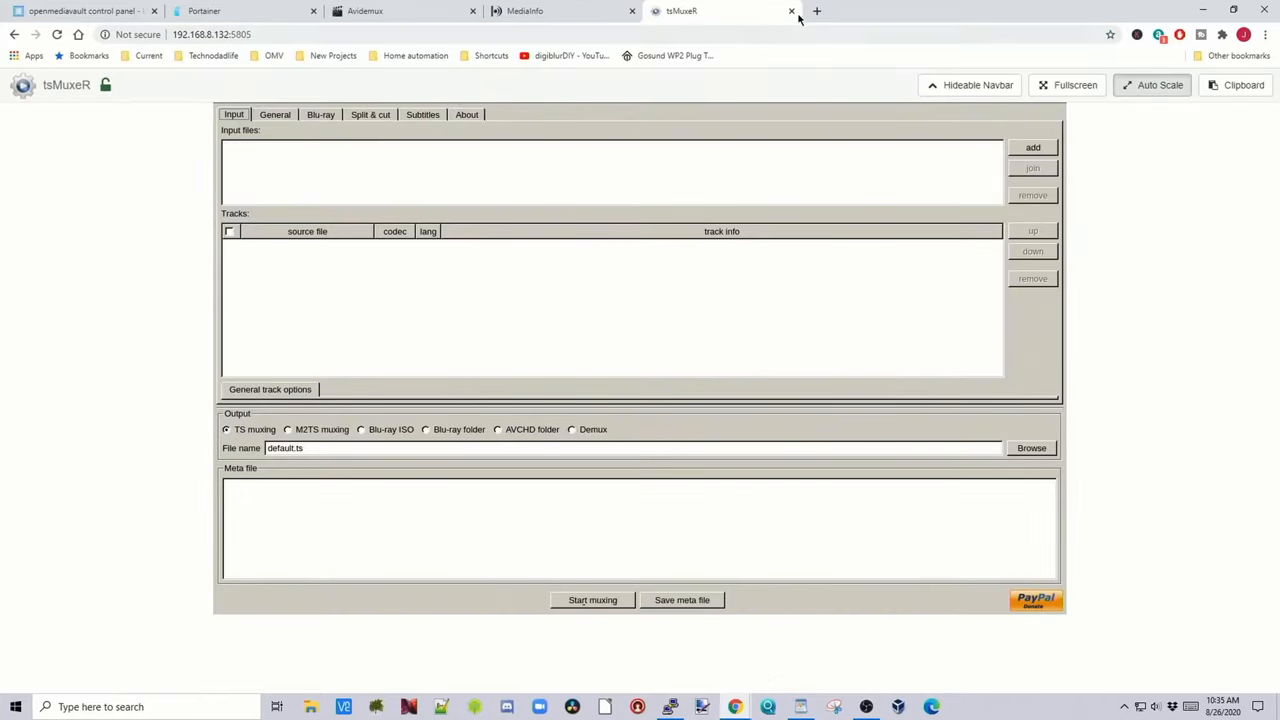
pyautogui.click(816, 12)
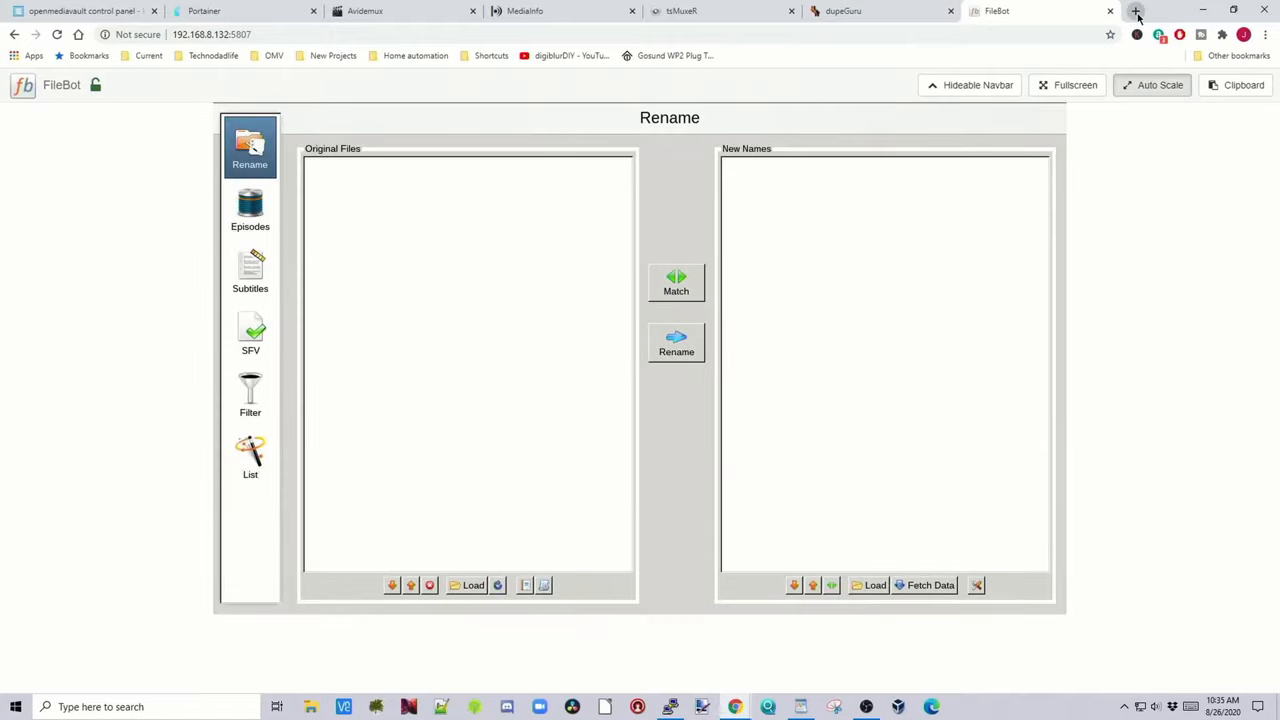
pyautogui.click(1144, 12)
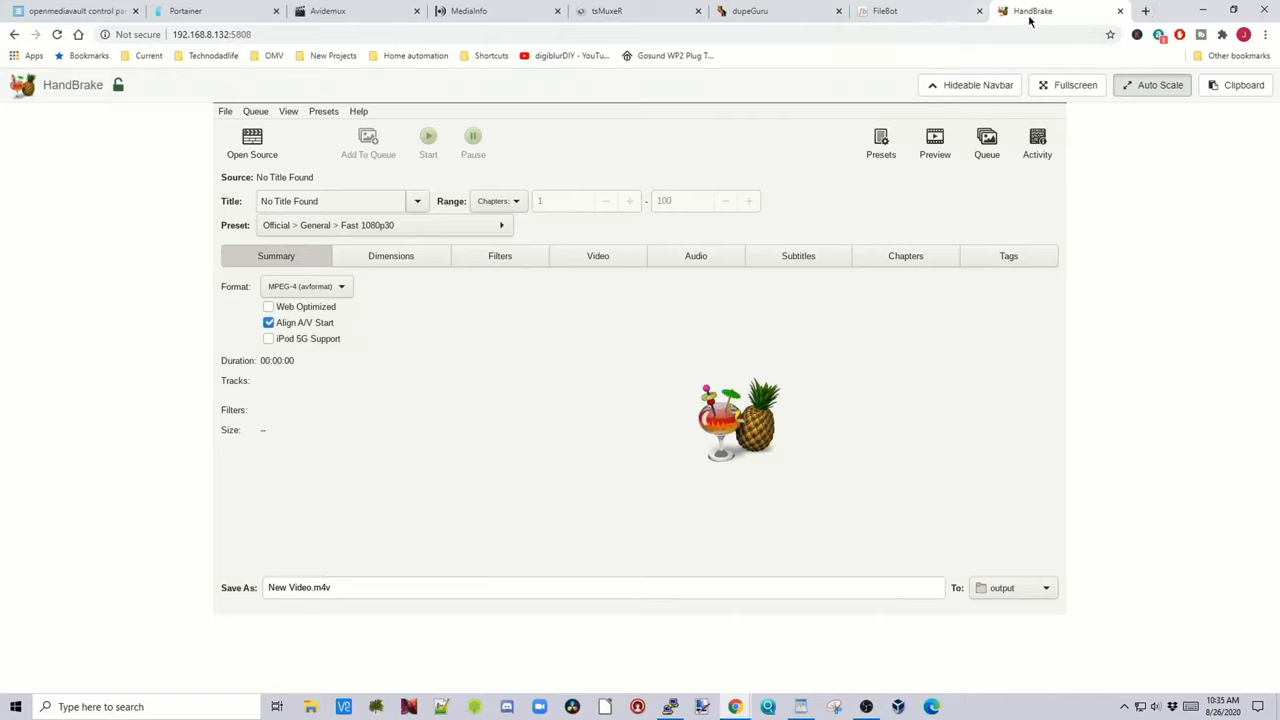
pyautogui.moveTo(328, 12)
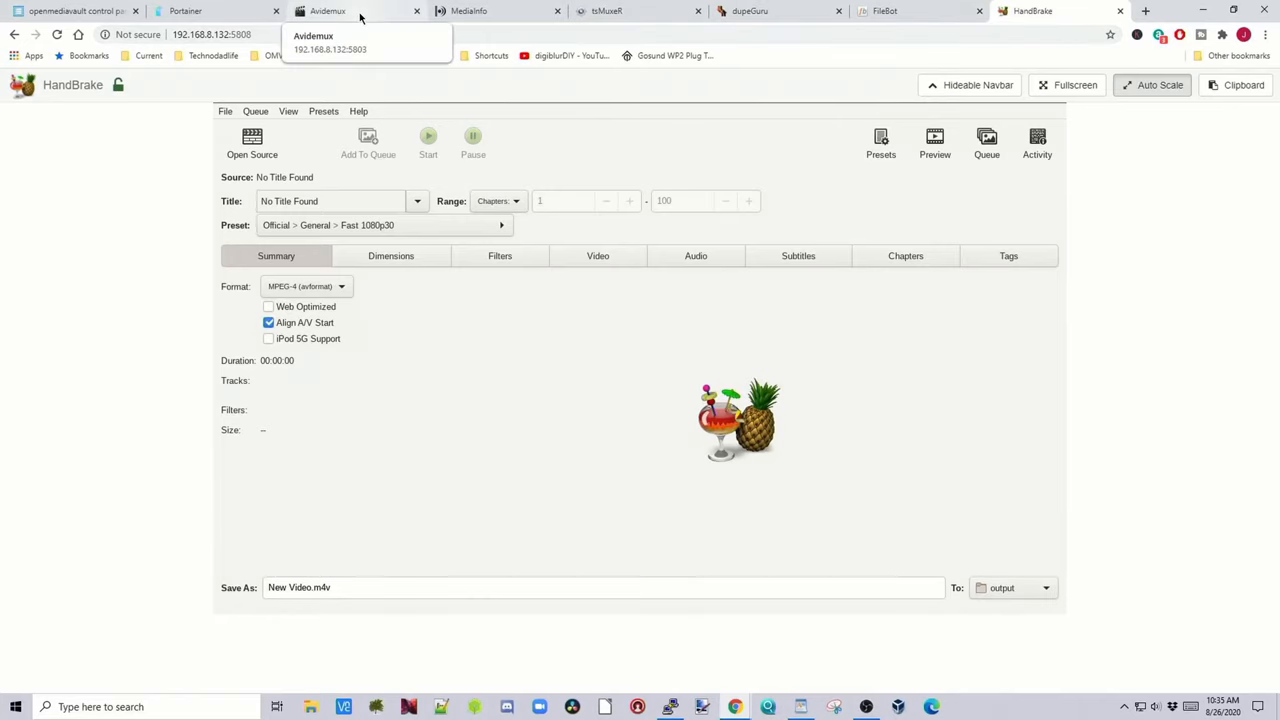
# - Load the sunflower mp4 from /storage/movies into Avidemux
pyautogui.click(340, 12)
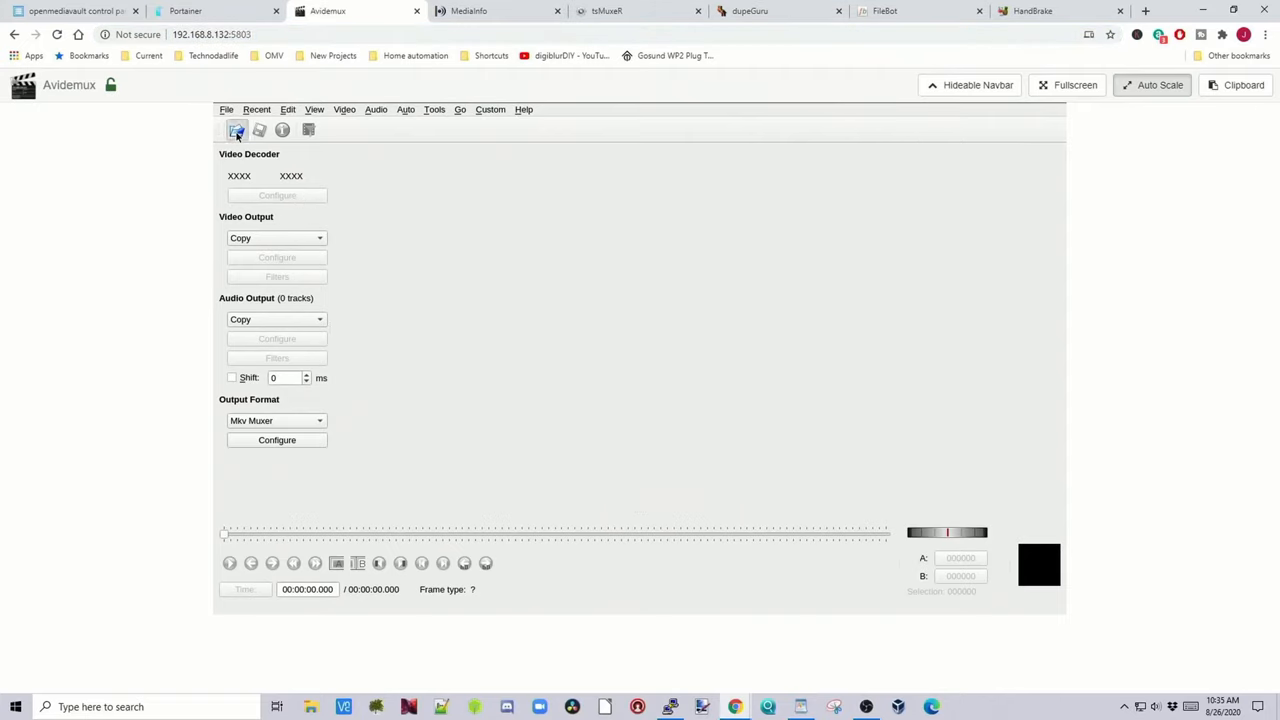
pyautogui.click(236, 130)
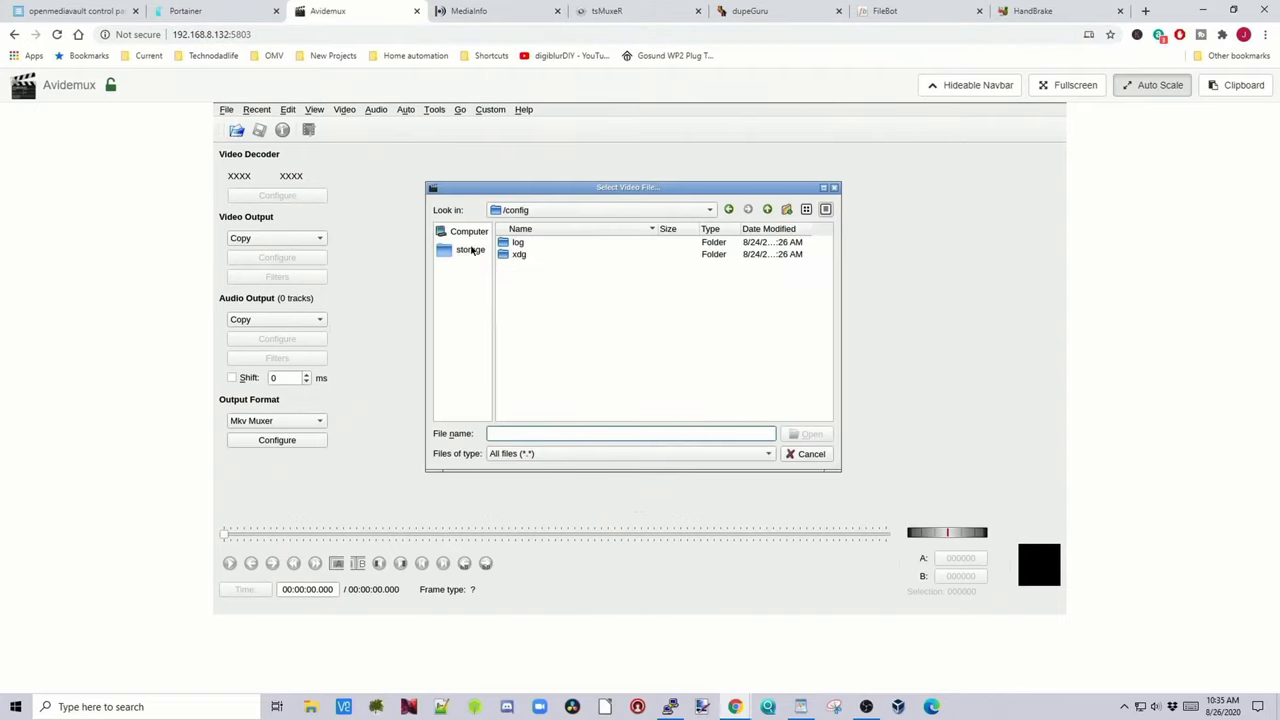
pyautogui.doubleClick(470, 248)
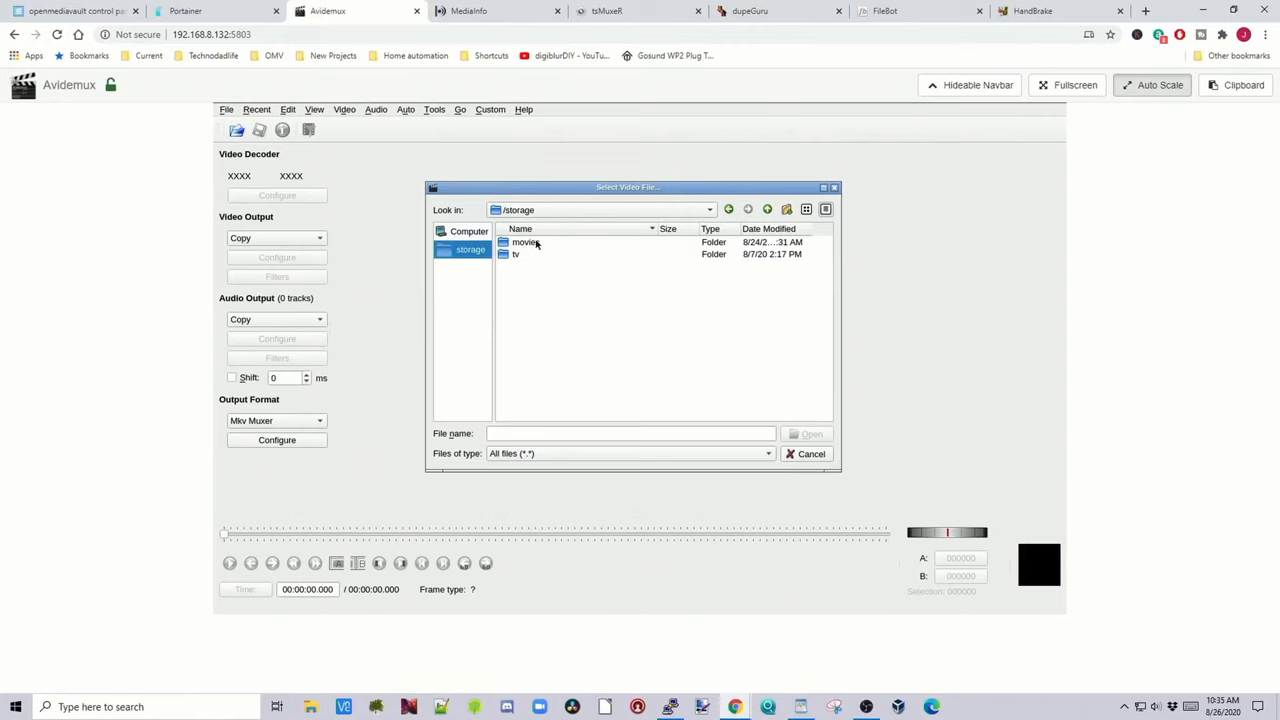
pyautogui.click(524, 242)
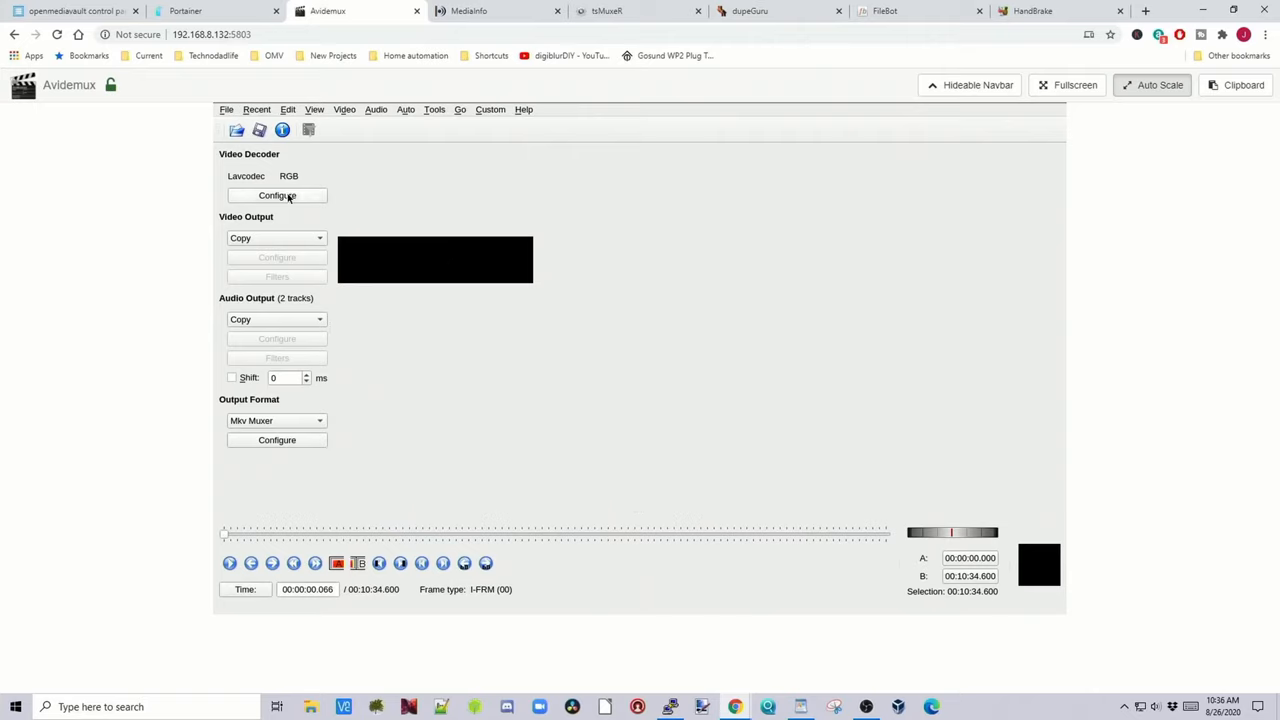
# - Encode the movie as HEVC (x265) video with AAC (Faac) audio, saved as bbb_sunflower_test.mp4
pyautogui.click(276, 196)
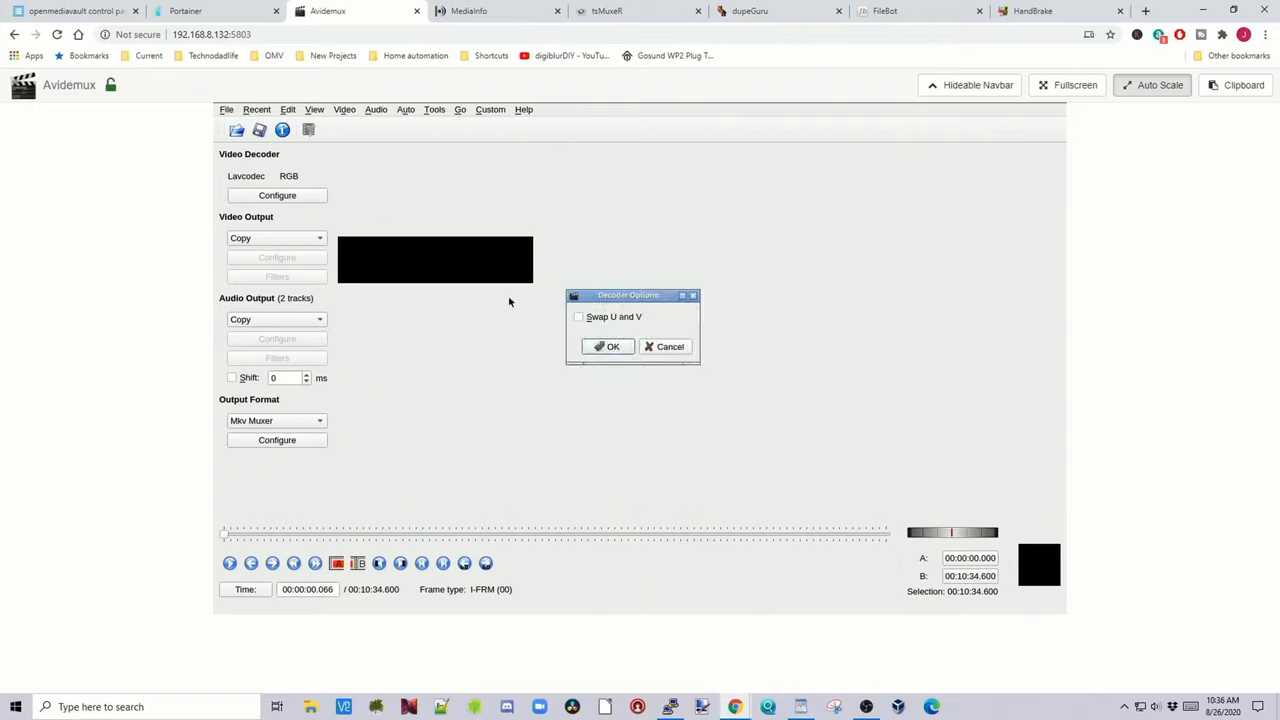
pyautogui.click(276, 238)
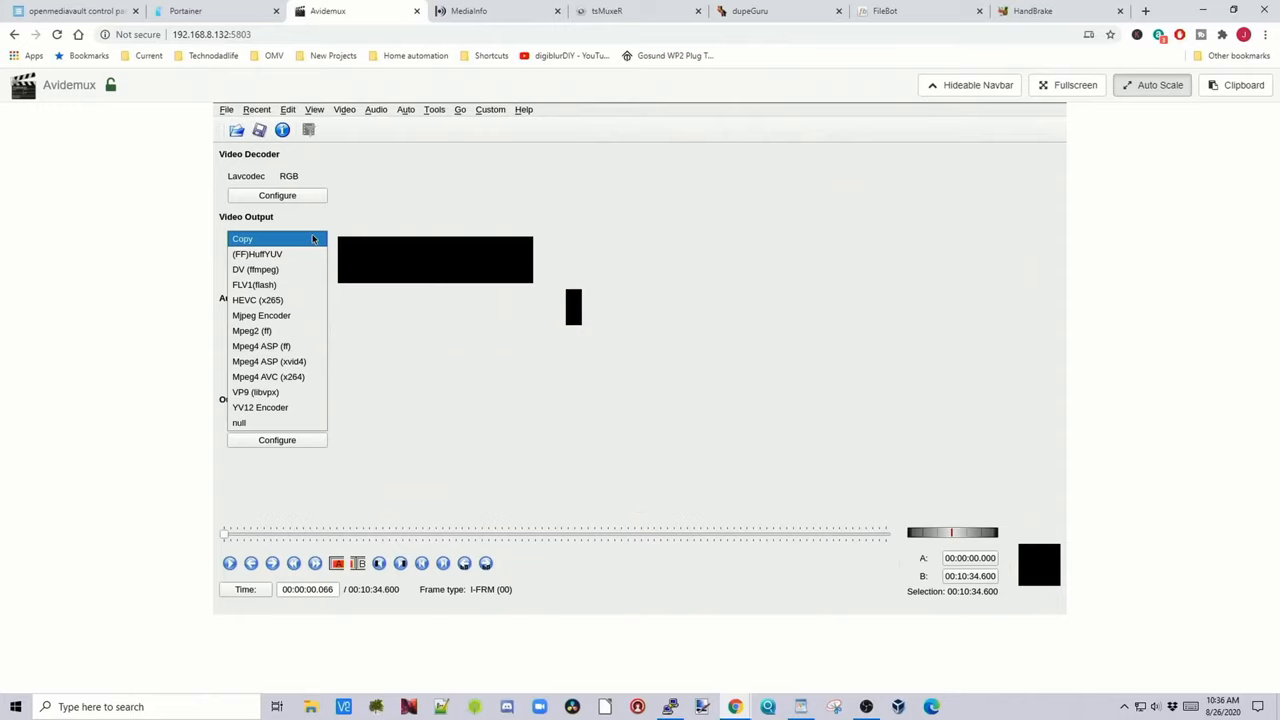
pyautogui.click(256, 300)
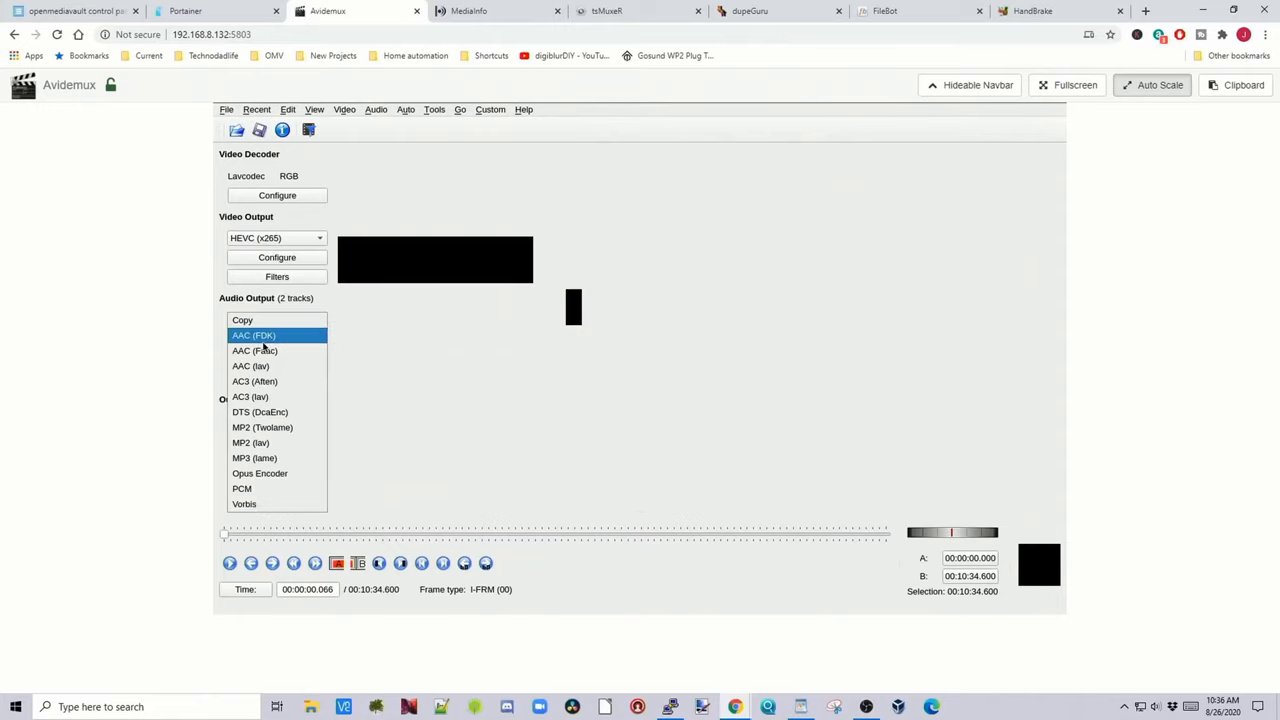
pyautogui.click(254, 350)
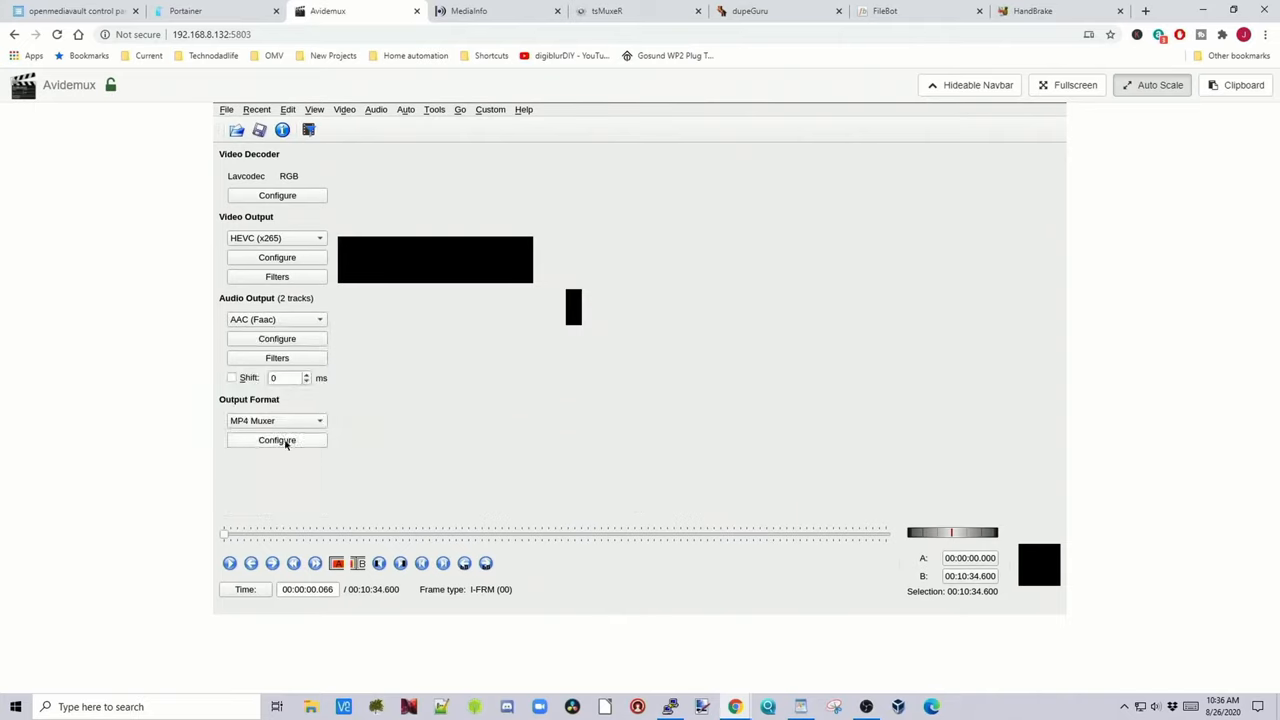
pyautogui.moveTo(228, 564)
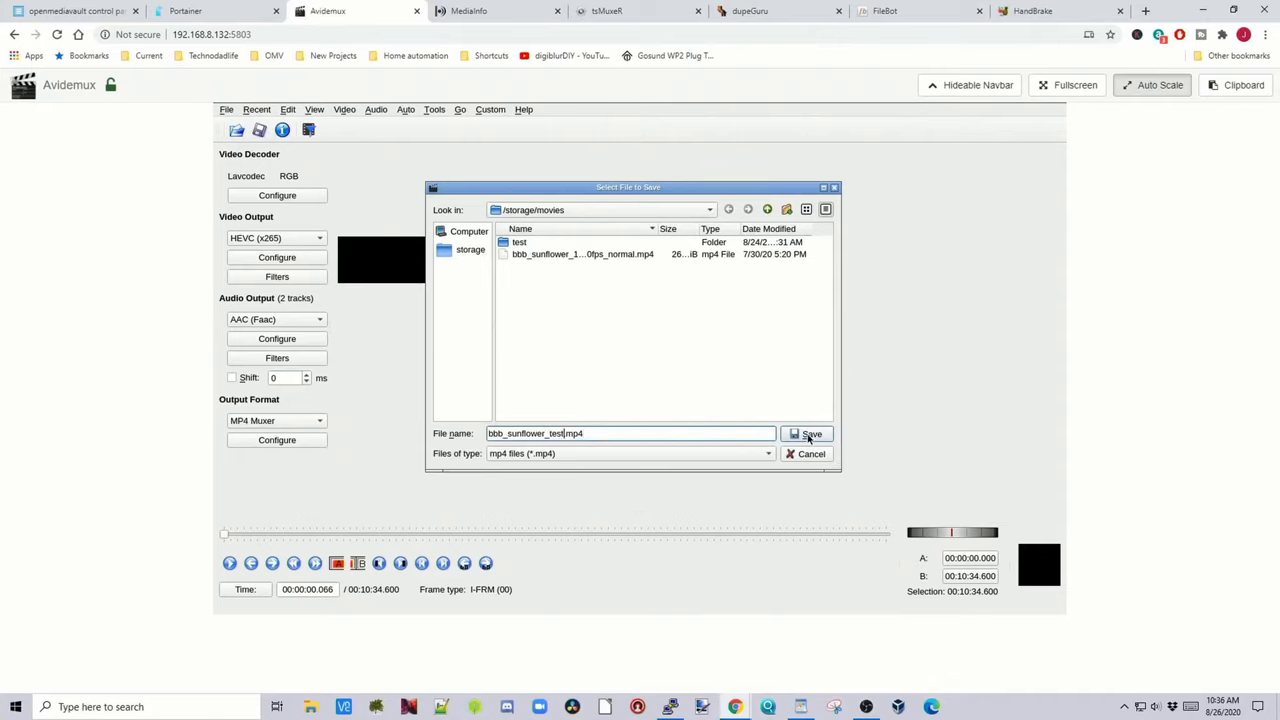
pyautogui.click(808, 432)
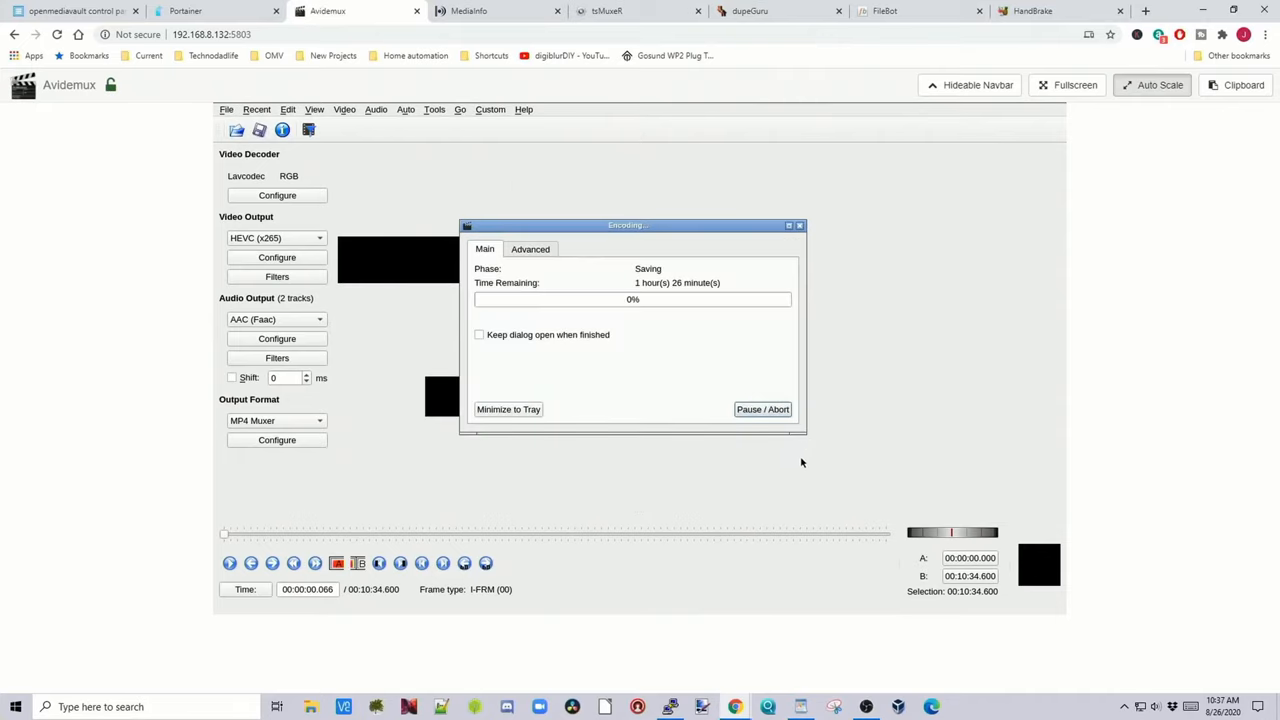
pyautogui.moveTo(720, 288)
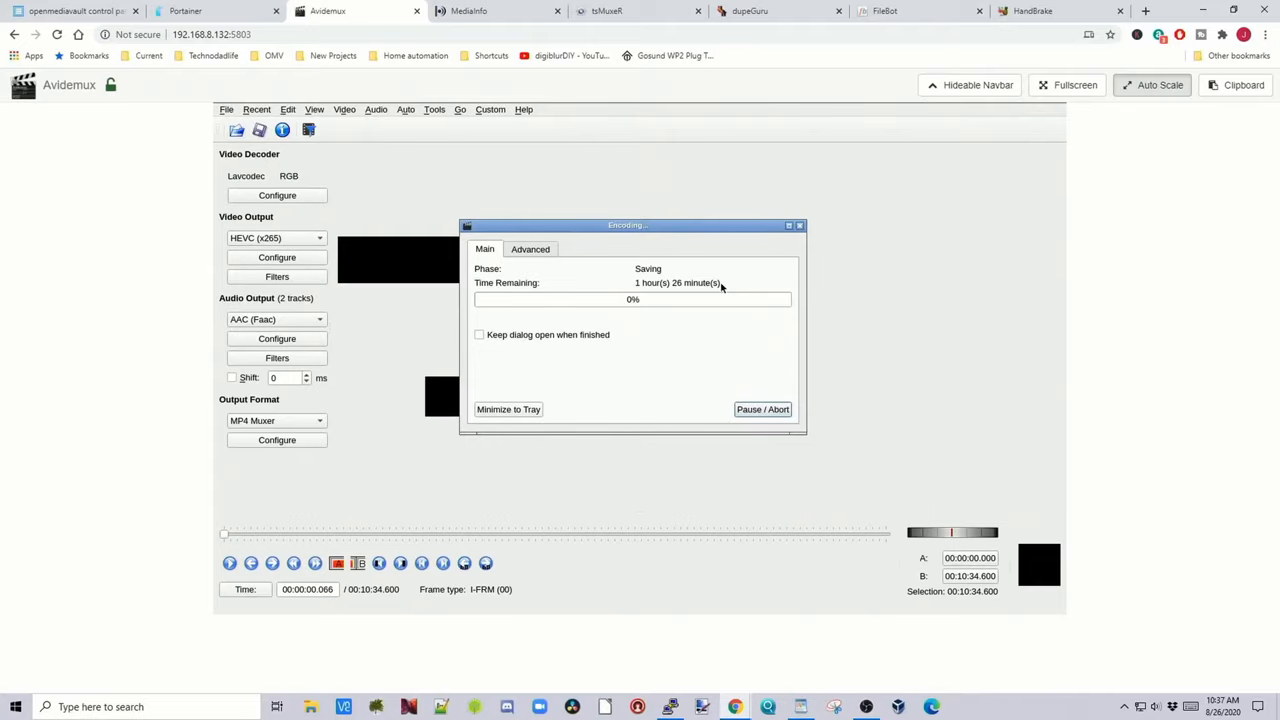
pyautogui.moveTo(710, 268)
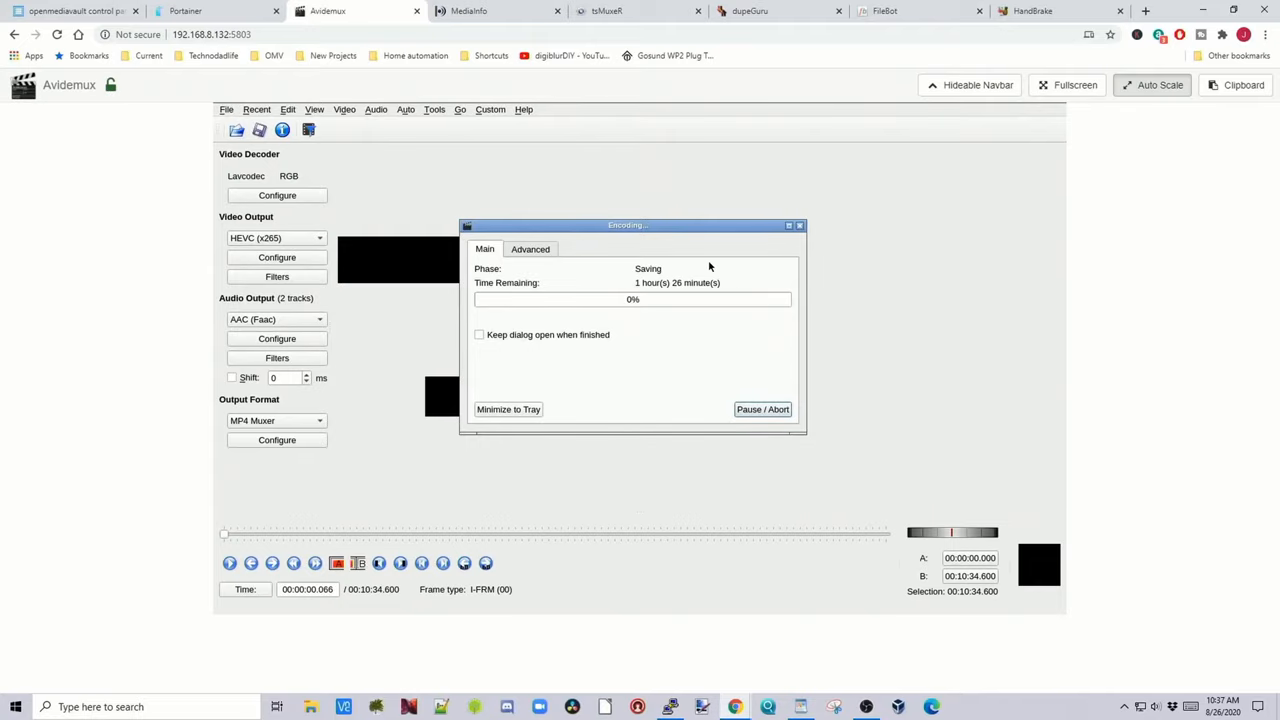
pyautogui.click(496, 12)
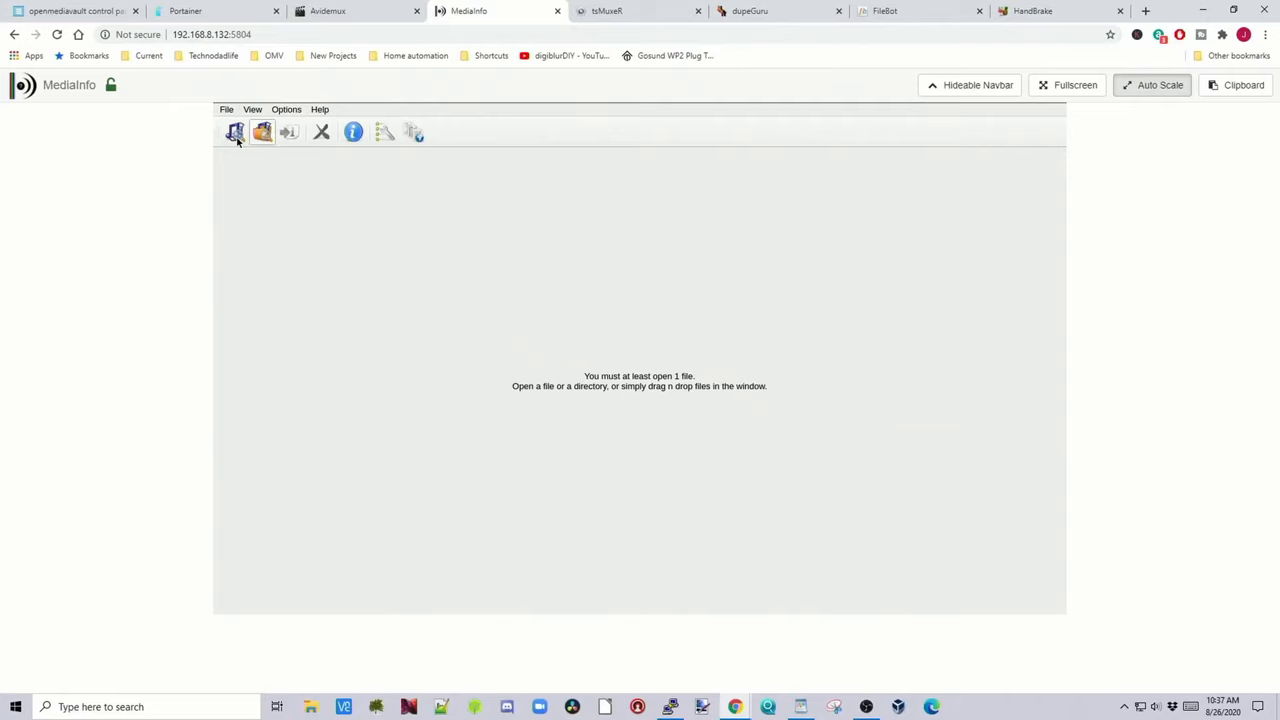
# - Show MediaInfo details for bbb_sunflower_1080p_30fps_normal.mp4 from the movies folder
pyautogui.click(236, 132)
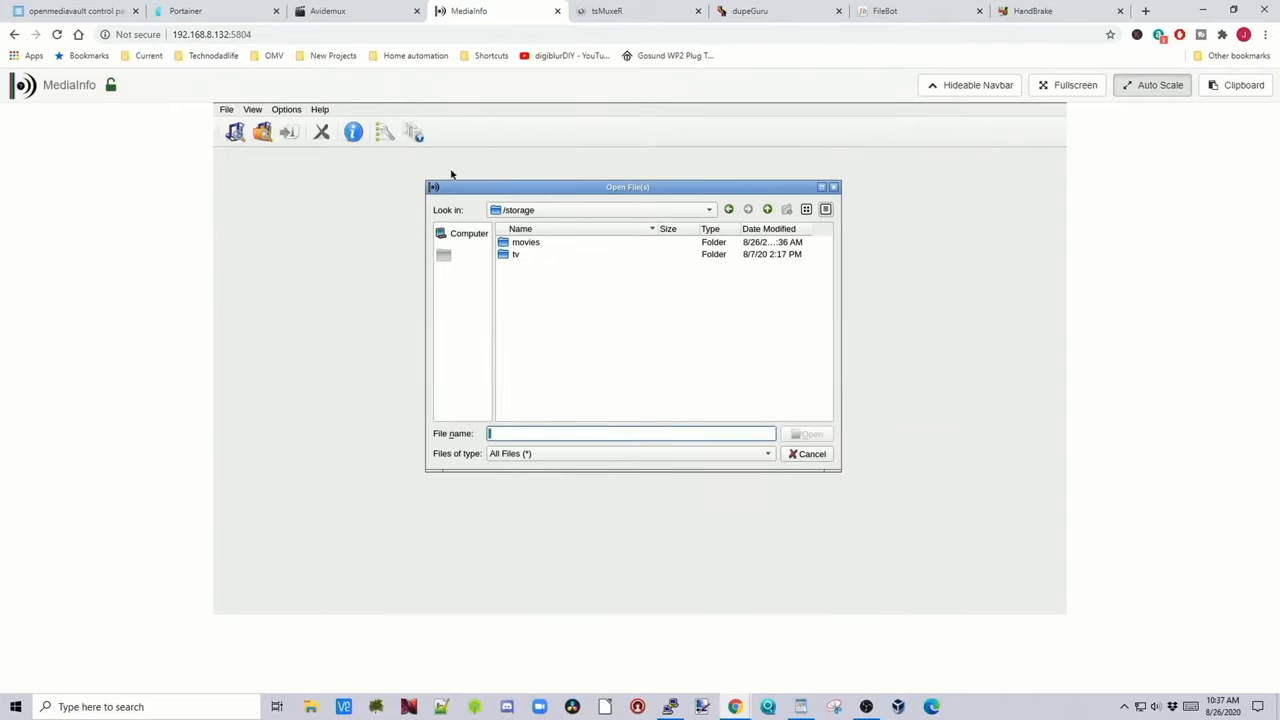
pyautogui.doubleClick(526, 242)
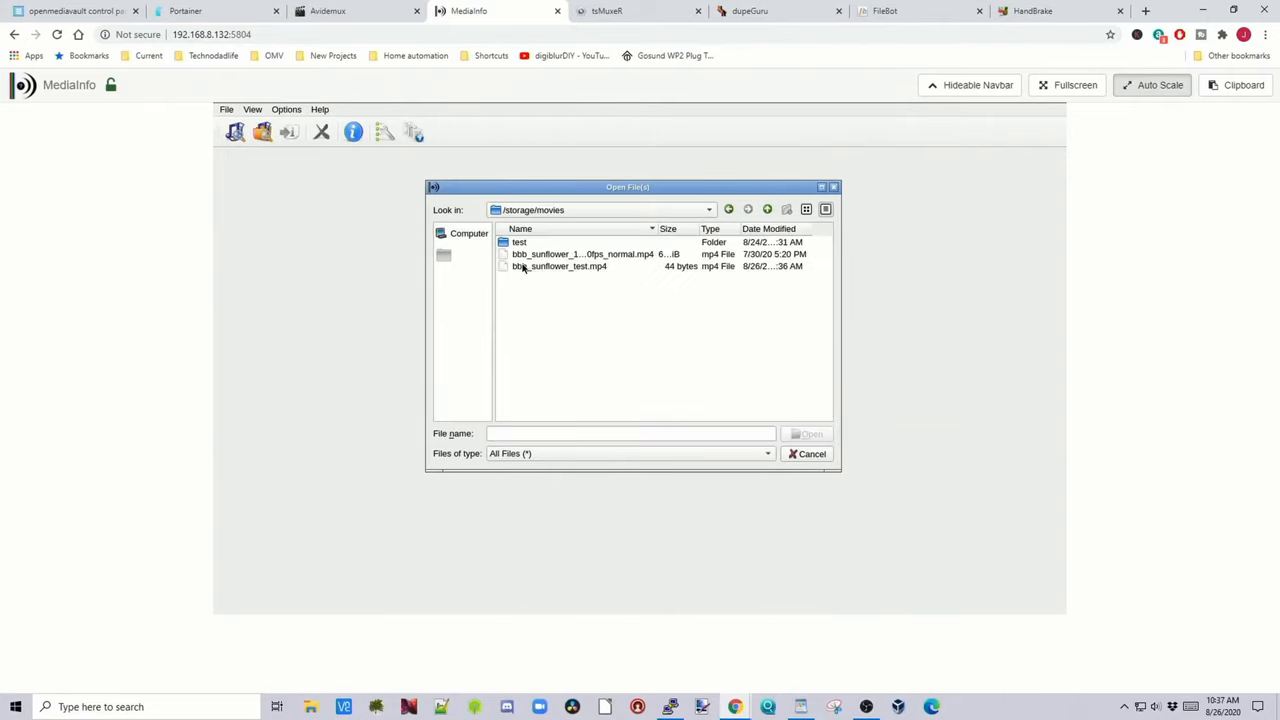
pyautogui.click(582, 252)
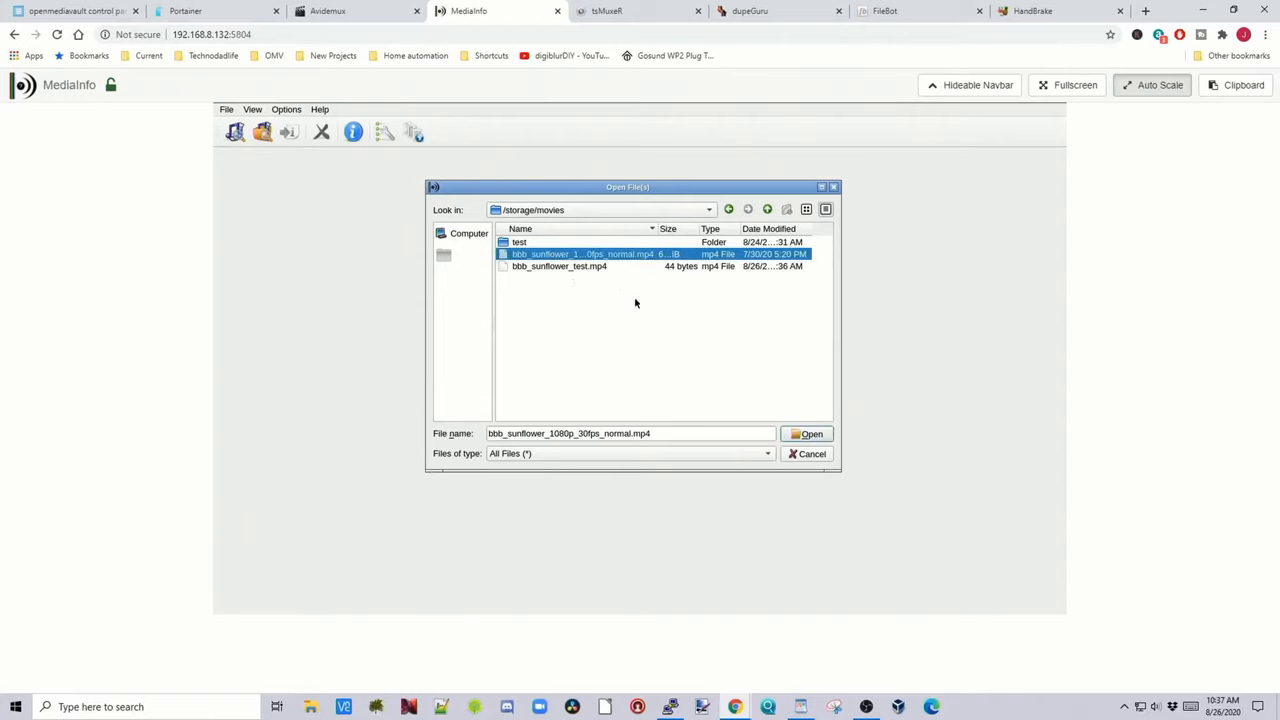
pyautogui.click(806, 432)
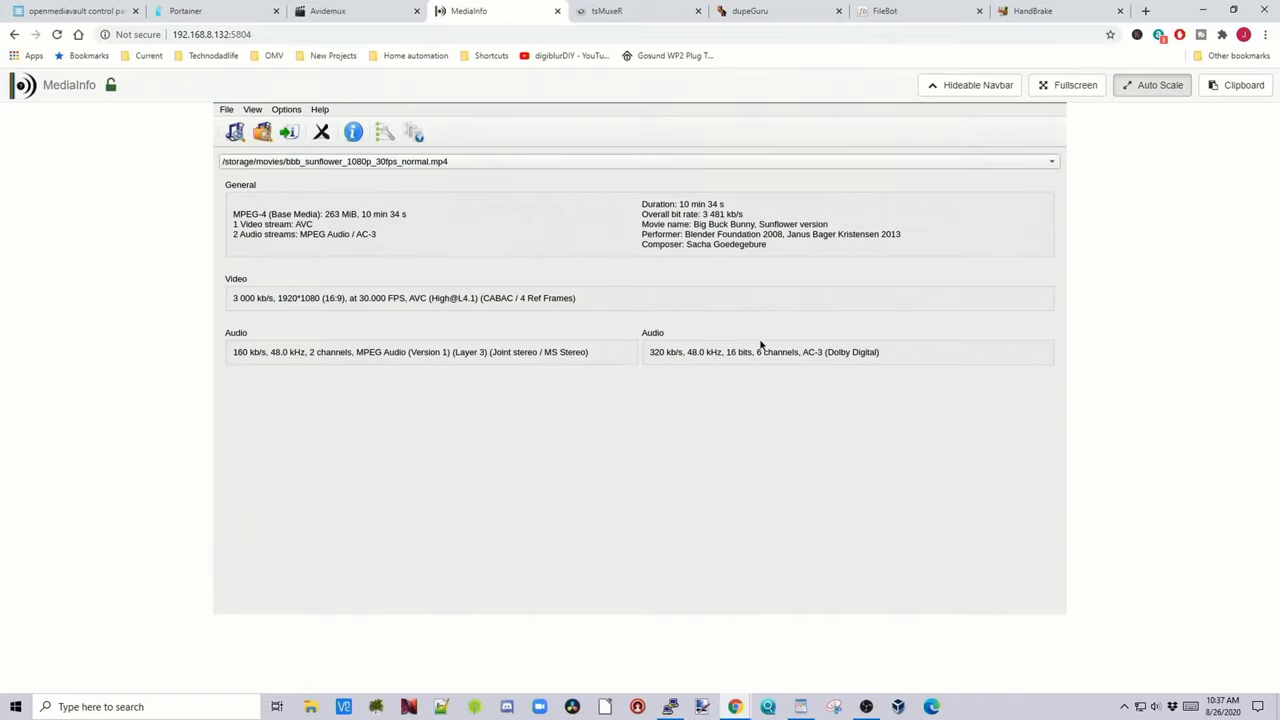
pyautogui.moveTo(654, 276)
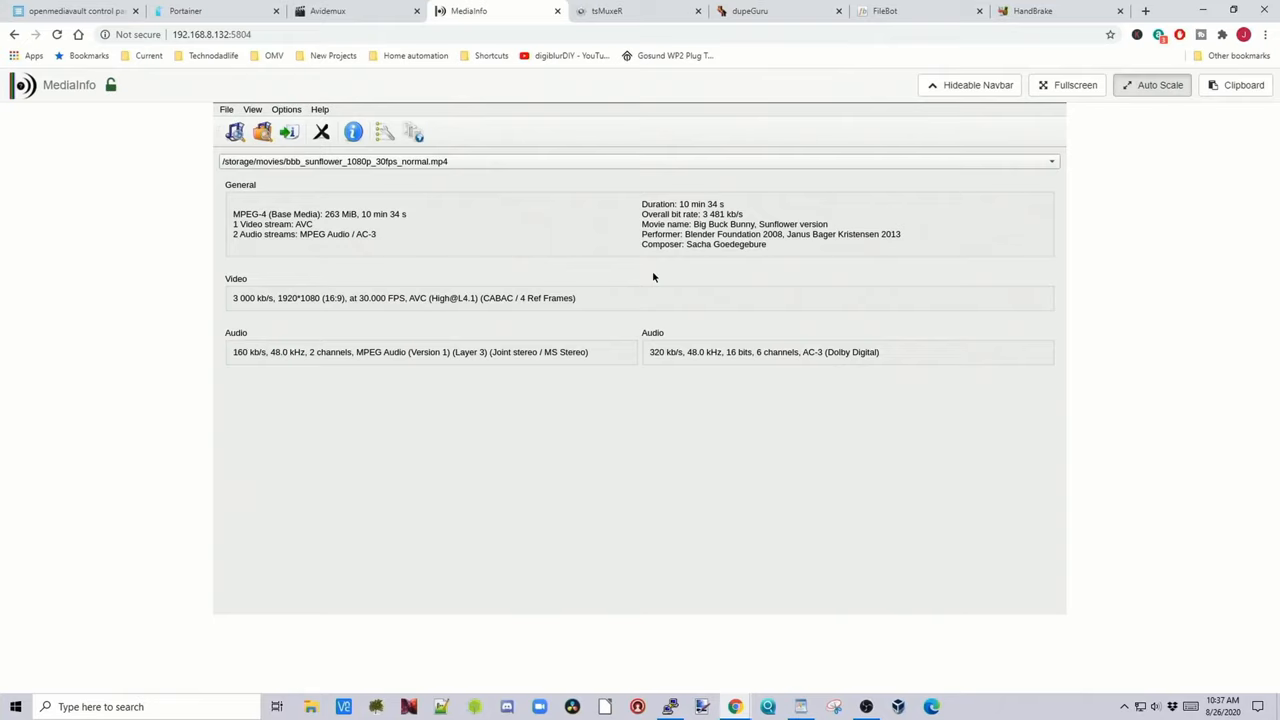
pyautogui.moveTo(632, 264)
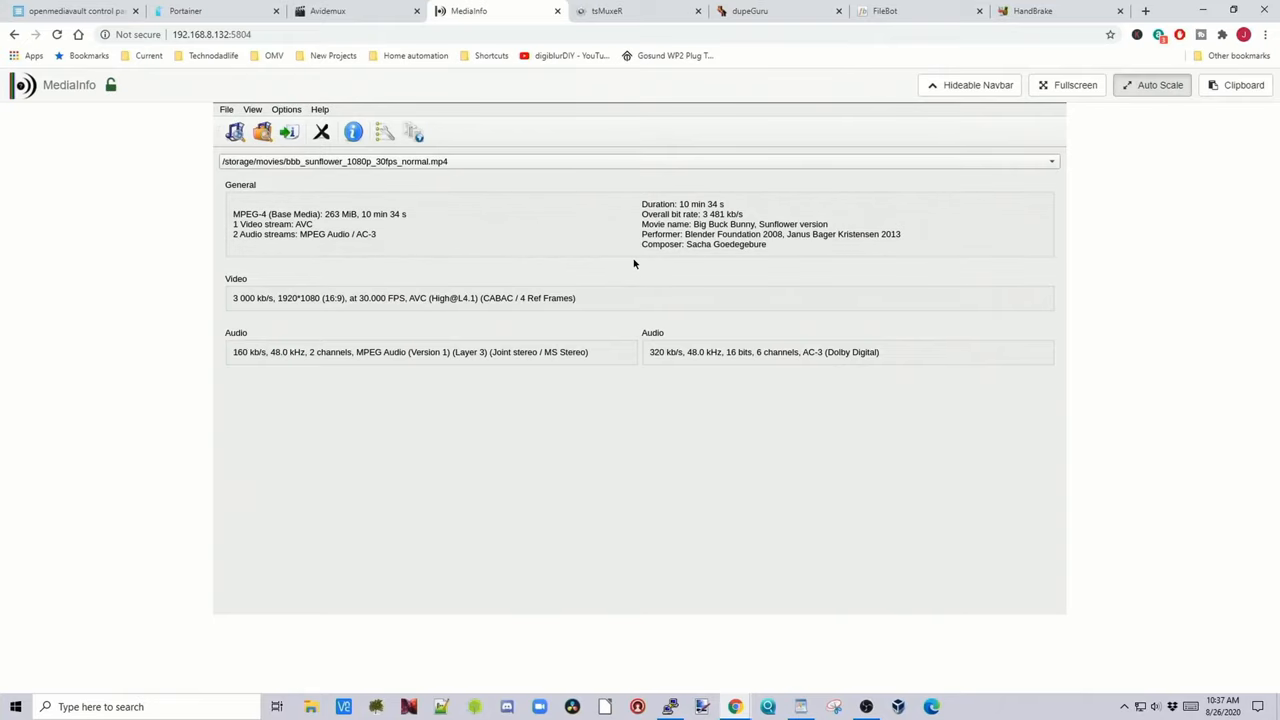
pyautogui.click(640, 12)
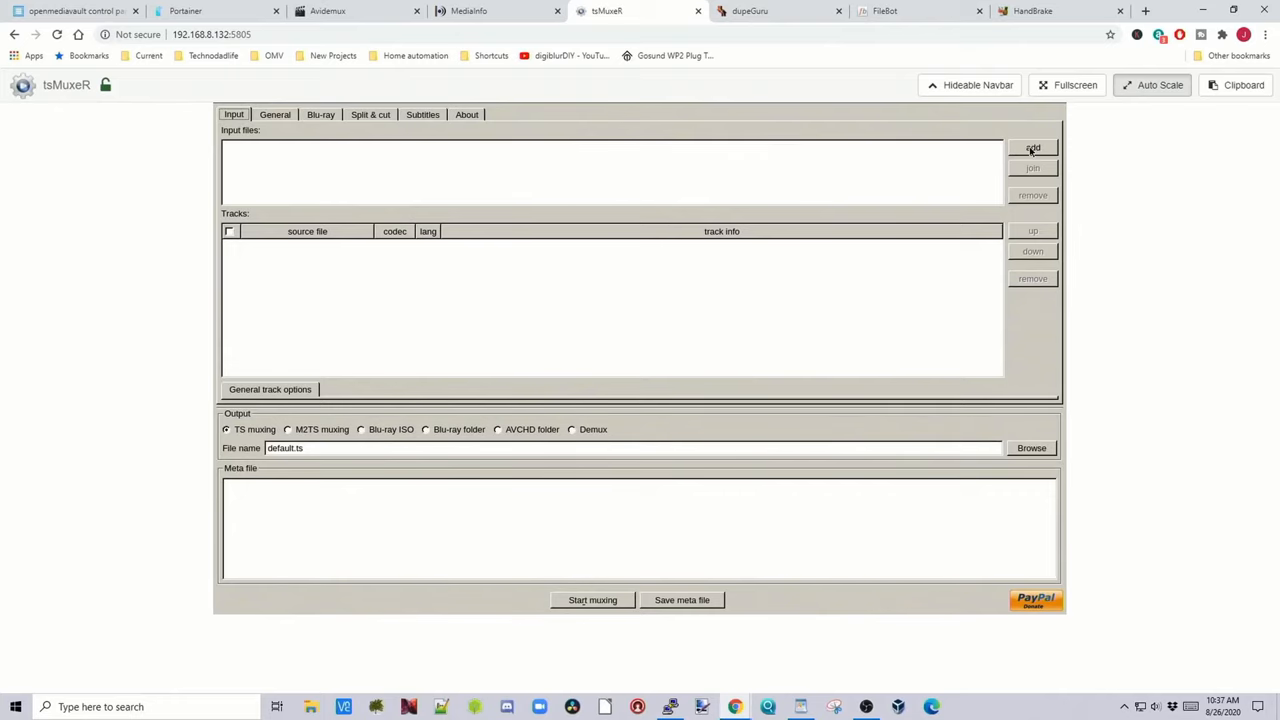
# - Add the 1080p sunflower file to tsMuxeR with fps and level change enabled, then start muxing
pyautogui.click(1032, 148)
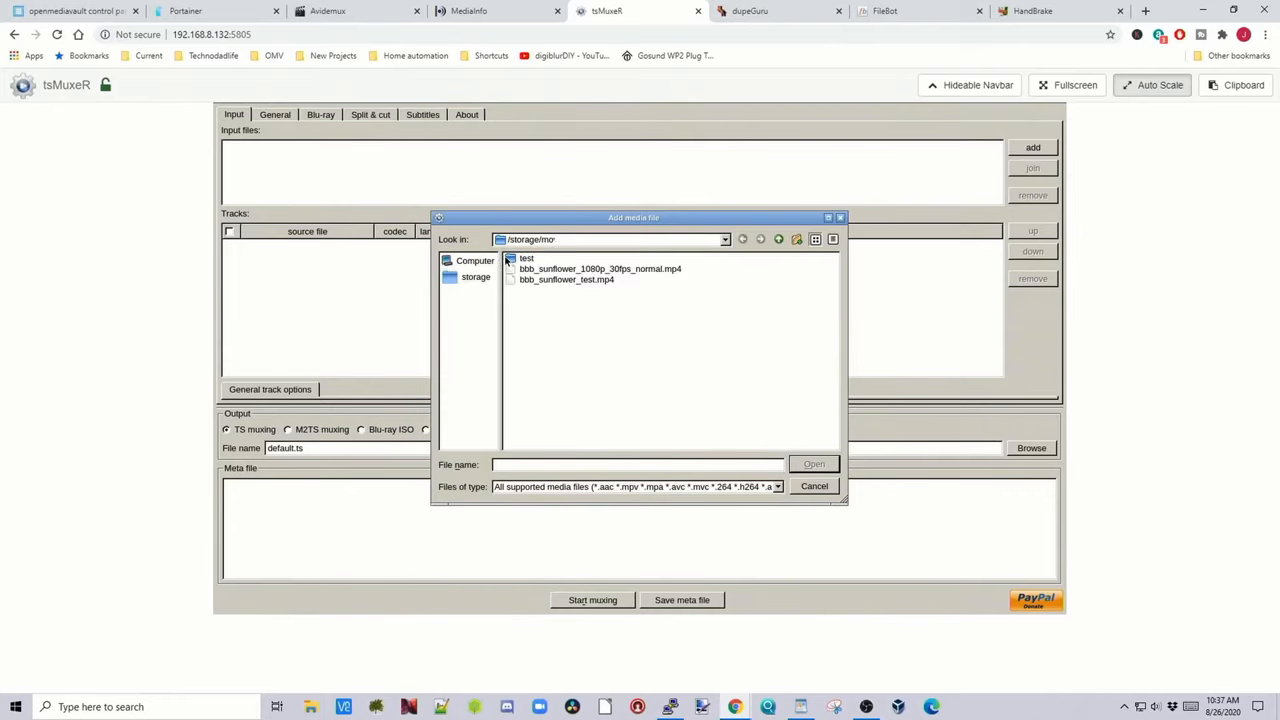
pyautogui.doubleClick(600, 268)
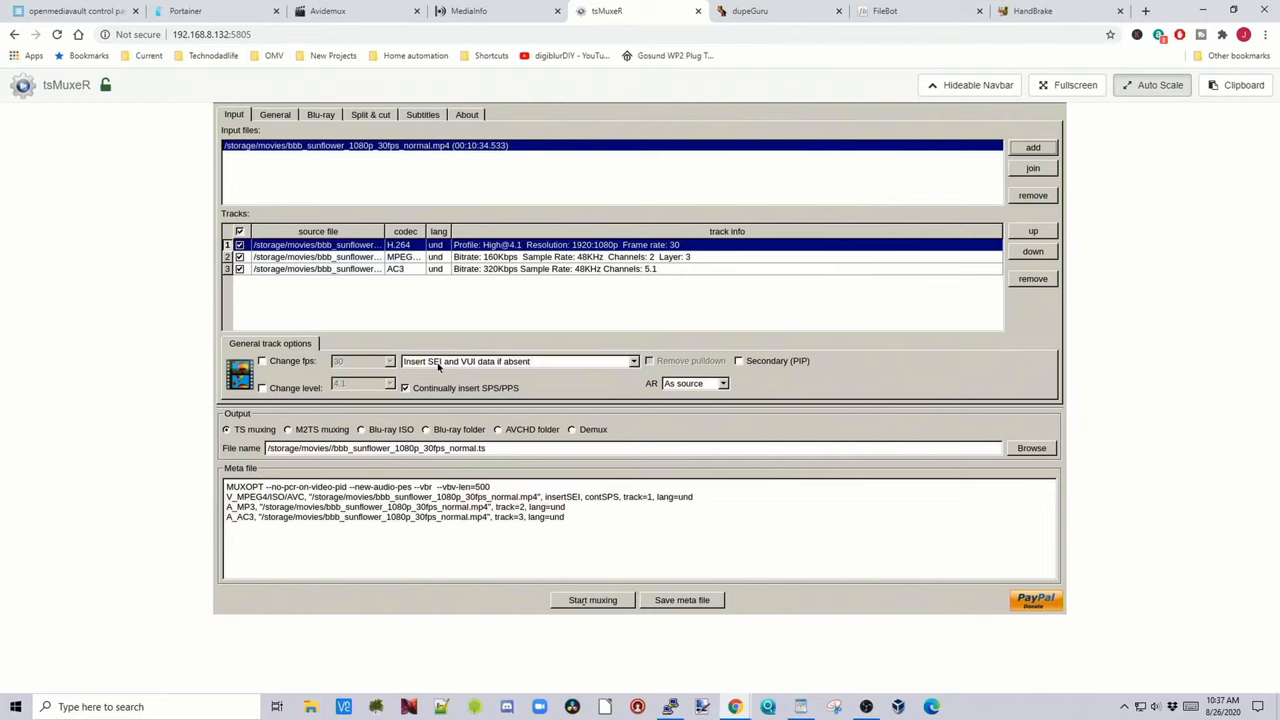
pyautogui.click(262, 360)
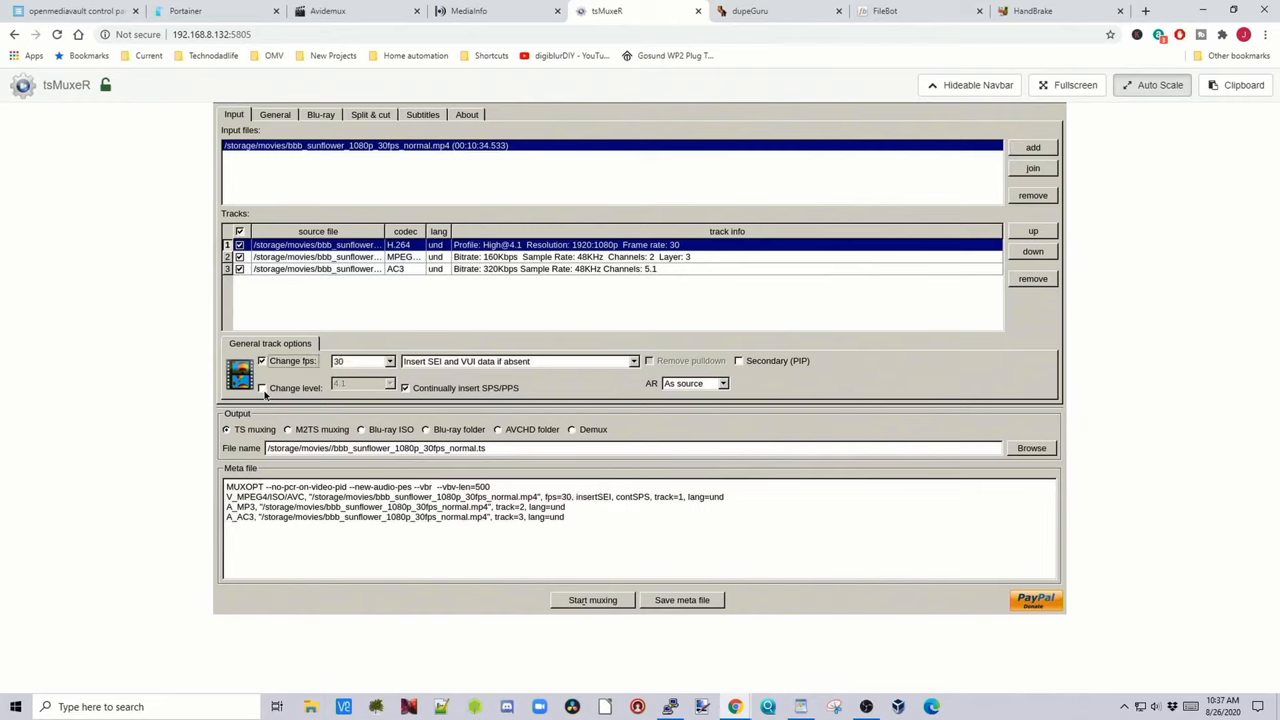
pyautogui.click(262, 388)
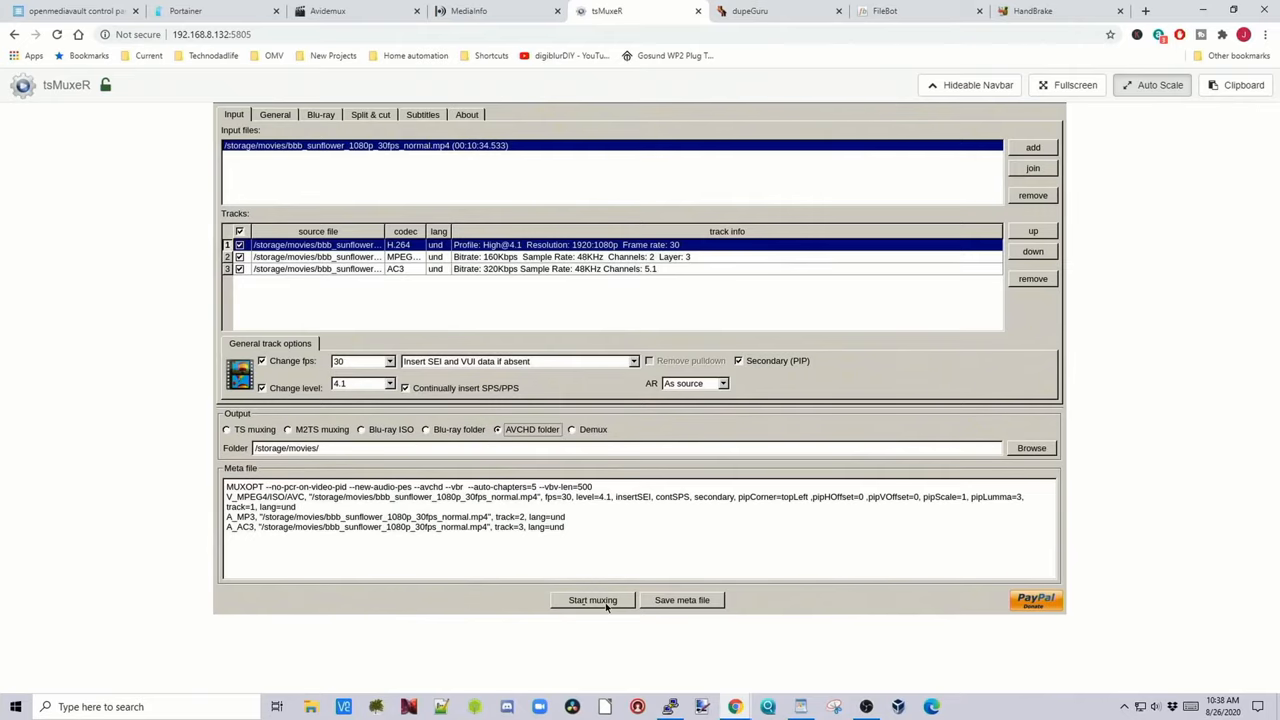
pyautogui.click(750, 12)
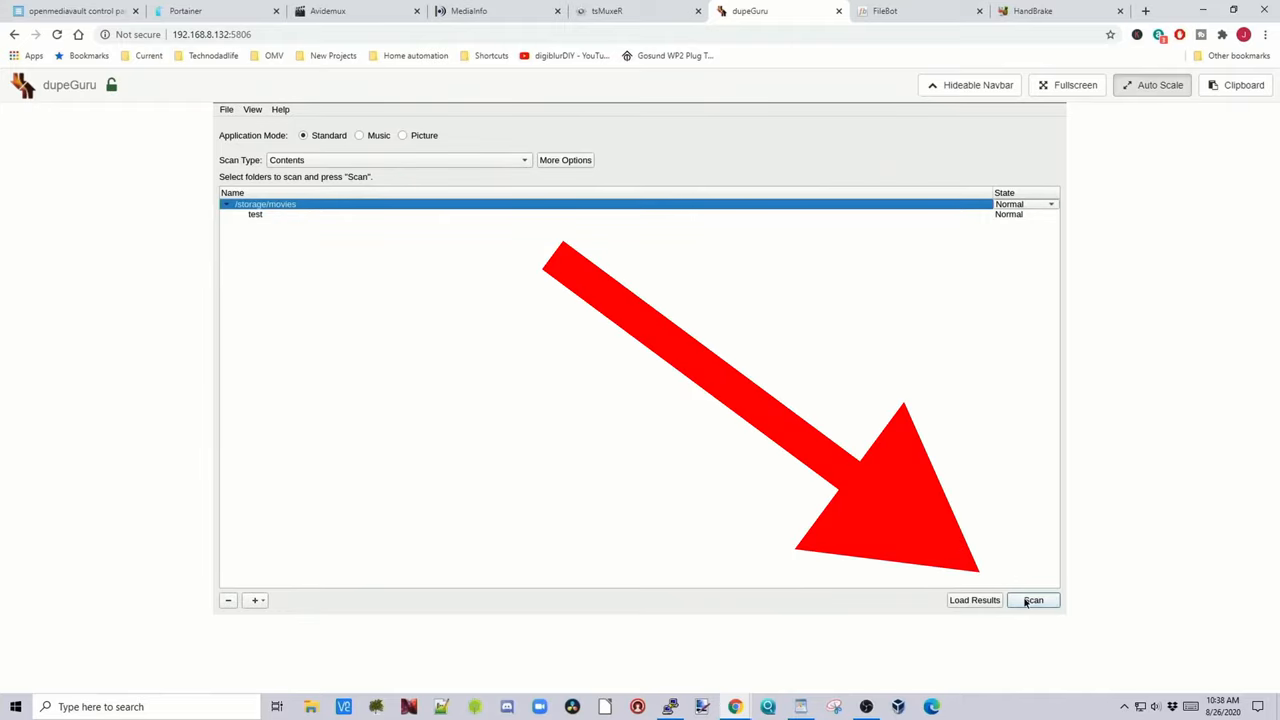
# - Run a contents scan of /storage/movies, which finishes with 0 matches
pyautogui.click(1032, 600)
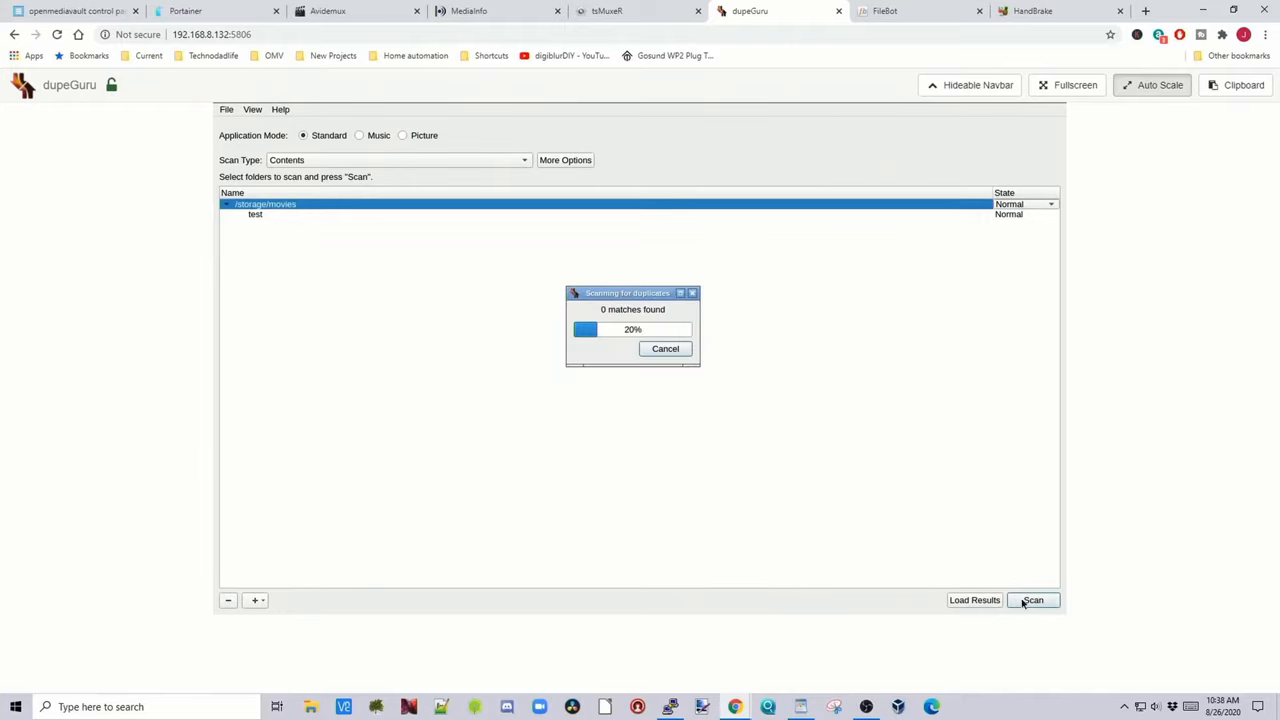
pyautogui.click(664, 348)
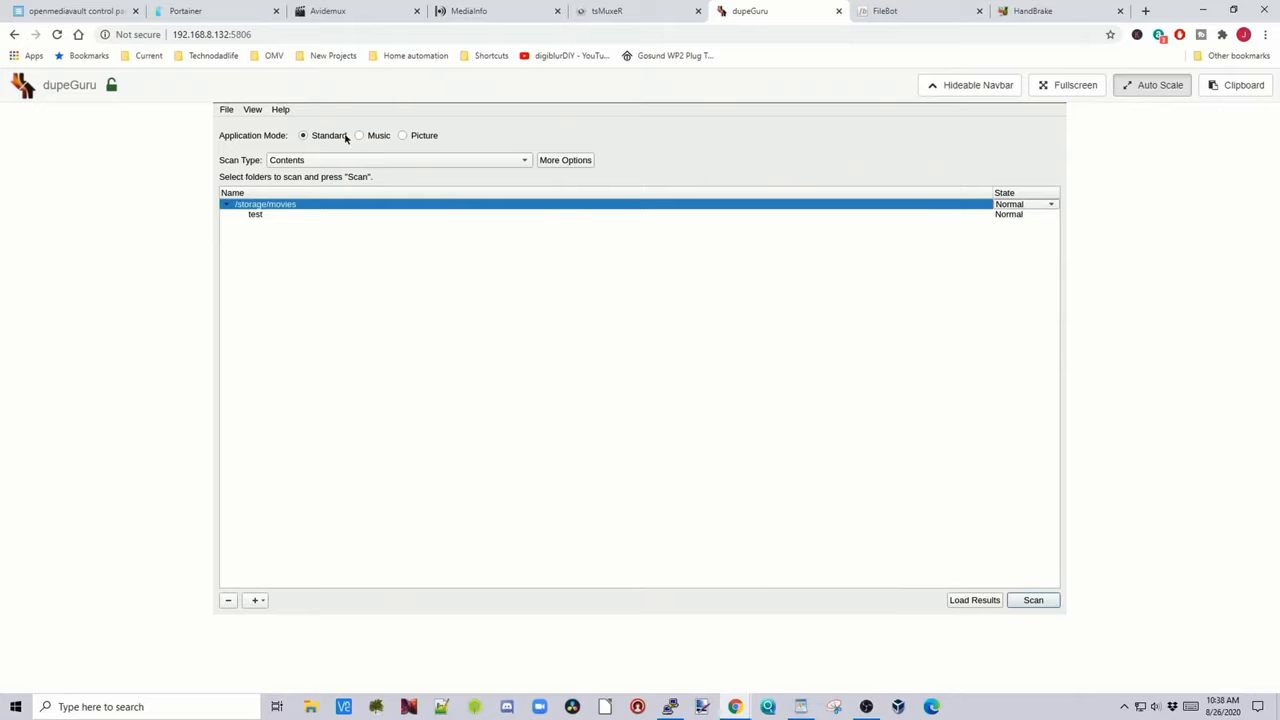
pyautogui.moveTo(482, 148)
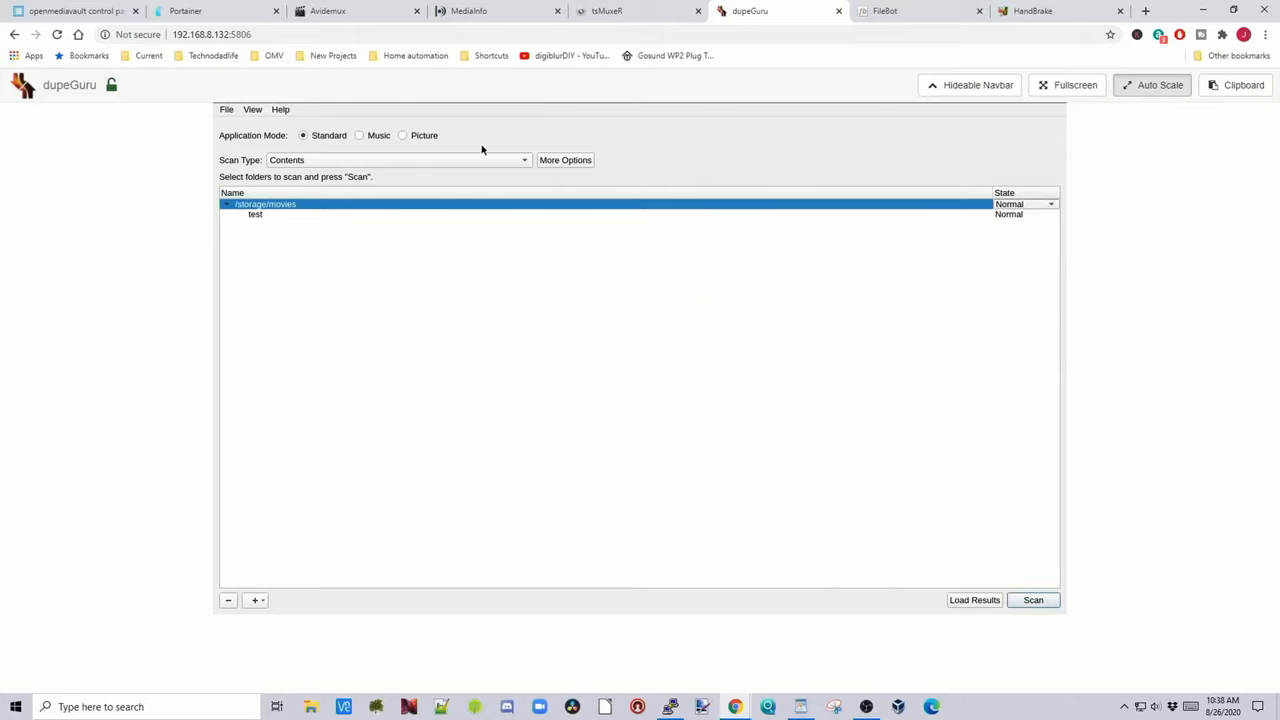
# - Load bbb_sunflower_1080p_30fps_normal.mp4 into FileBot's Original Files list for renaming
pyautogui.click(908, 12)
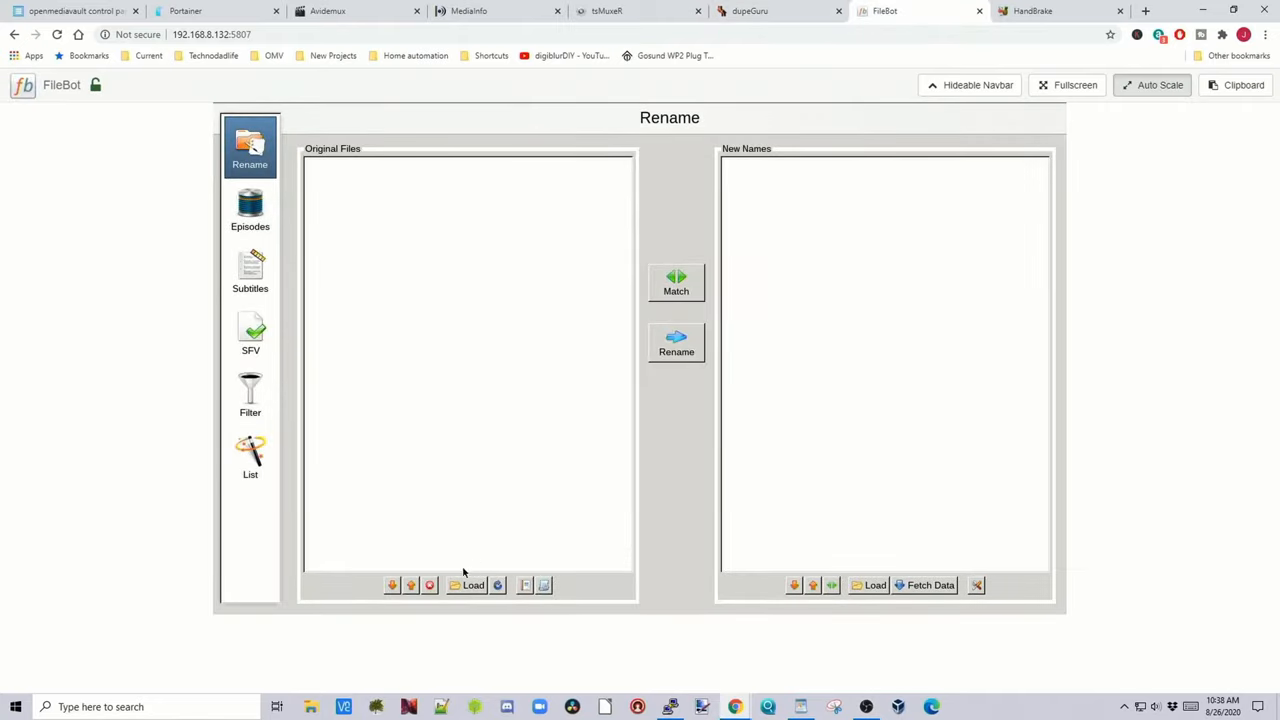
pyautogui.click(468, 584)
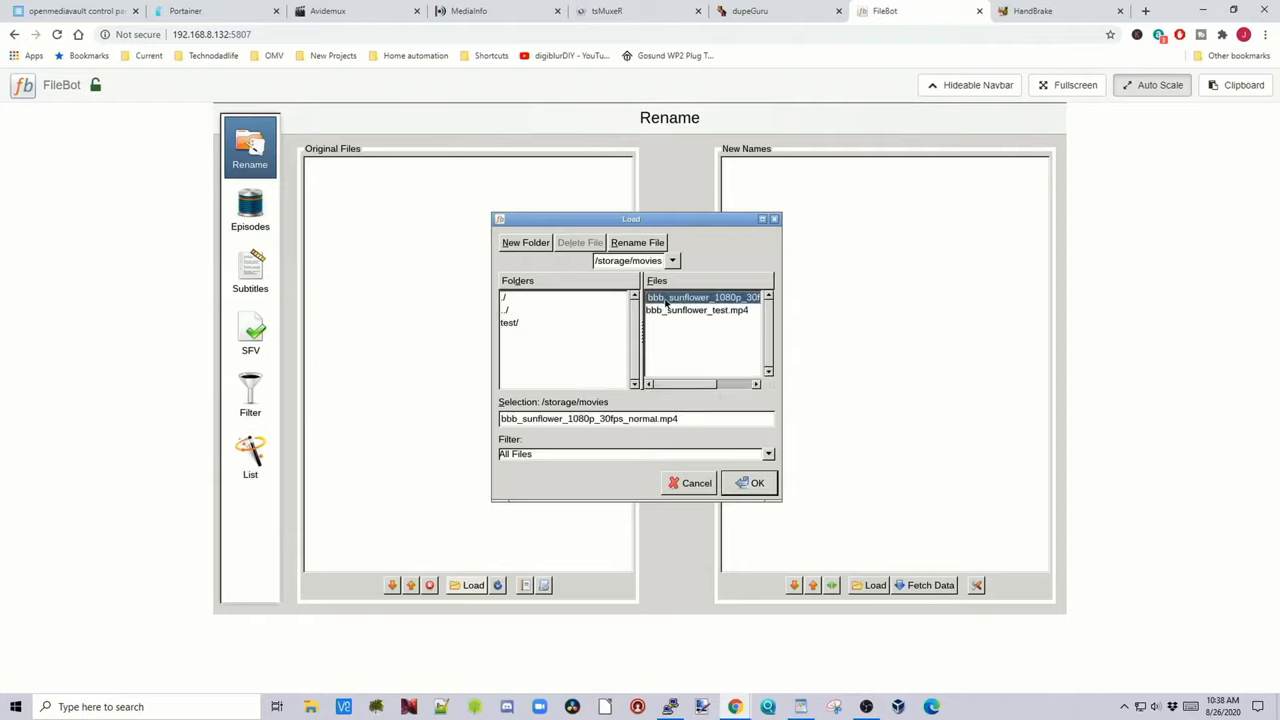
pyautogui.click(748, 482)
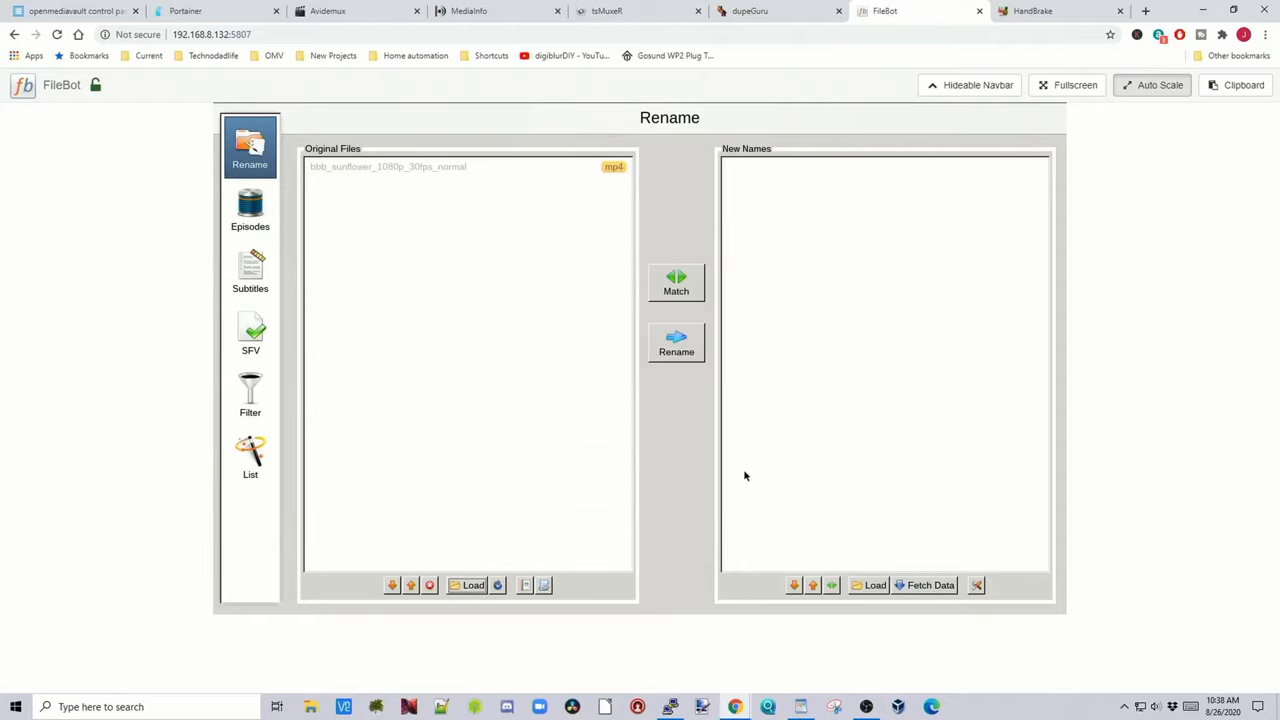
pyautogui.moveTo(922, 584)
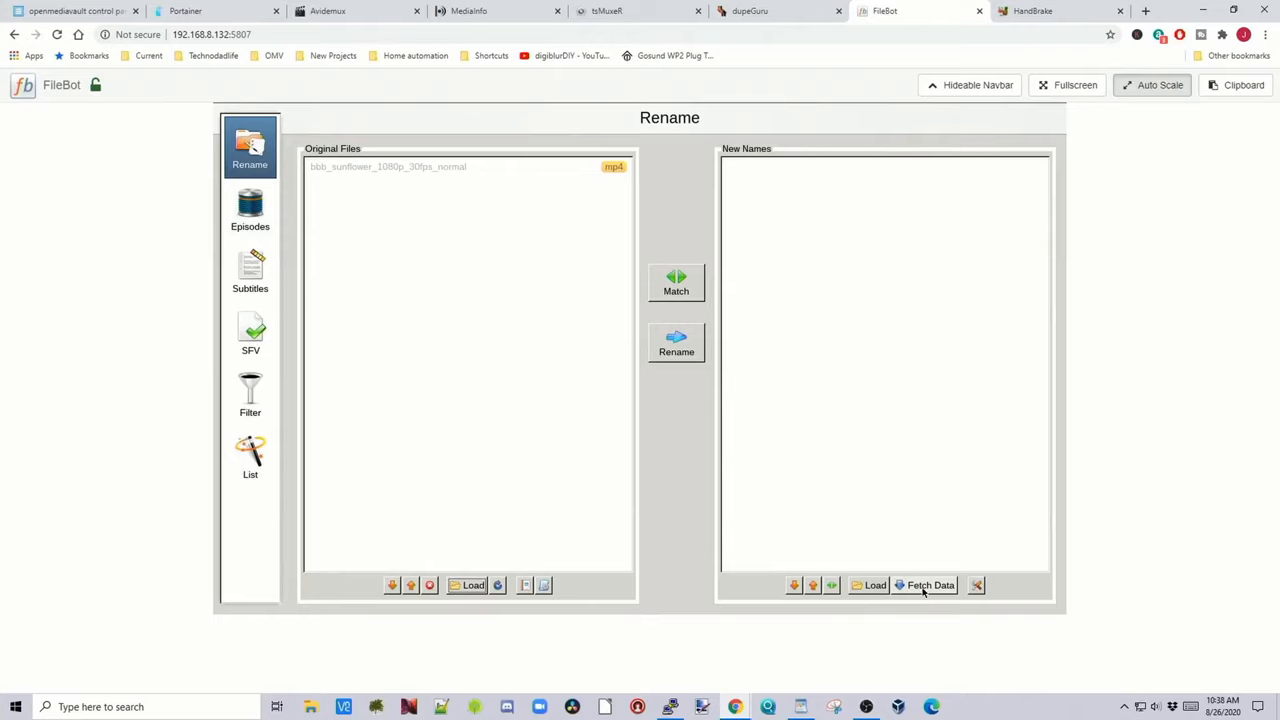
# - Fetch TheMovieDB movie data for the sunflower video and skip the suggested Sunflower titles
pyautogui.click(930, 584)
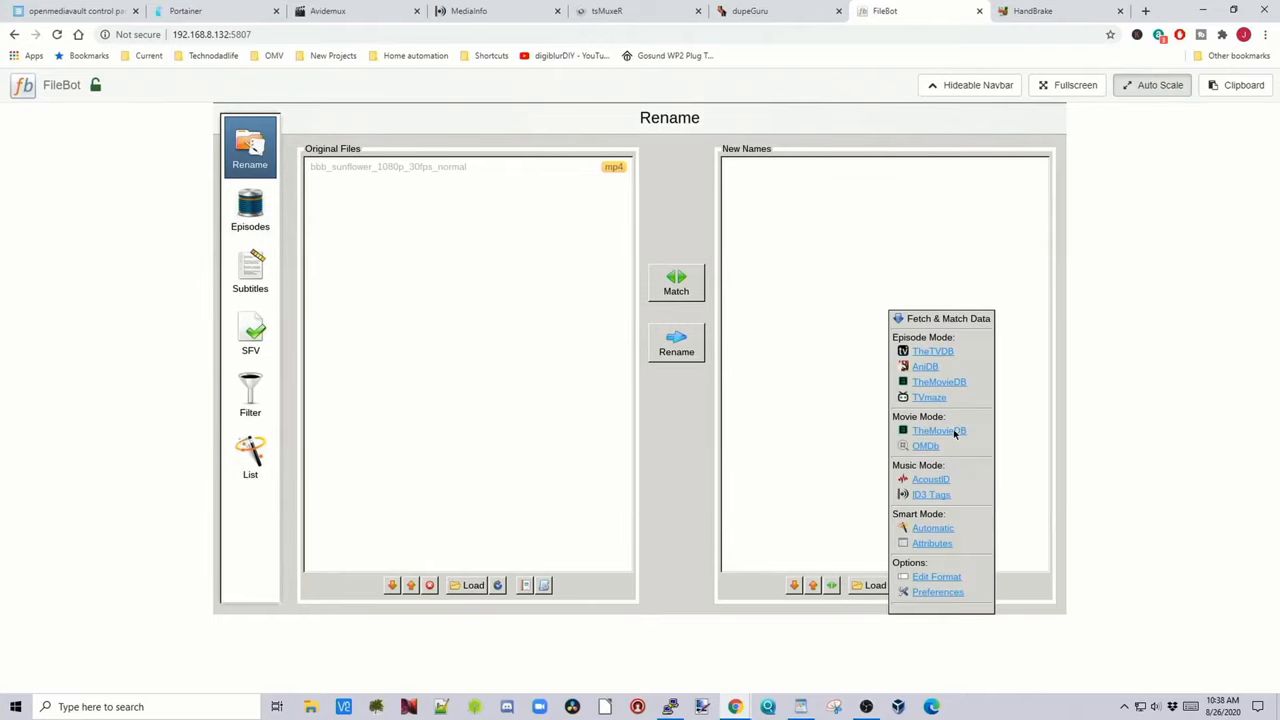
pyautogui.click(938, 430)
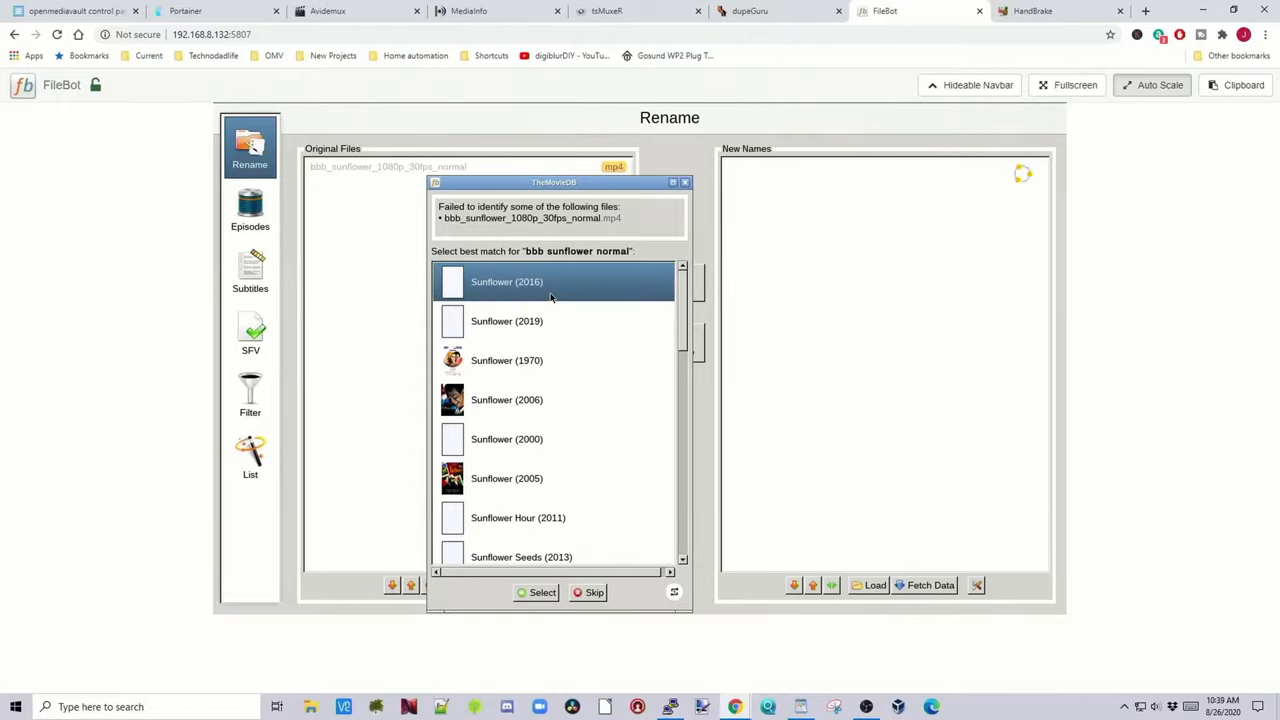
pyautogui.moveTo(528, 444)
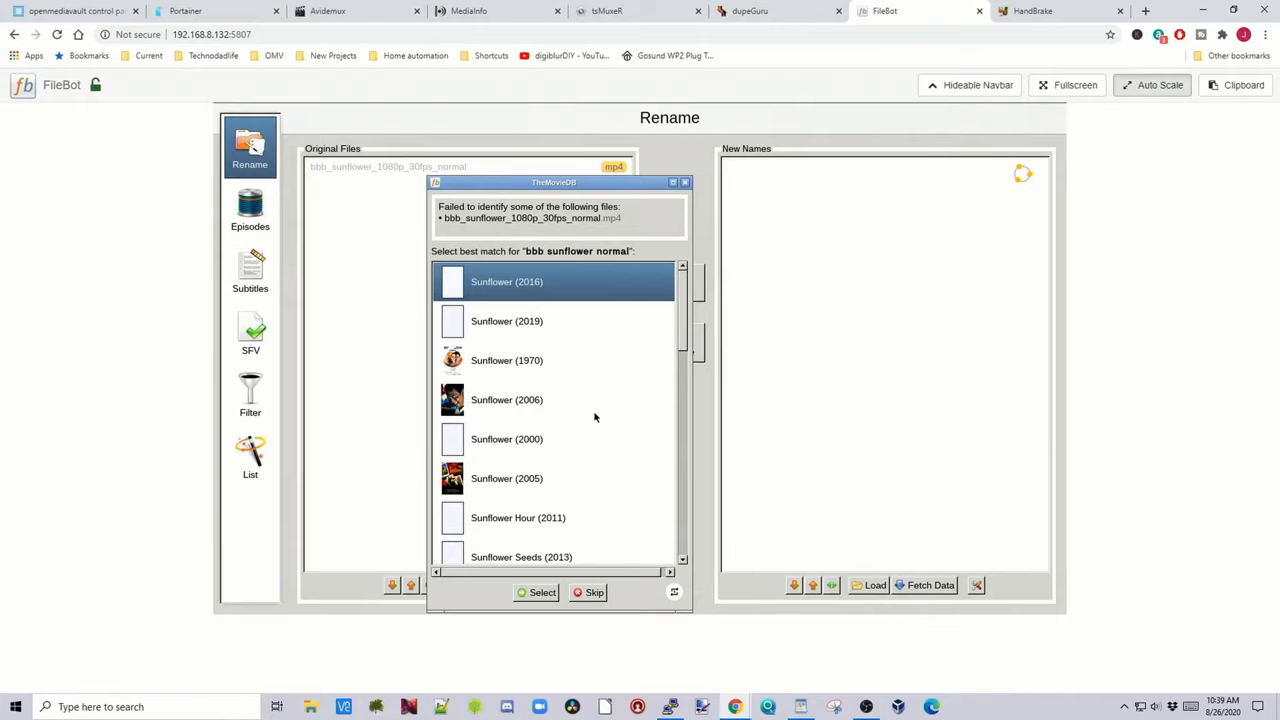
pyautogui.click(594, 592)
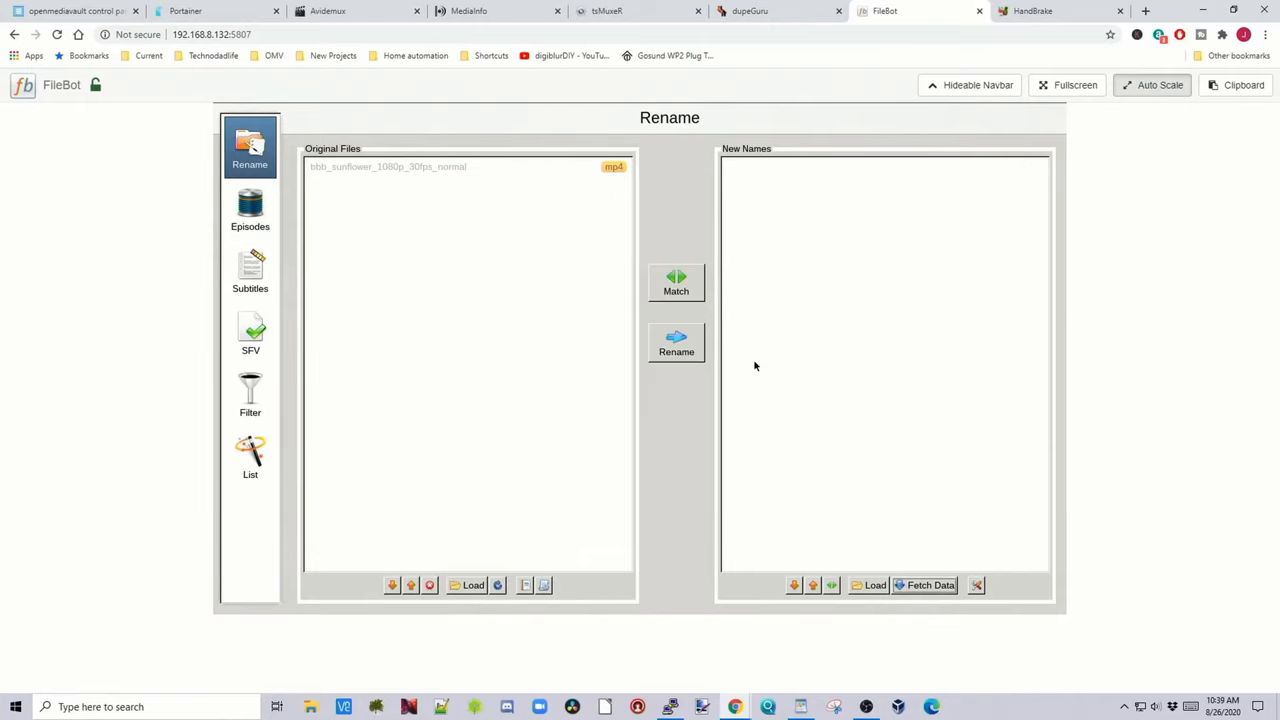
pyautogui.click(1032, 12)
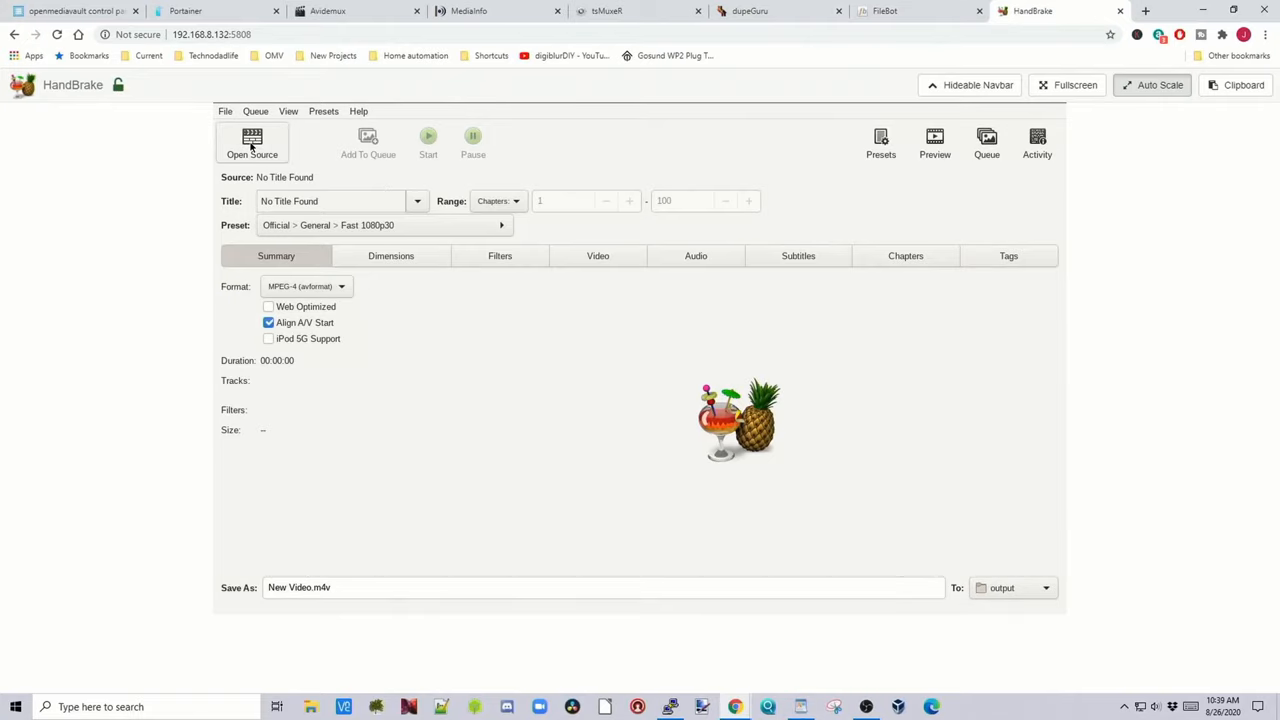
# - Load bbb_sunflower_1080p_30fps_normal.mp4 from the movies folder as the HandBrake source
pyautogui.click(252, 144)
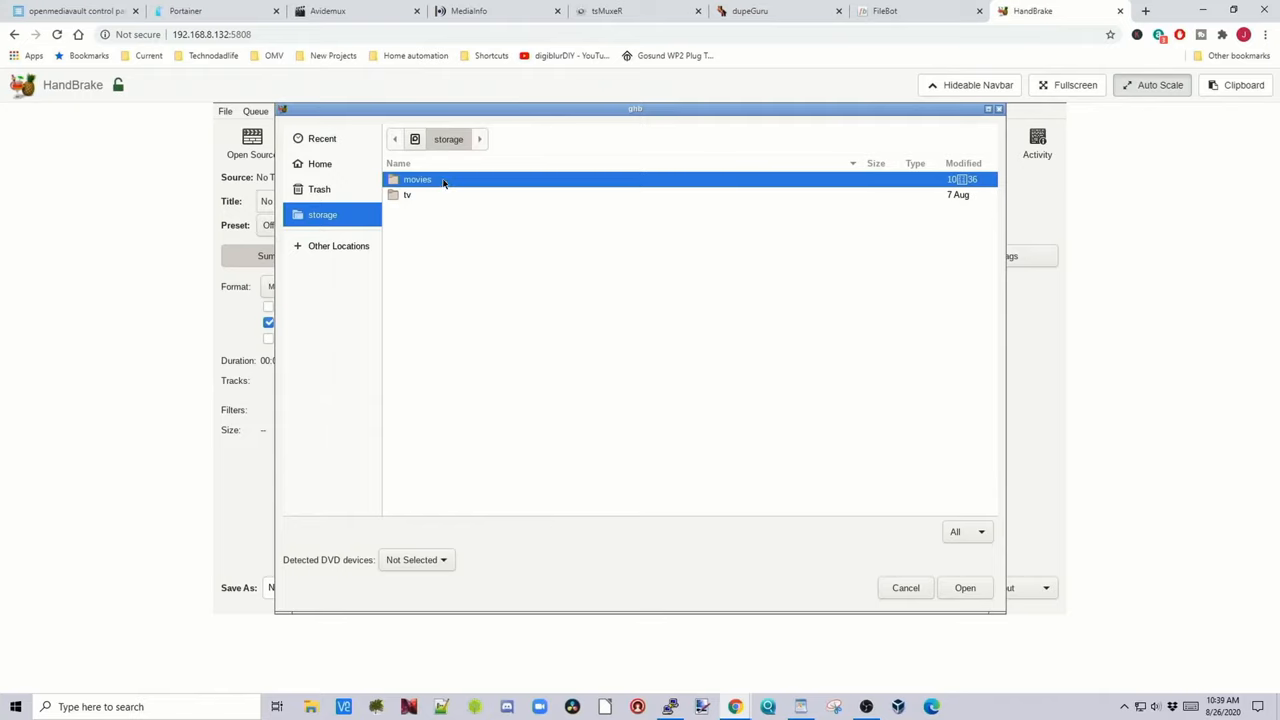
pyautogui.doubleClick(416, 180)
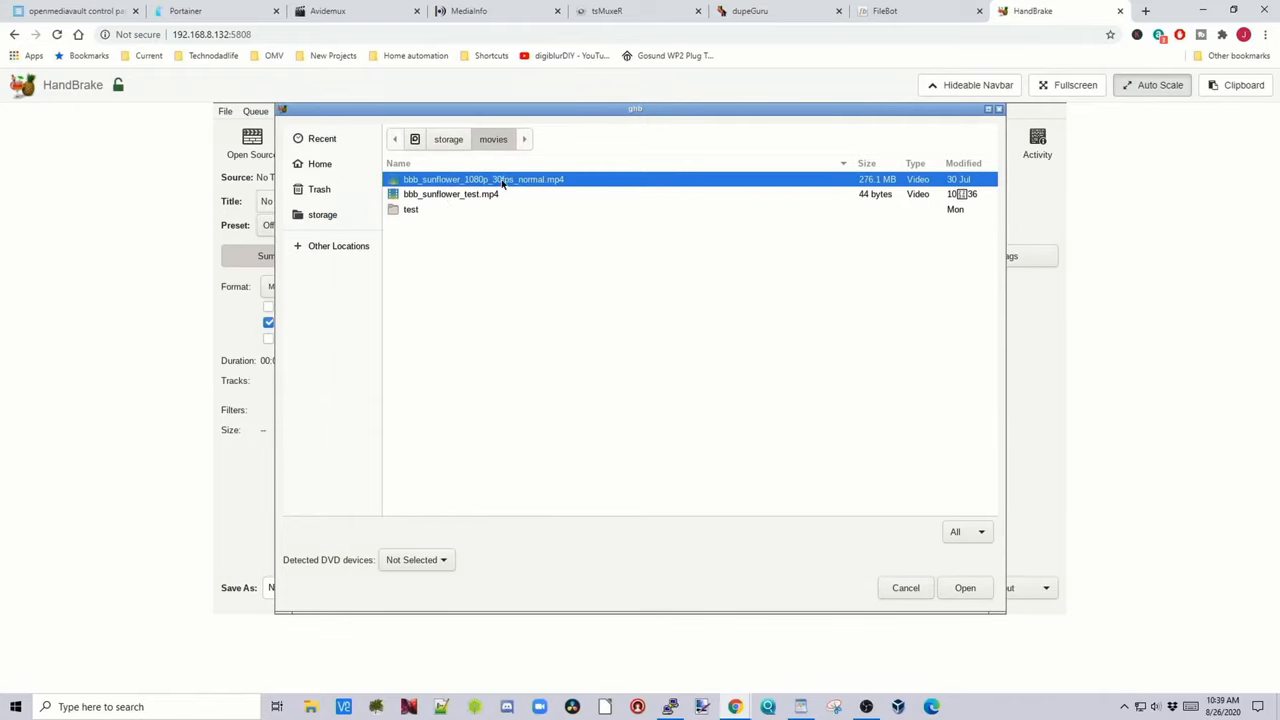
pyautogui.rightClick(500, 194)
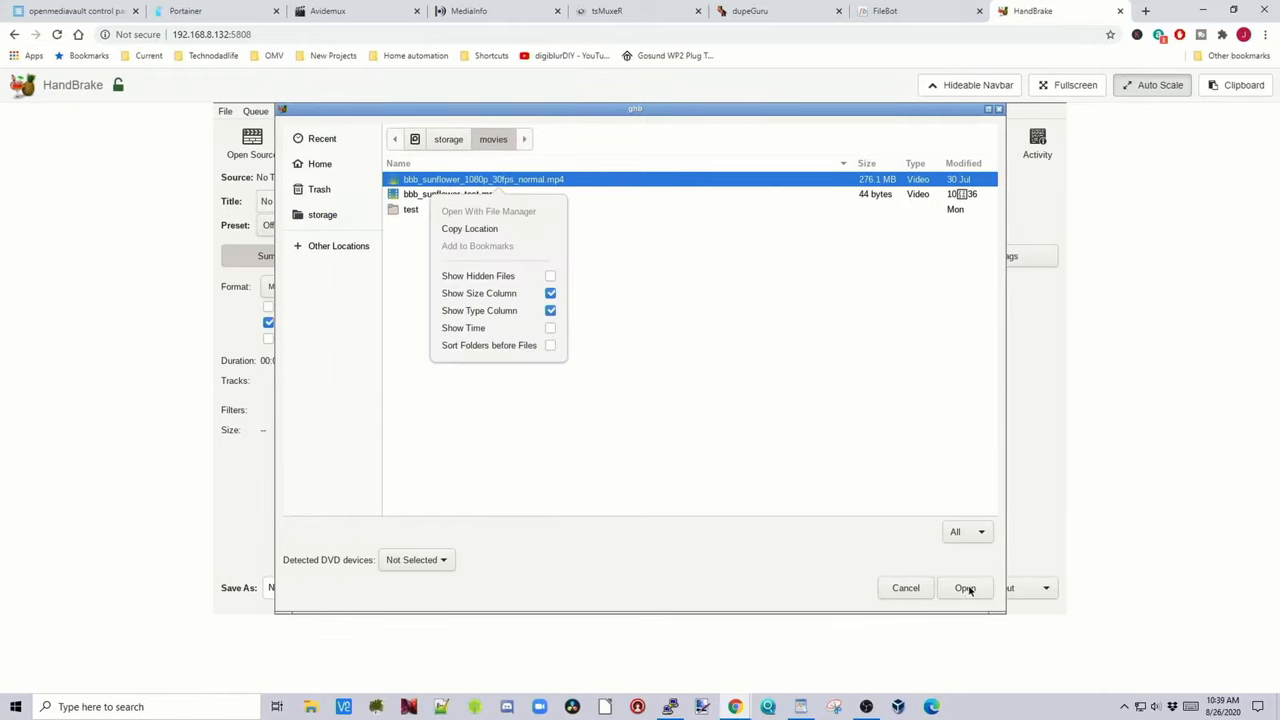
pyautogui.click(964, 588)
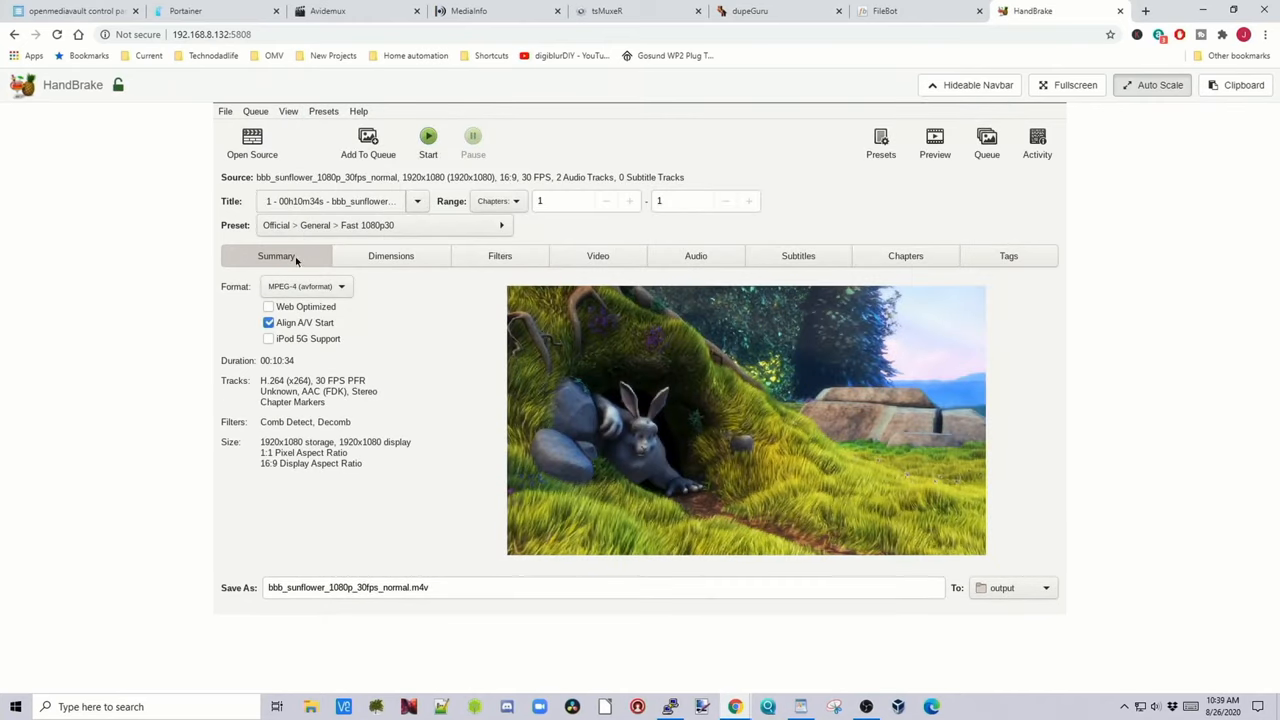
pyautogui.moveTo(620, 276)
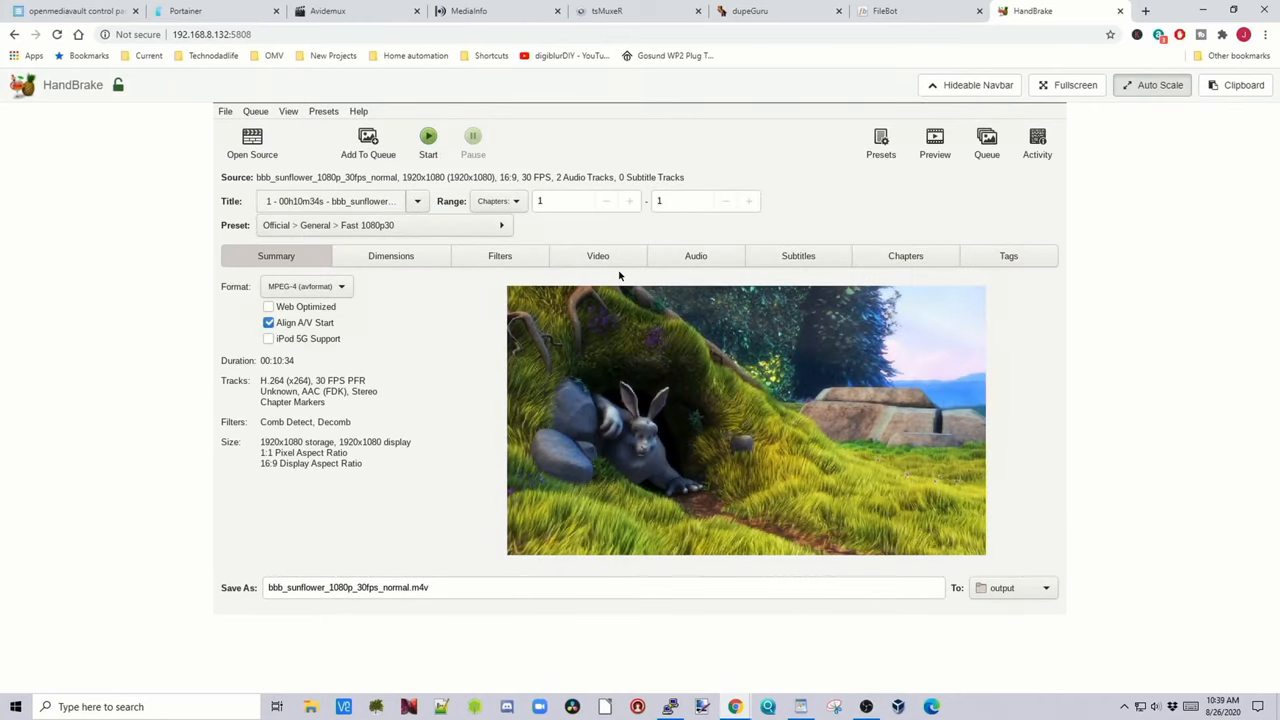
# - Switch the encoding preset from Fast 1080p30 to General > HQ 1080p30 Surround
pyautogui.click(880, 140)
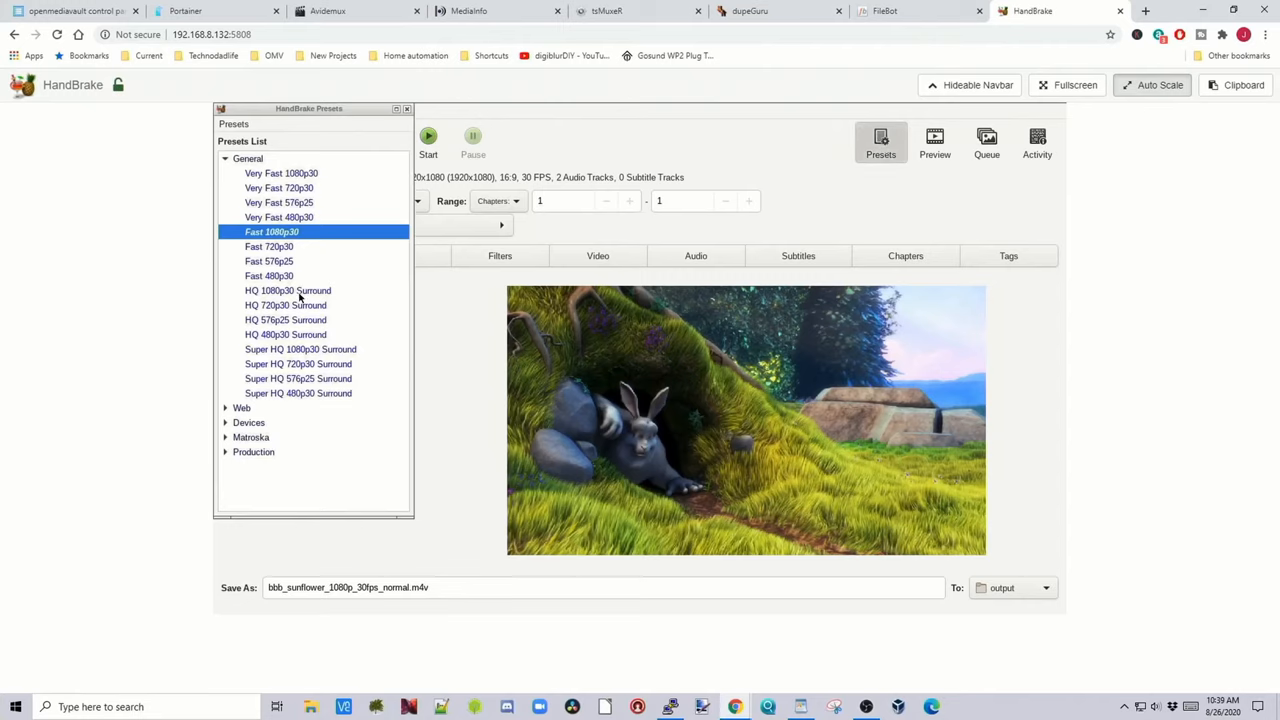
pyautogui.moveTo(288, 290)
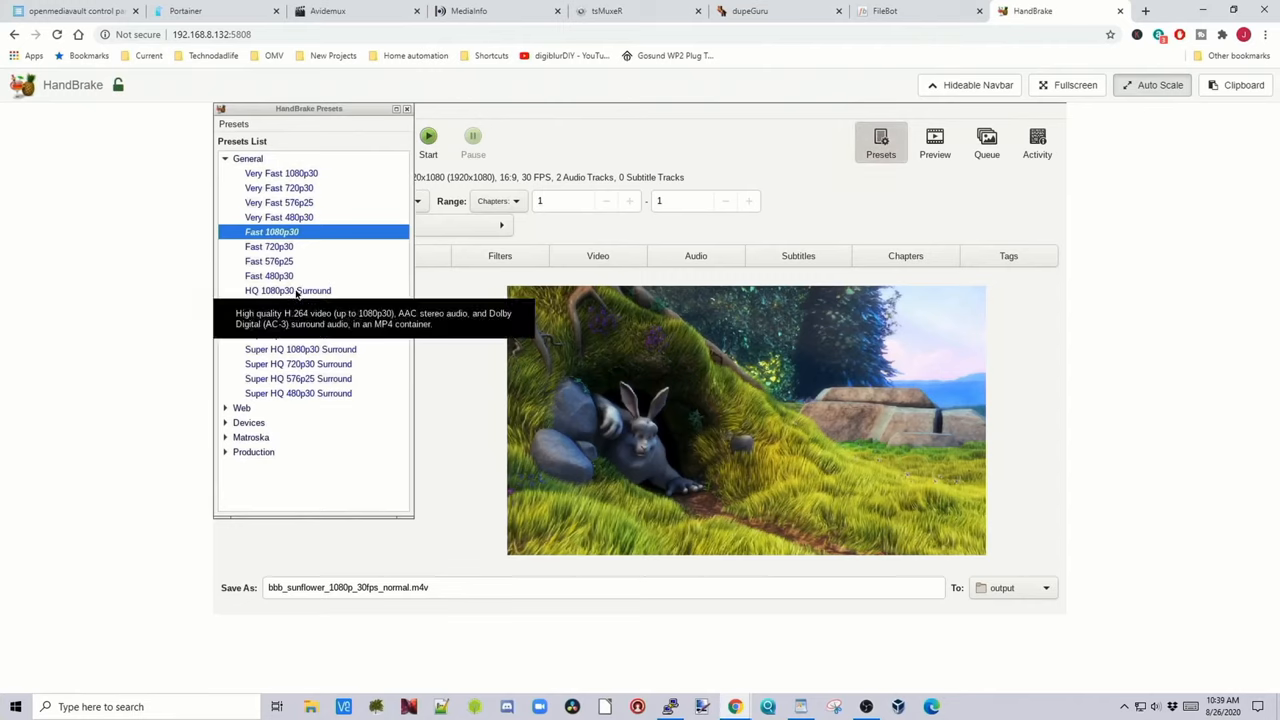
pyautogui.click(288, 290)
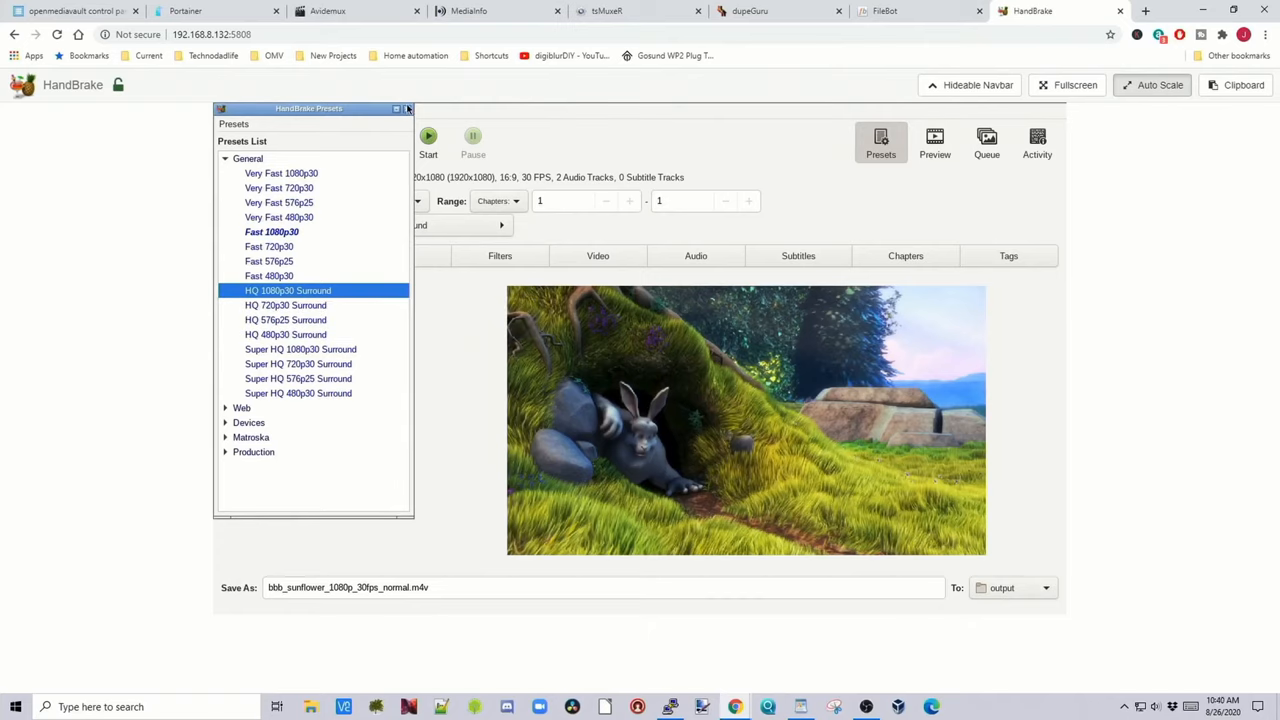